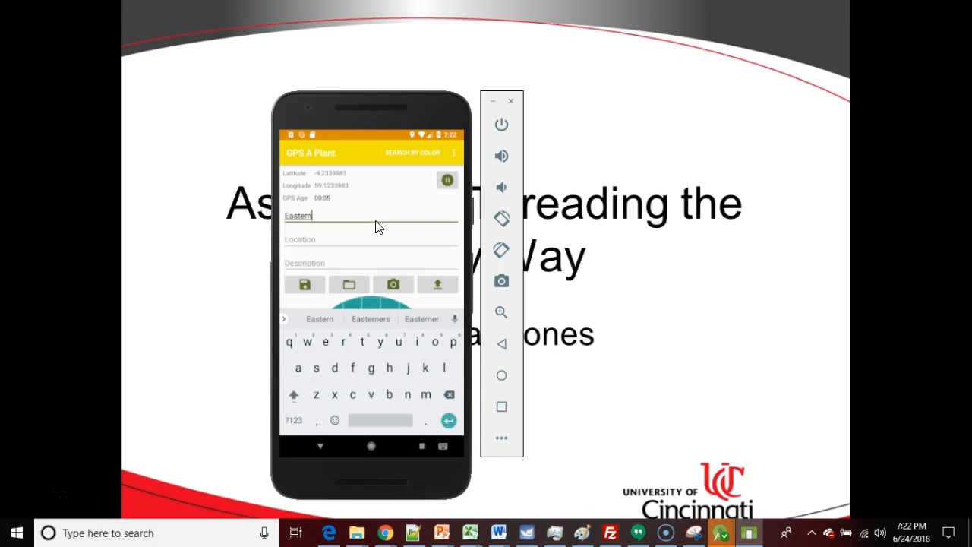
mouse_move(14, 459)
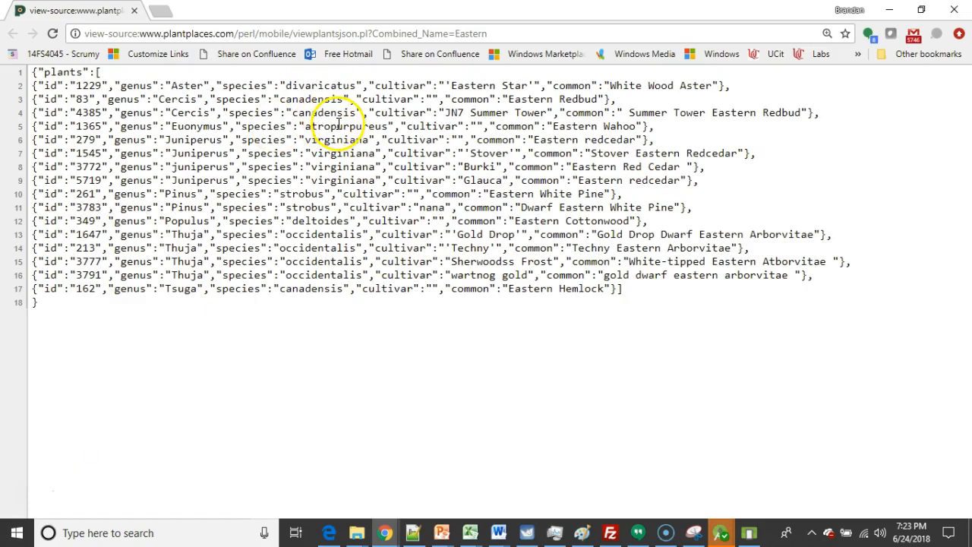
Replace Eastern with Western in the URL and reload the plant JSON feed
double_click(483, 32)
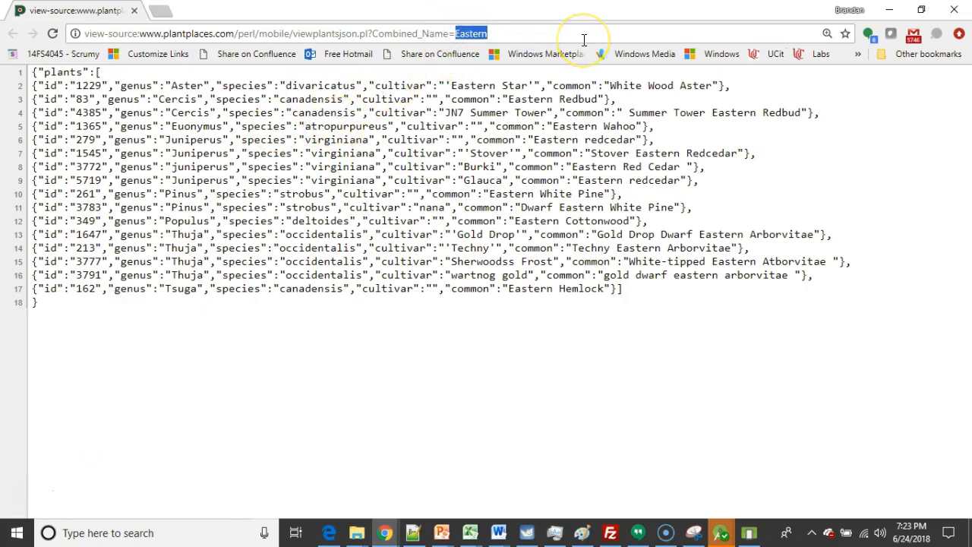
text(Western)
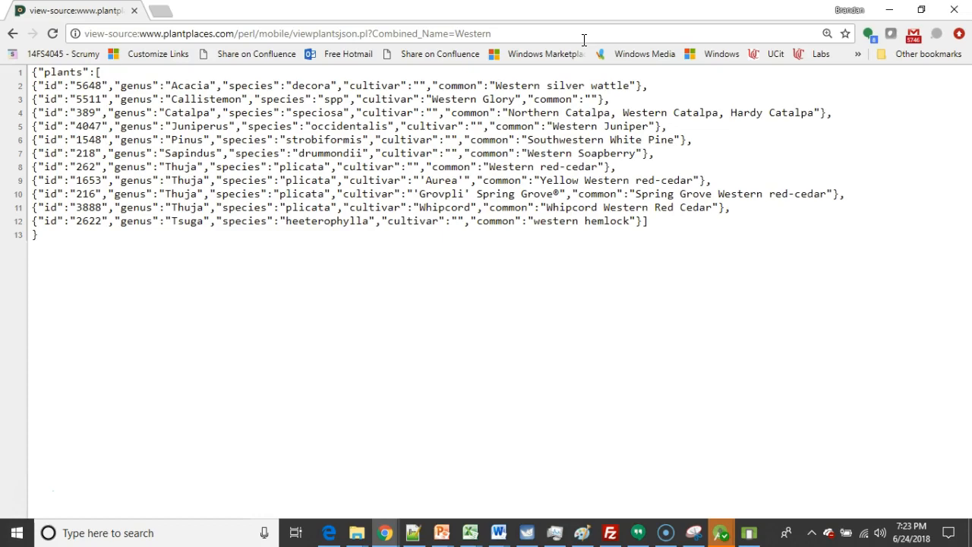
mouse_move(121, 419)
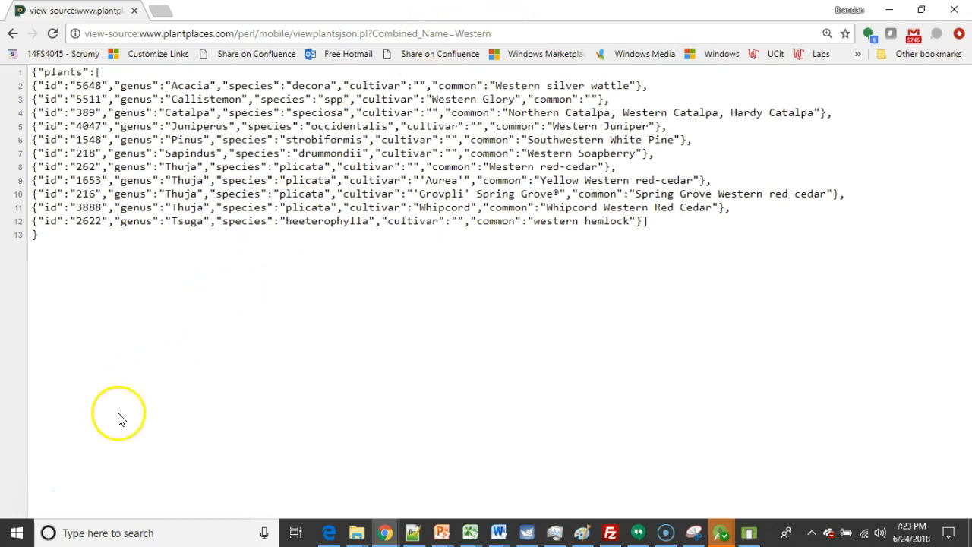
mouse_move(27, 498)
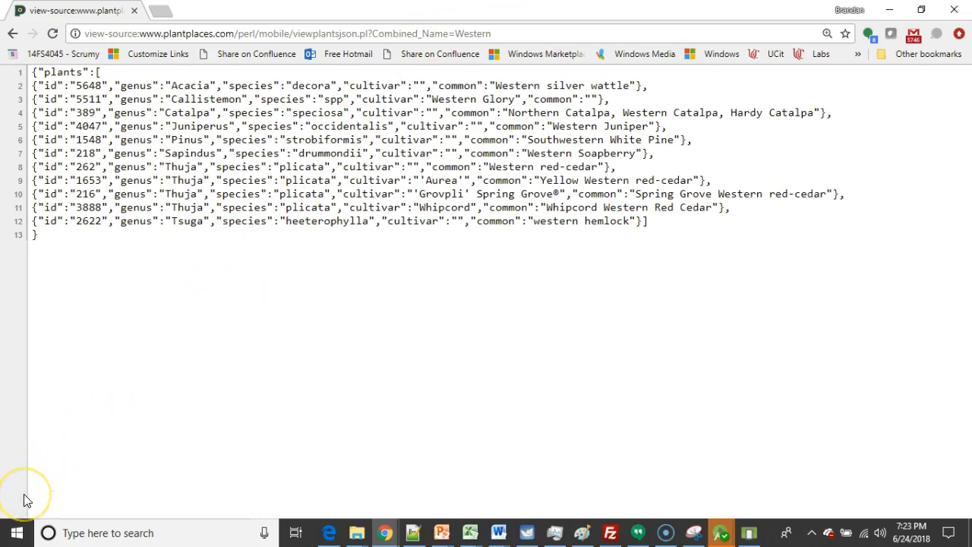
mouse_move(38, 474)
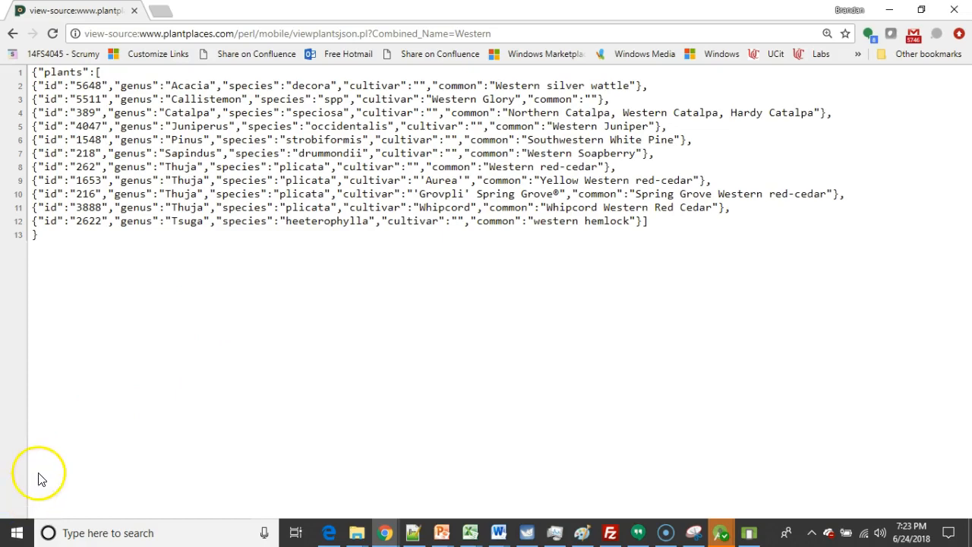
mouse_move(24, 500)
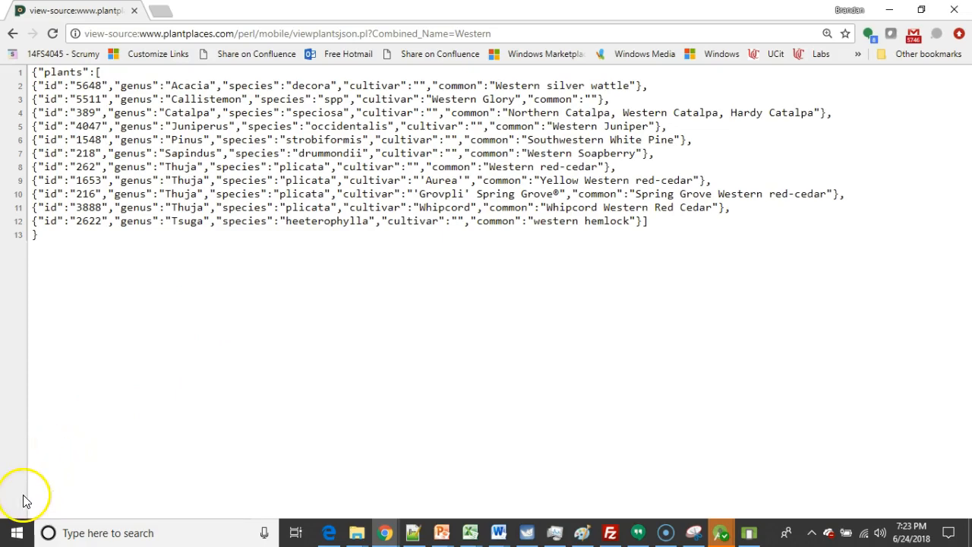
mouse_move(33, 491)
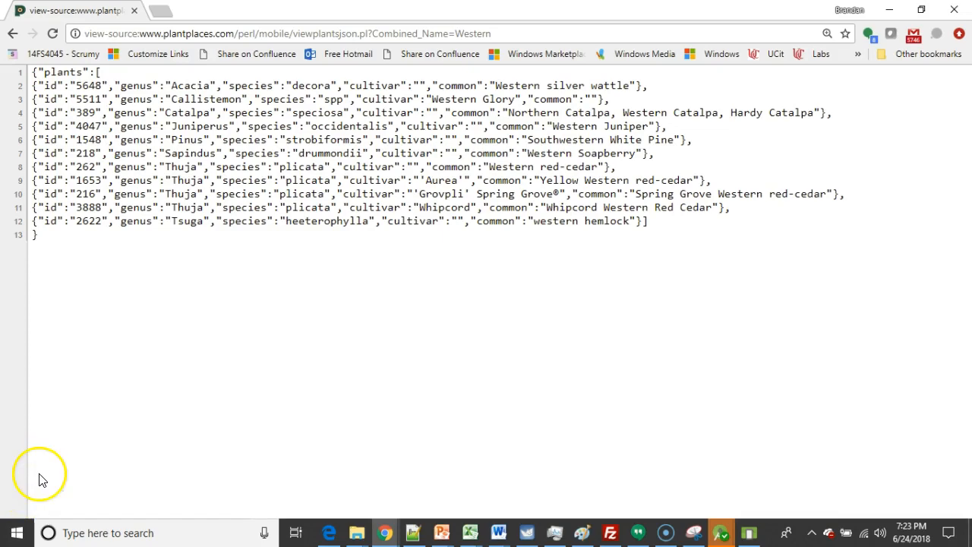
mouse_move(30, 496)
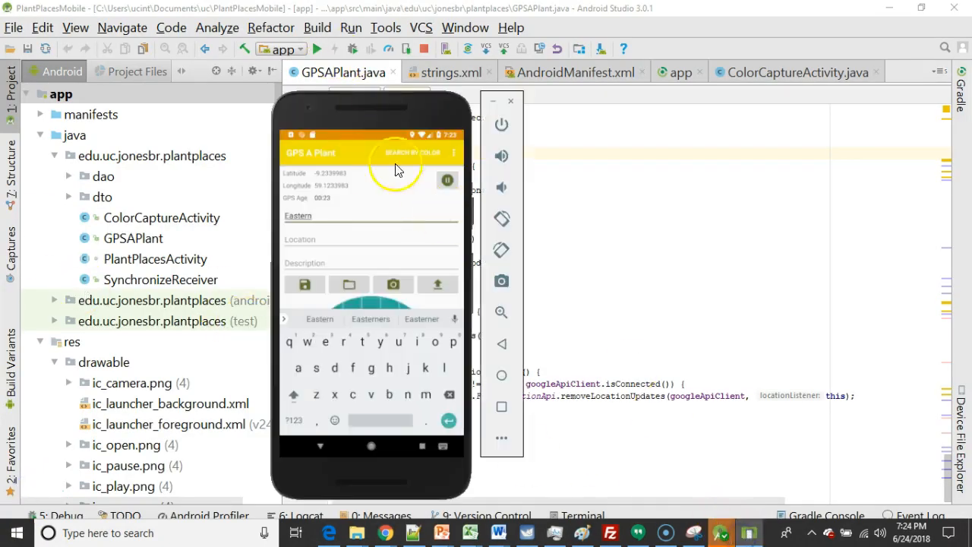
Return to GPSAPlant.java and scroll down to removeLocationUpdates near the class end
click(134, 237)
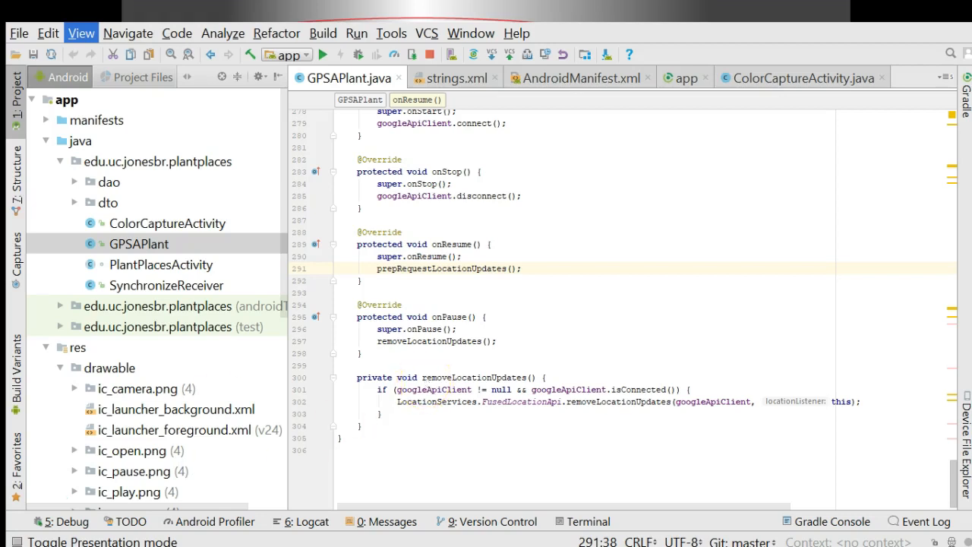
mouse_move(74, 472)
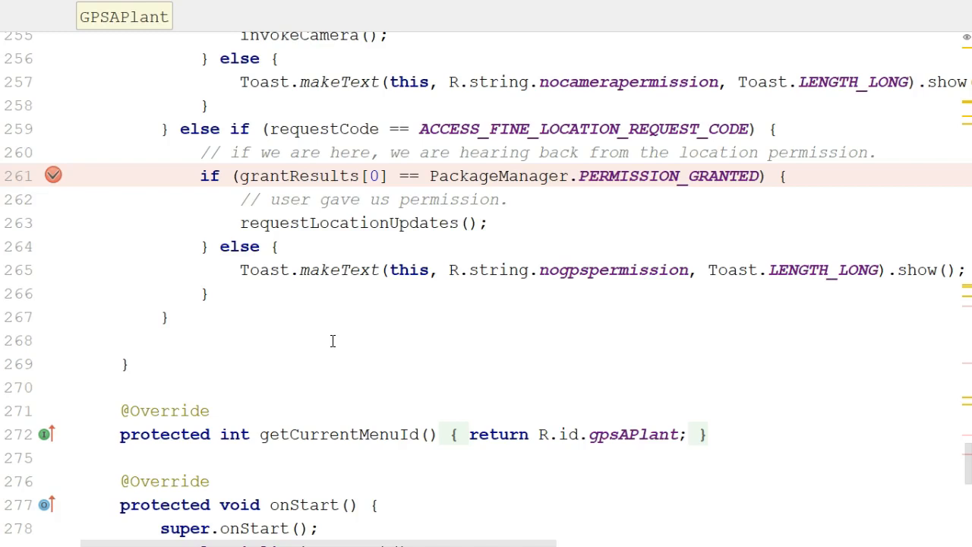
scroll(down, 3)
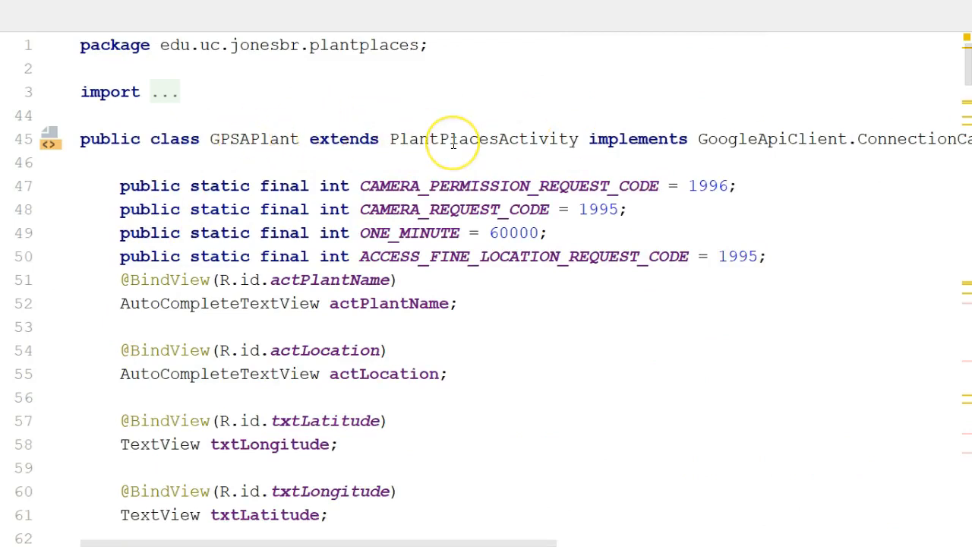
mouse_move(195, 140)
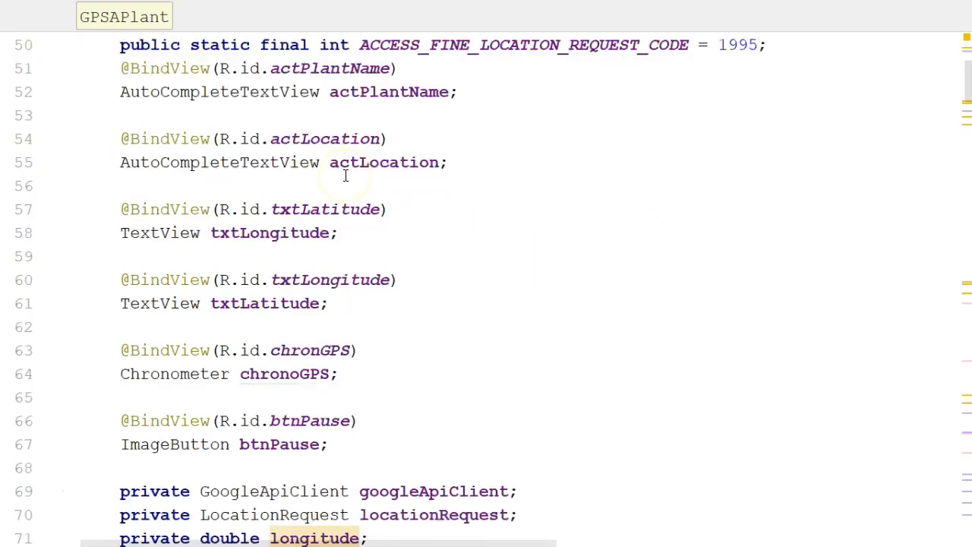
scroll(down, 3)
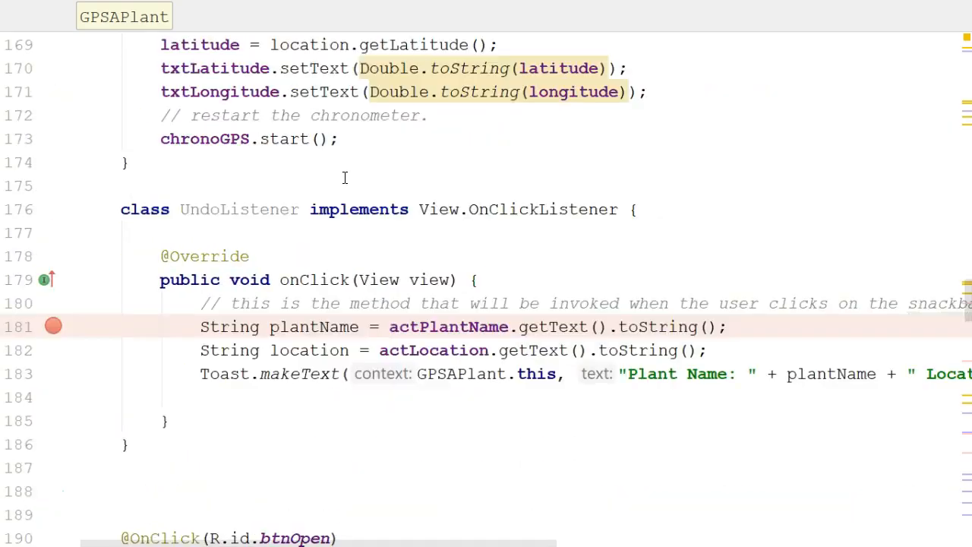
scroll(down, 3)
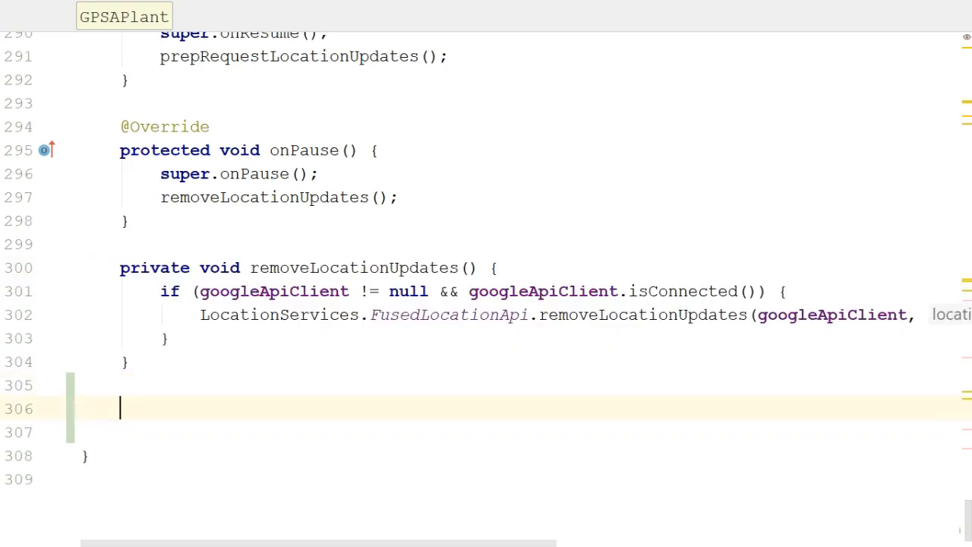
Start declaring class PlantSearchTask extends AsyncTask
text(class P)
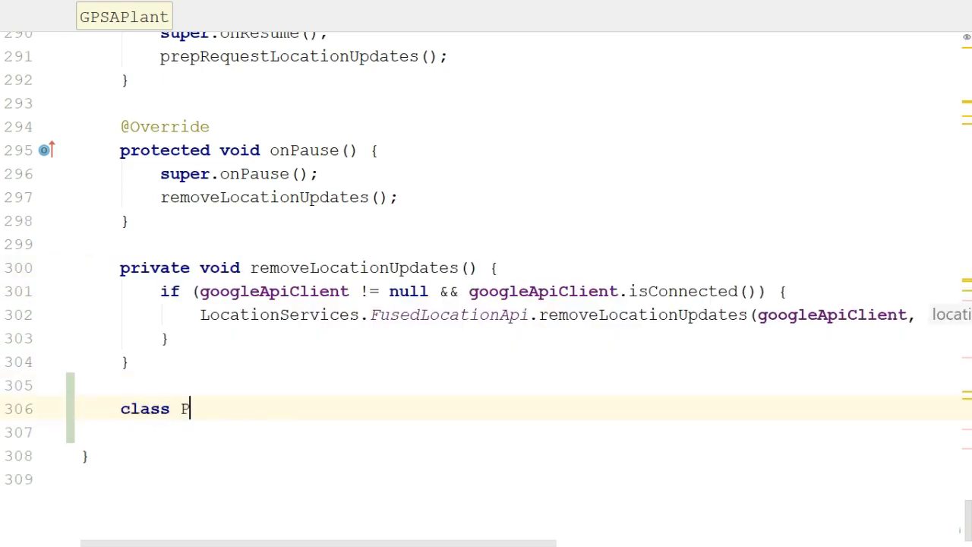
text(lantSearchTask)
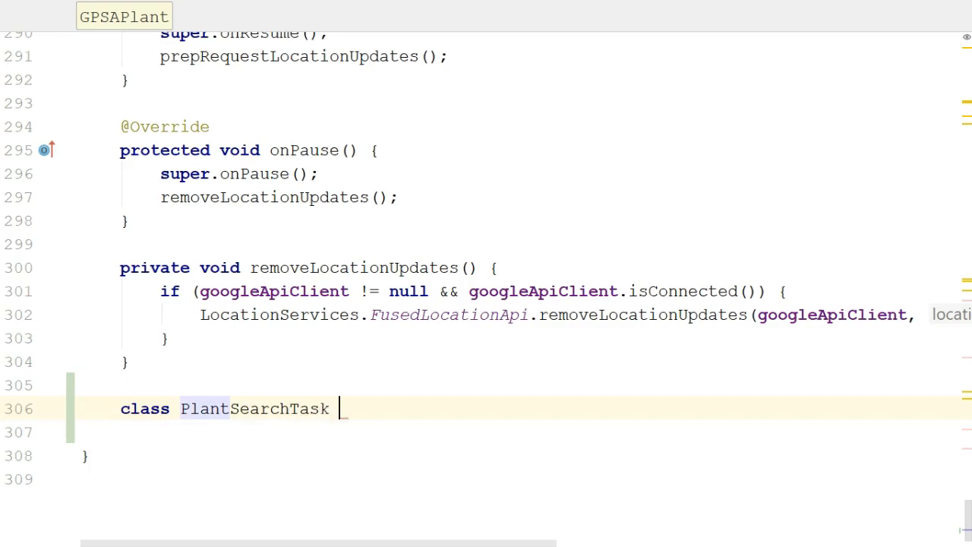
text(extends Asyn)
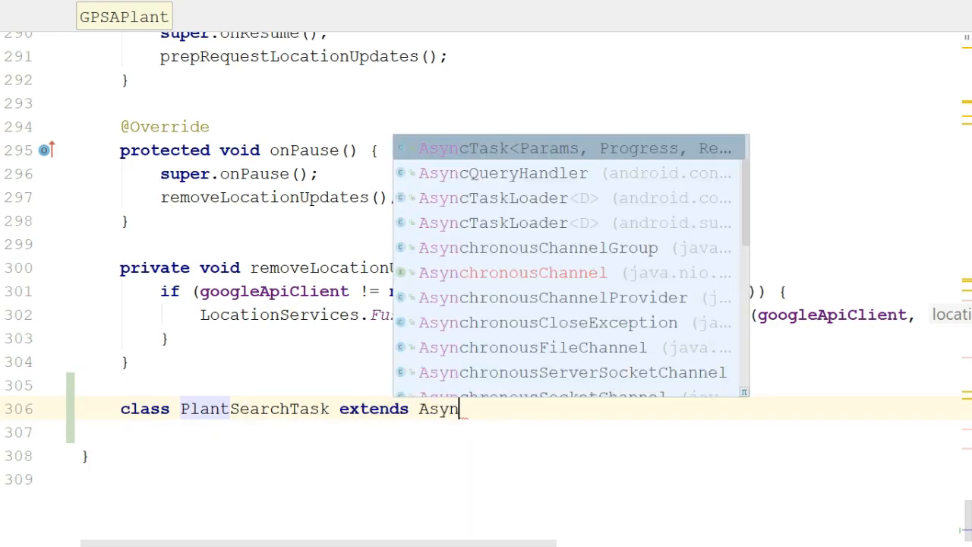
text(cTask)
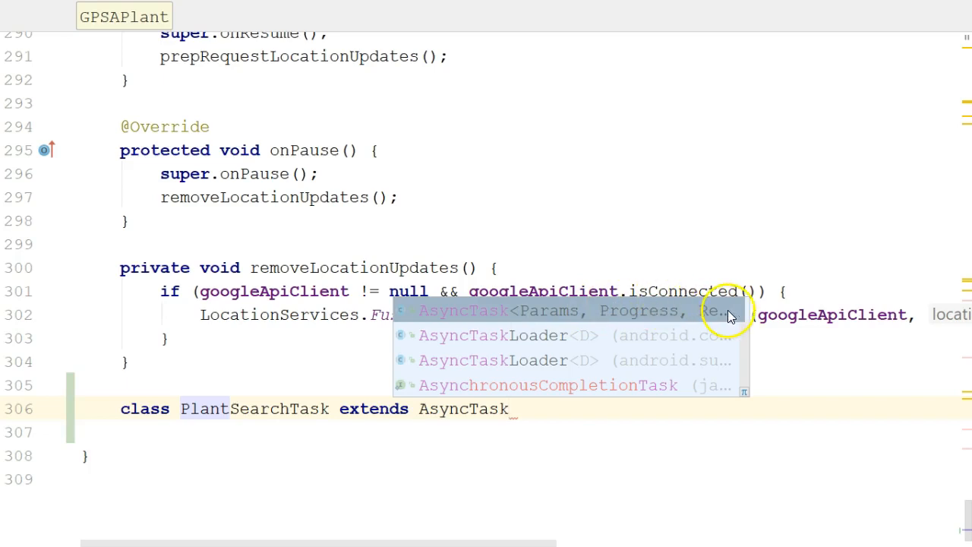
mouse_move(717, 315)
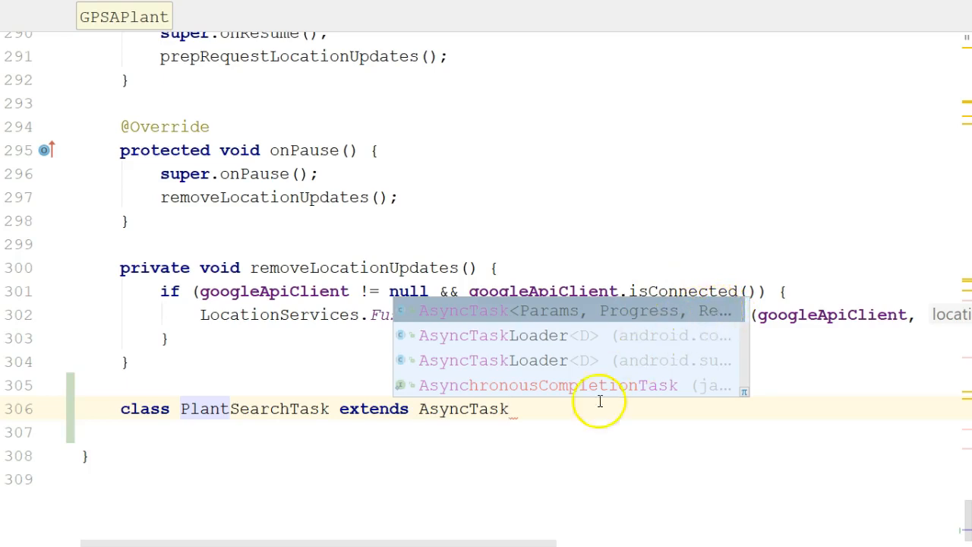
mouse_move(526, 414)
text(<)
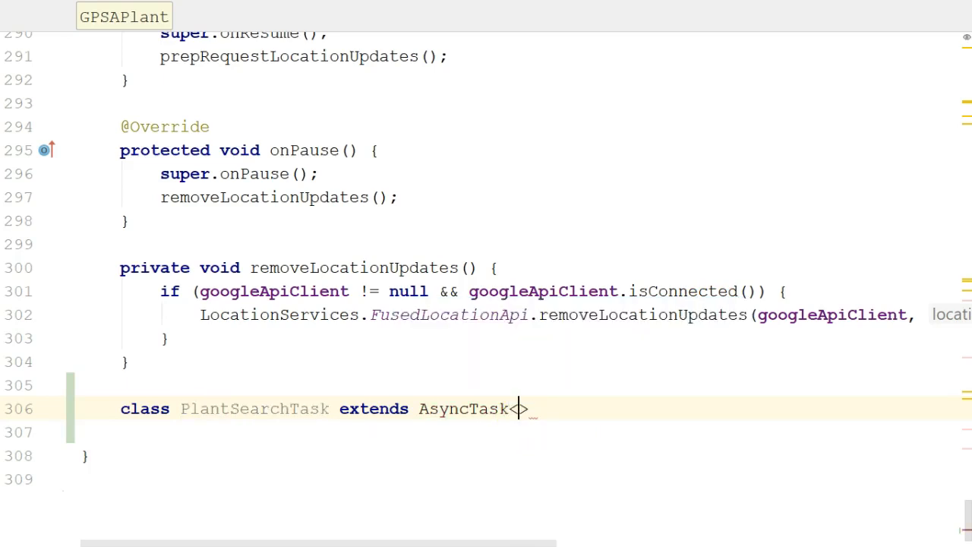
Give AsyncTask the type parameters String, Integer and List<PlantDTO>
text(>)
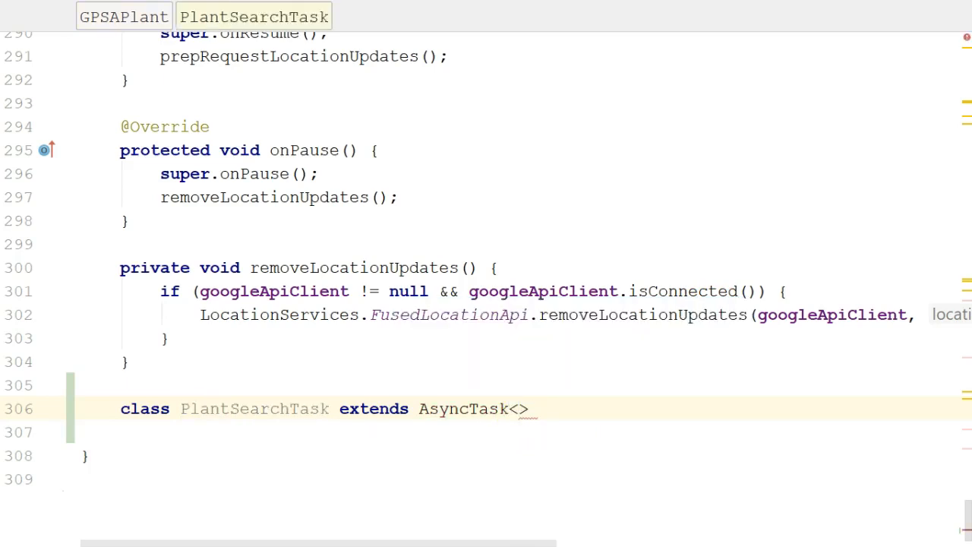
text(String,)
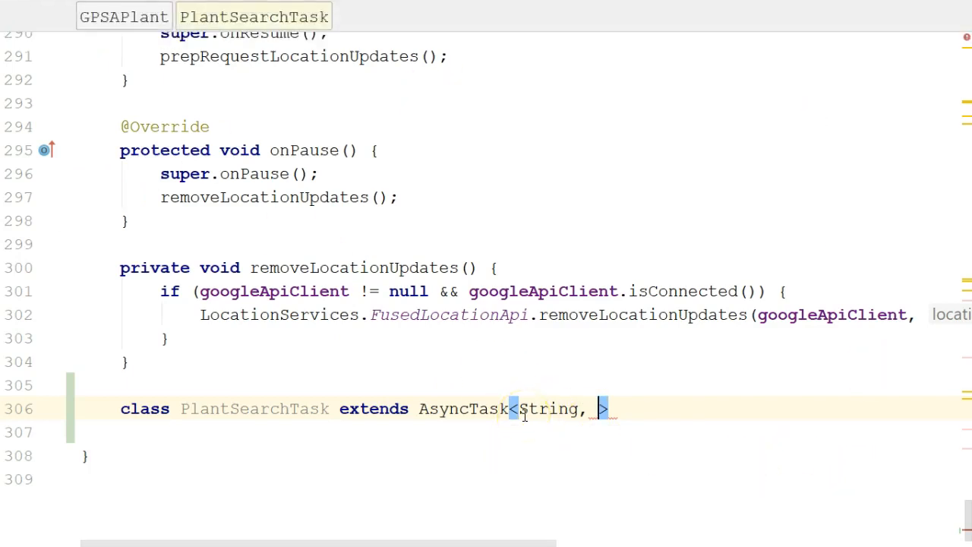
text(Inte)
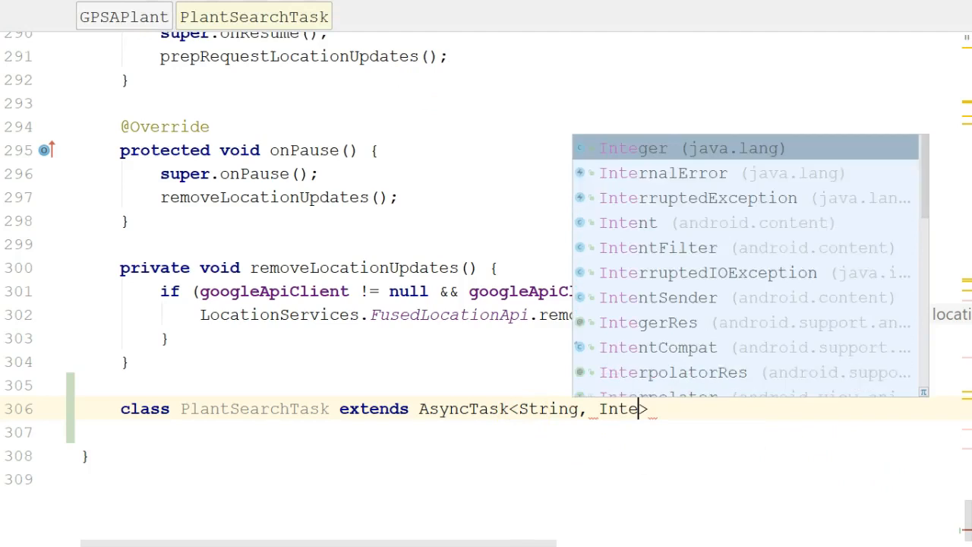
click(630, 148)
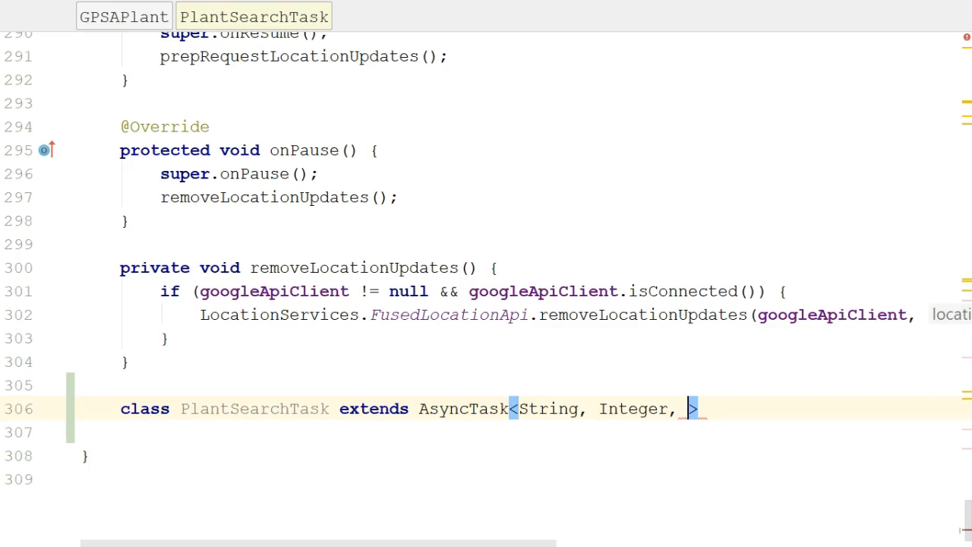
text(List<PlantDTO)
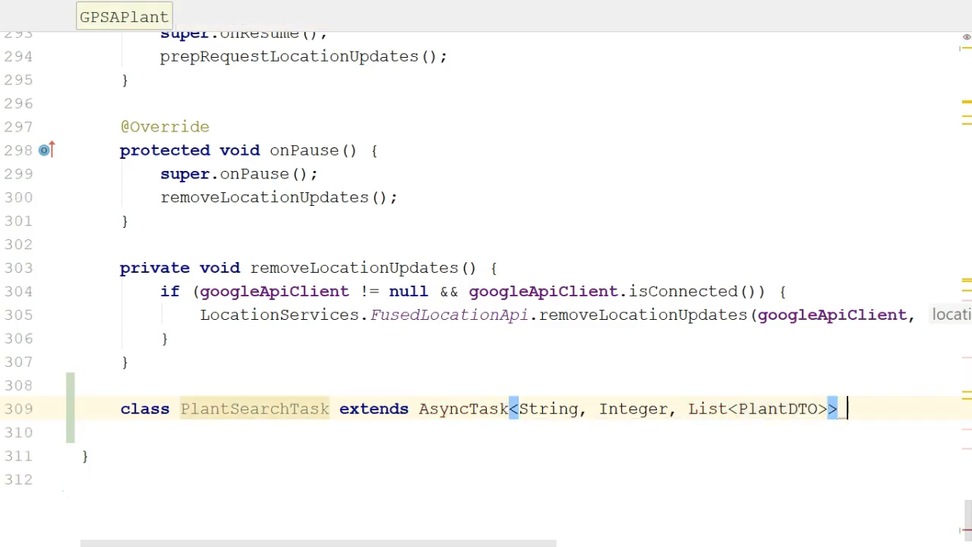
Open PlantSearchTask's body, review PlantDTO, and return to GPSAPlant via Search Everywhere
text({)
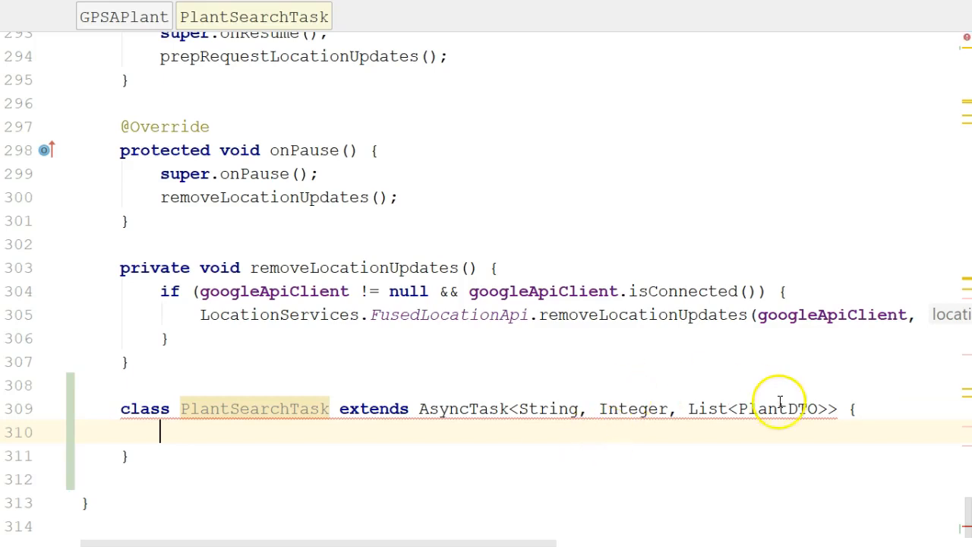
mouse_move(781, 409)
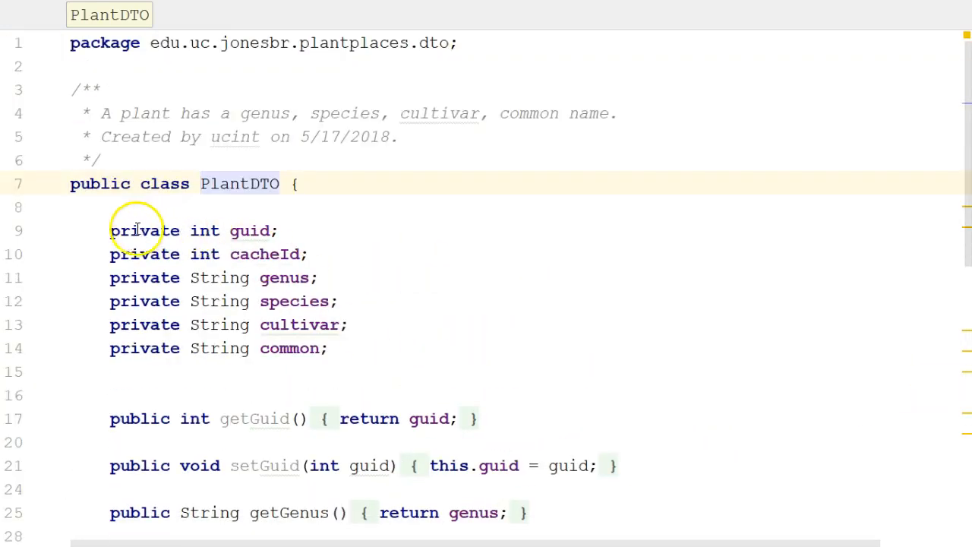
scroll(down, 3)
text(G)
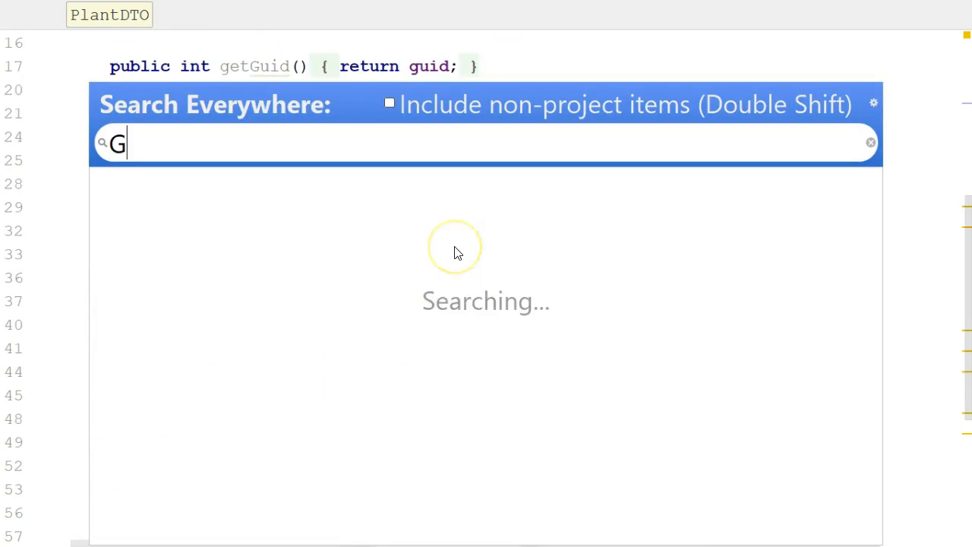
text(P)
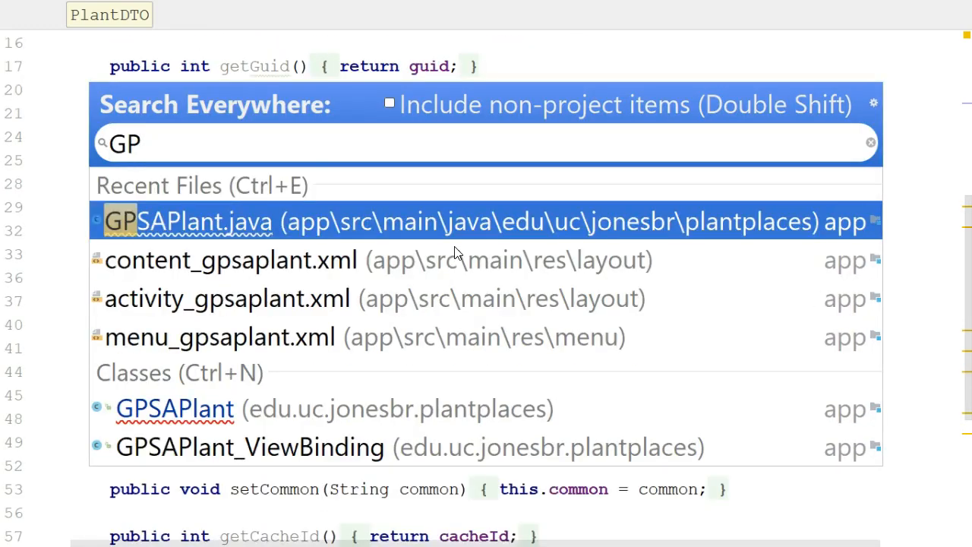
key(Escape)
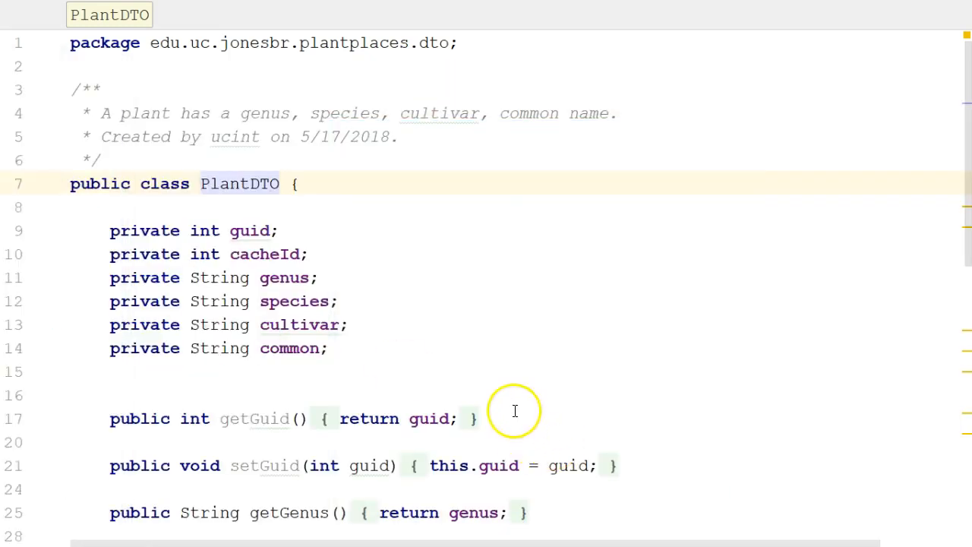
key(shift shift)
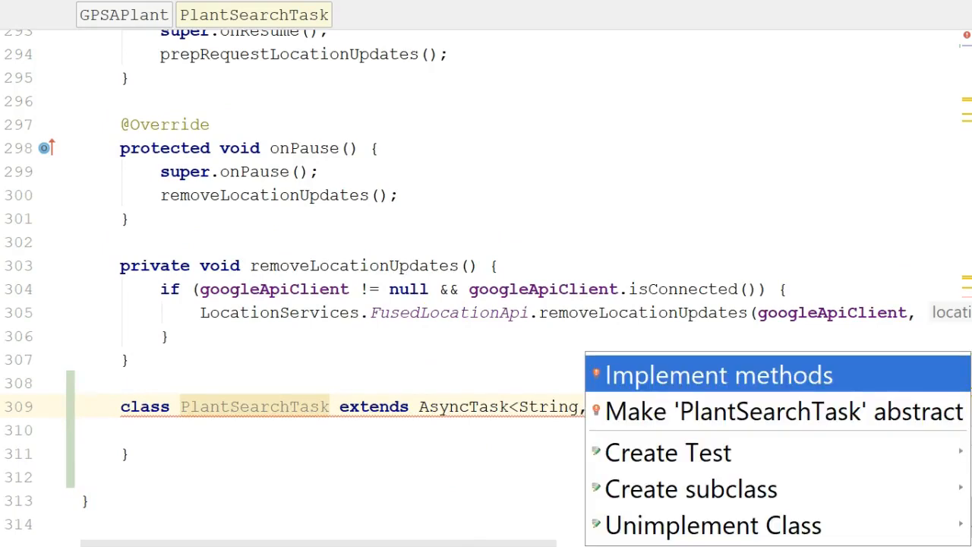
mouse_move(481, 358)
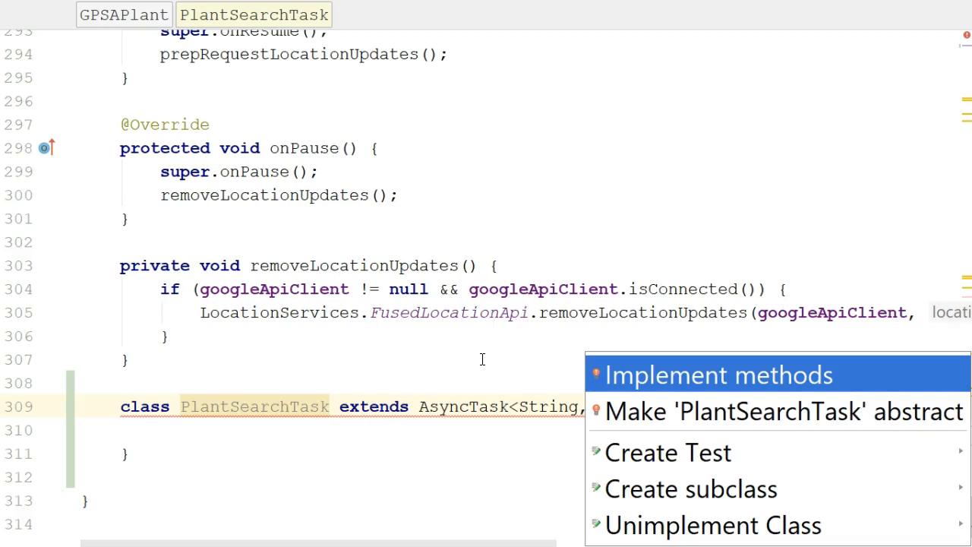
Implement the required doInBackground stub returning List<PlantDTO> via the quick fix
click(718, 376)
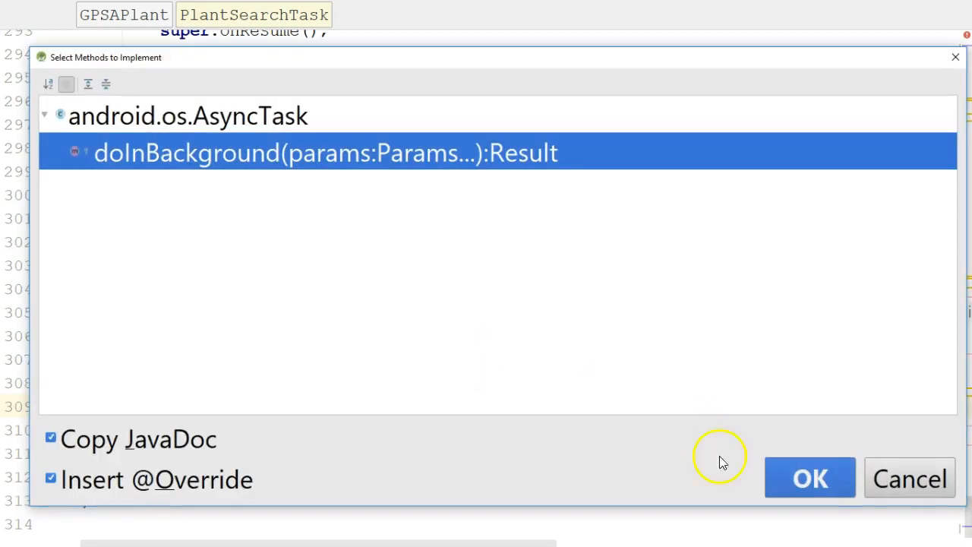
click(810, 477)
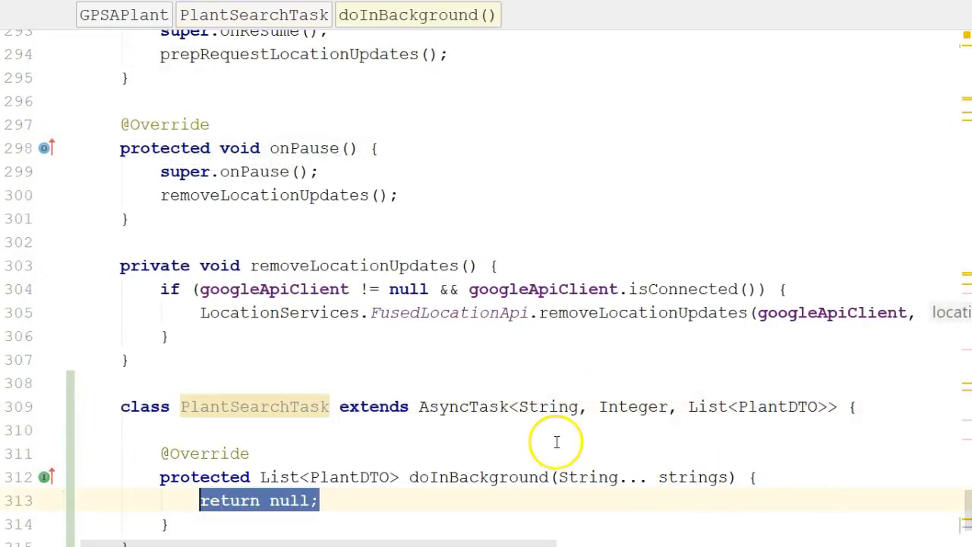
scroll(down, 3)
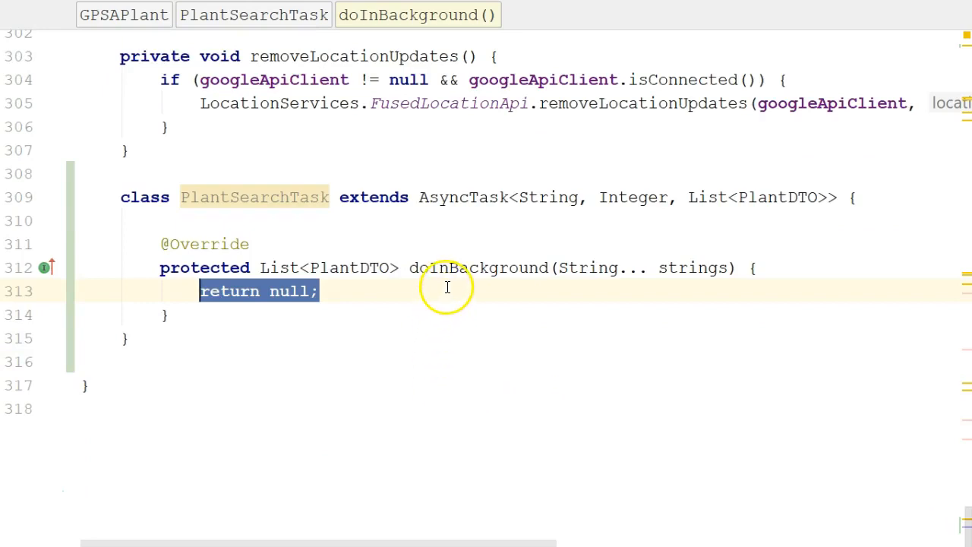
Review the doInBackground method name and the AsyncTask class declaration
double_click(474, 268)
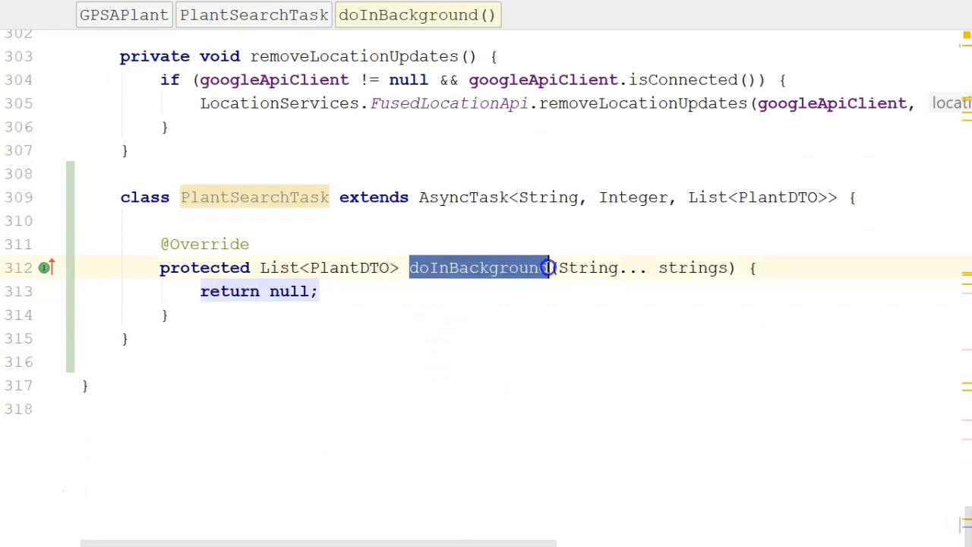
mouse_move(281, 279)
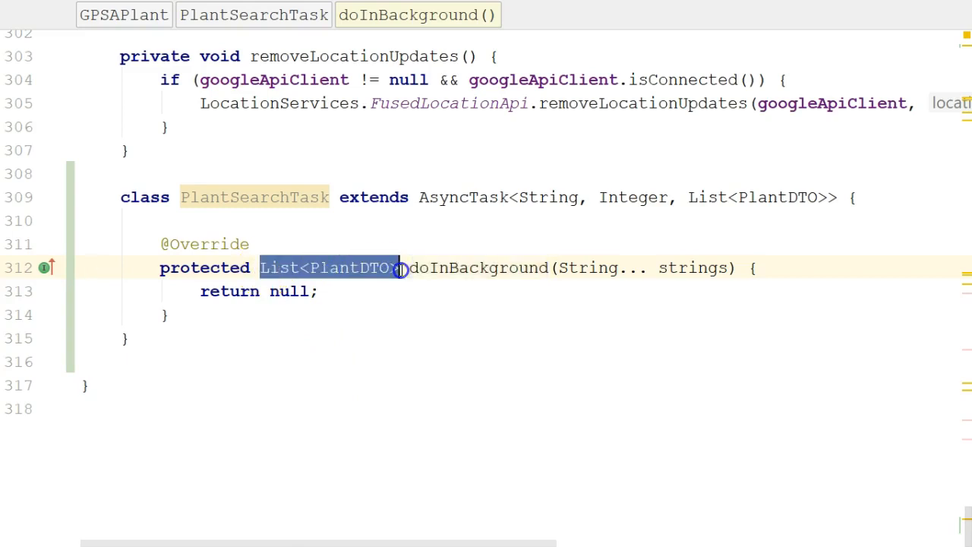
mouse_move(509, 267)
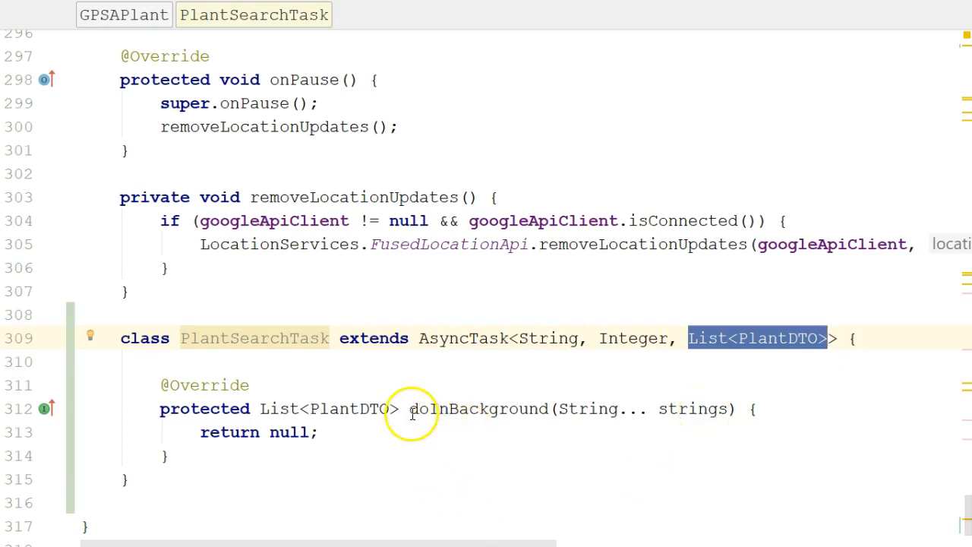
double_click(477, 409)
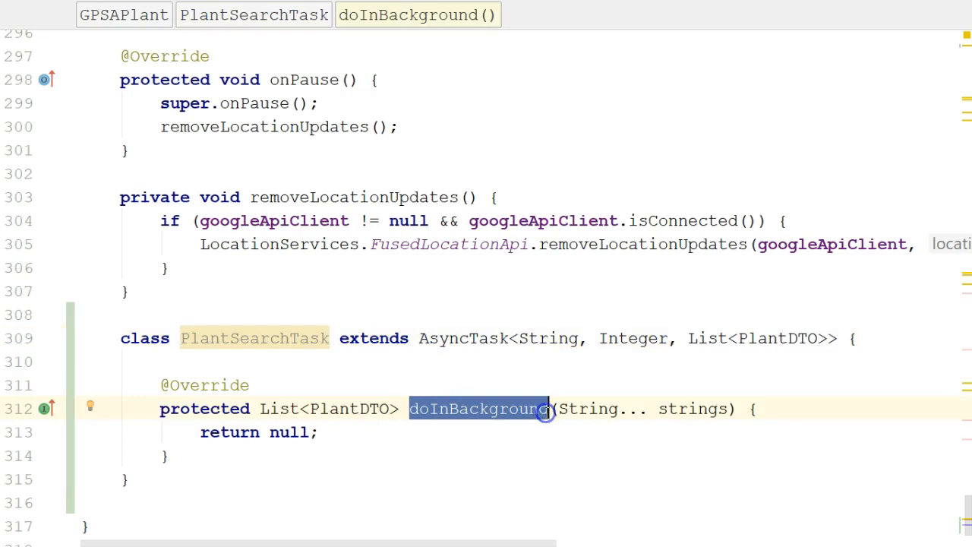
mouse_move(473, 357)
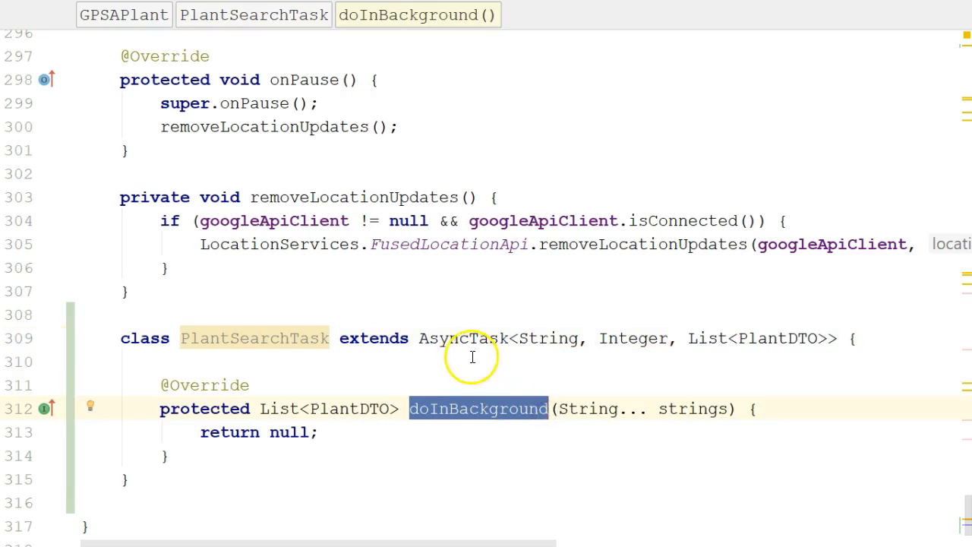
double_click(459, 337)
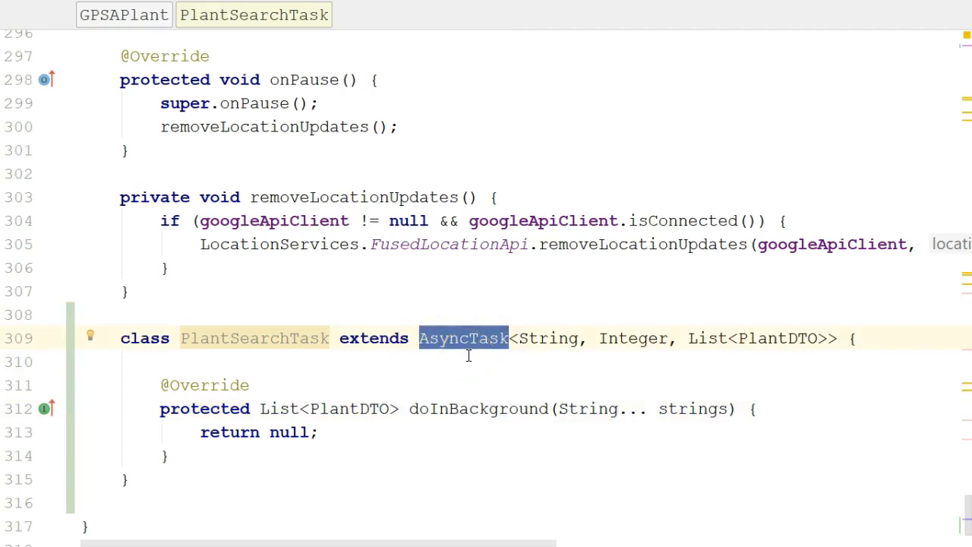
click(410, 409)
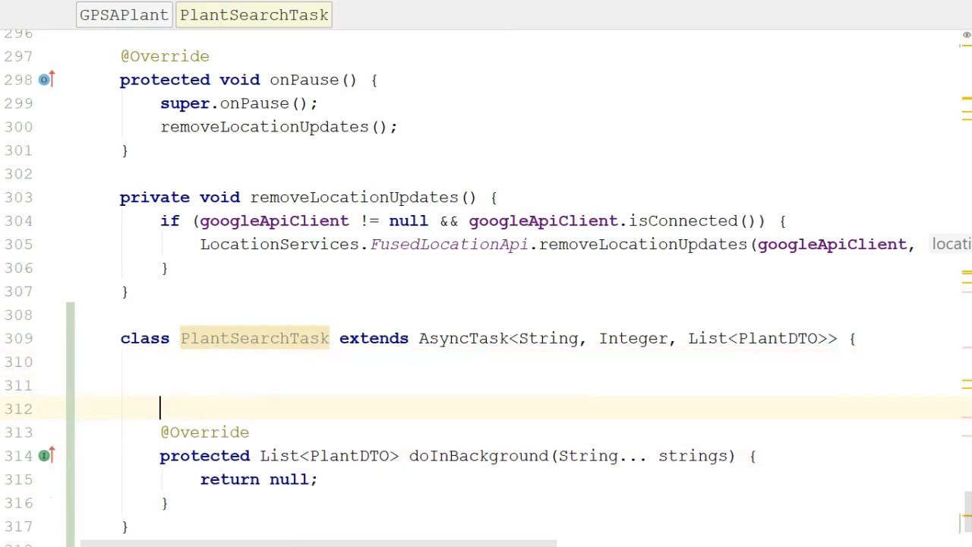
Add an onPostExecute(List<PlantDTO>) override and select doInBackground's return null placeholder
text(onPostExecute(List<PlantDTO> plantDTOS) {)
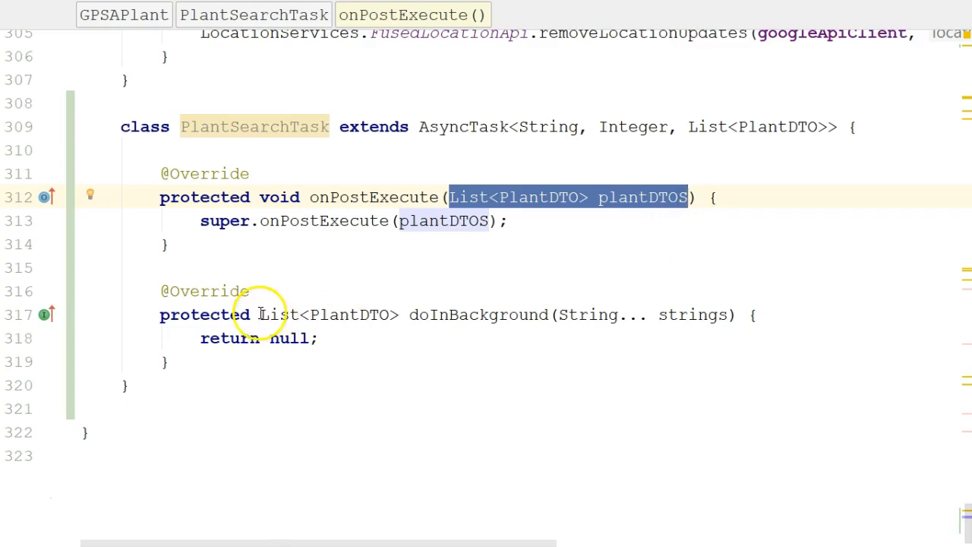
double_click(327, 314)
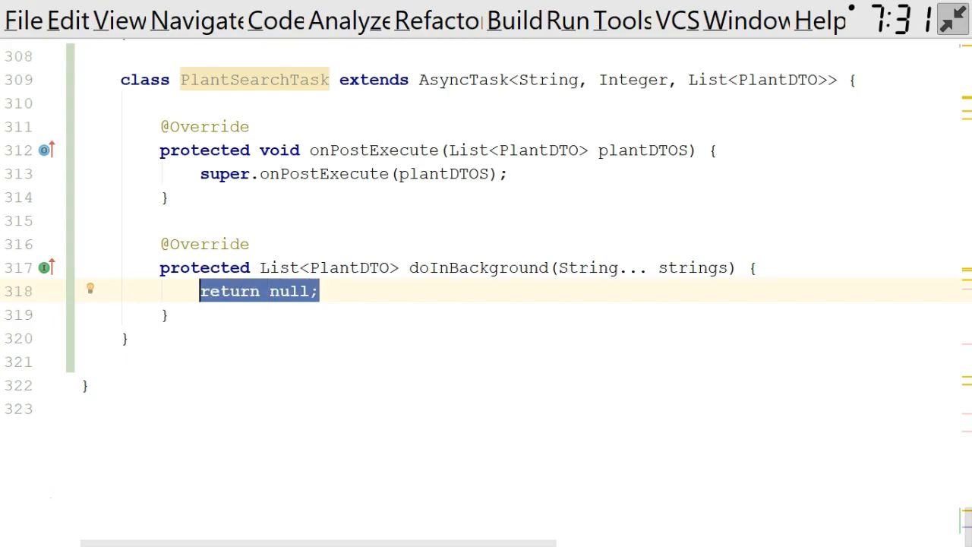
Declare List<PlantDTO> allPlants as a new ArrayList in doInBackground
text(List)
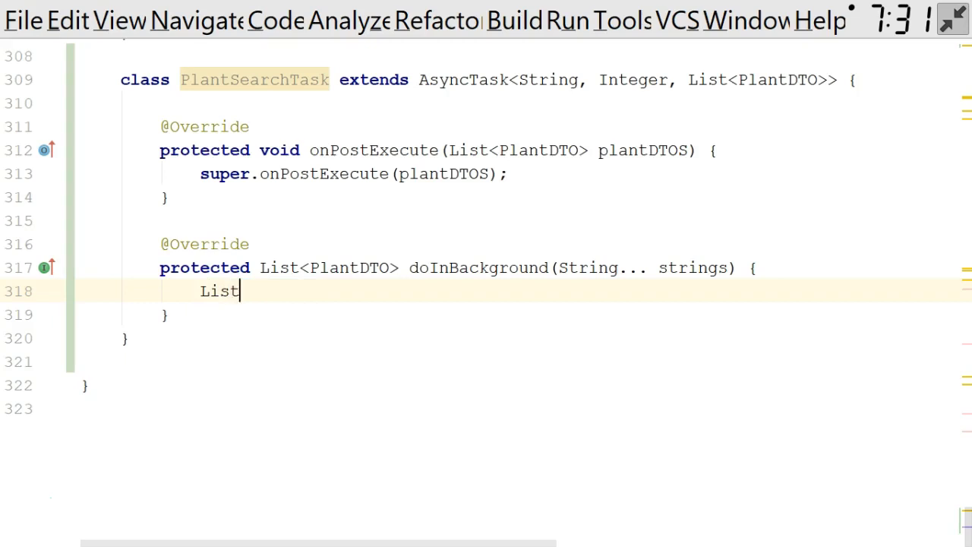
text(<PlantDTO>)
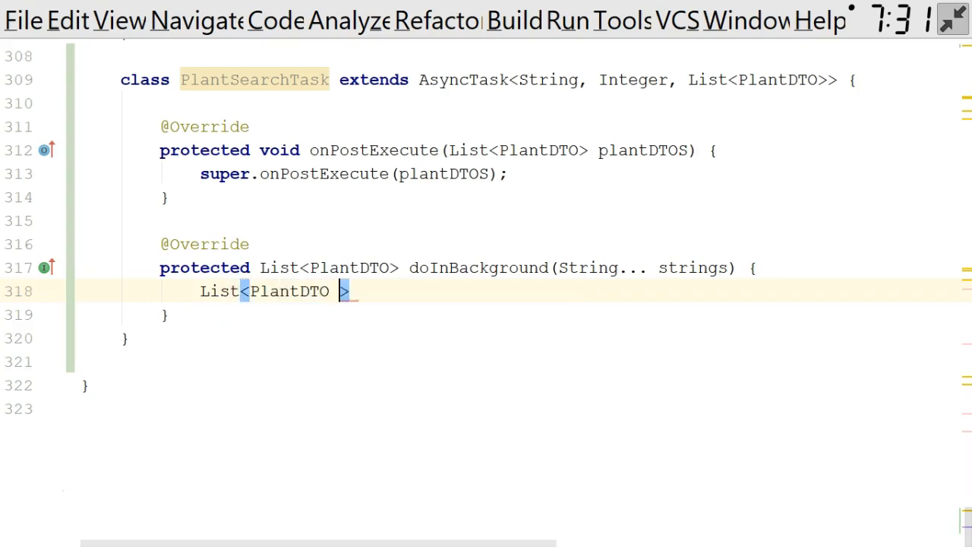
text(allPlants = new ArrayList<PlantDTO)
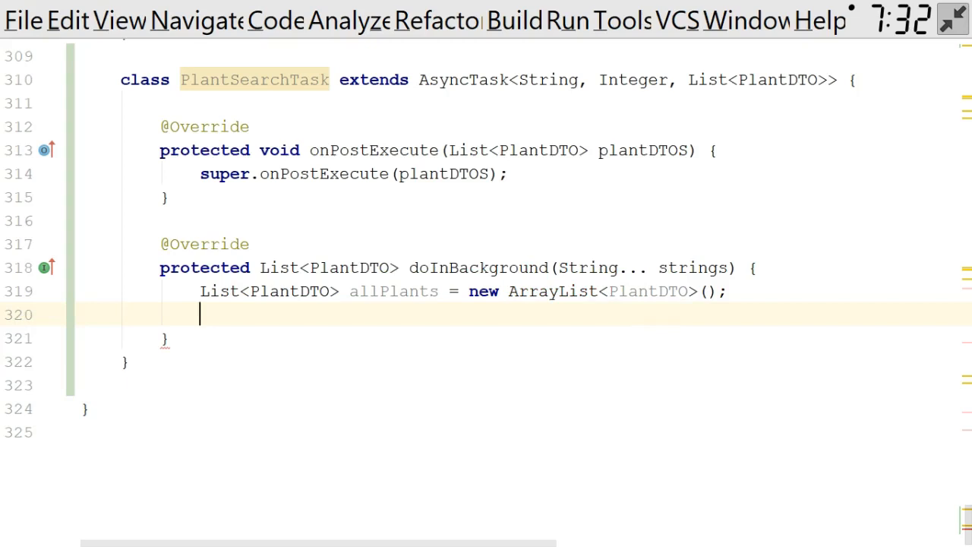
Add a comment about declaring a variable for the DAO class that will do networking
text(// declare an)
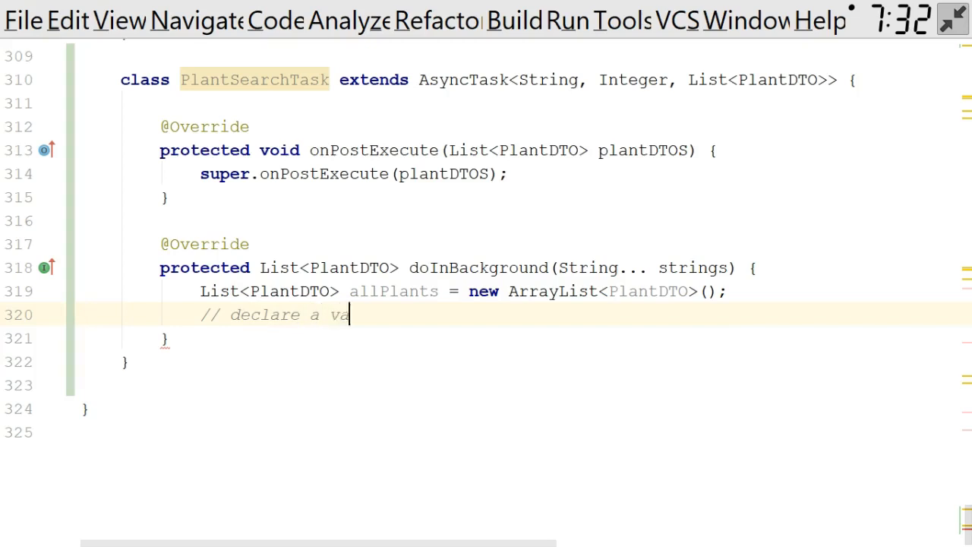
text(riable for our DAO o)
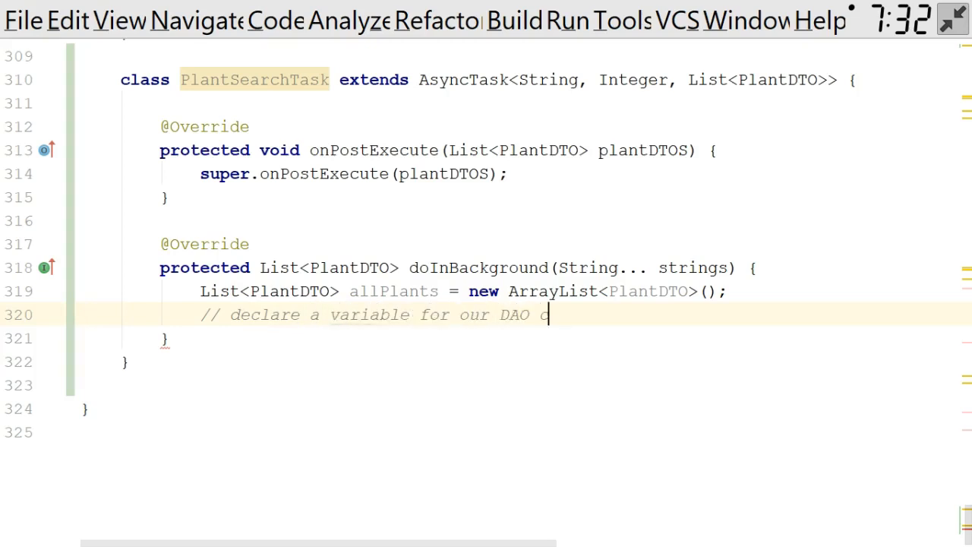
text(class that will do a lot of the networking for us.)
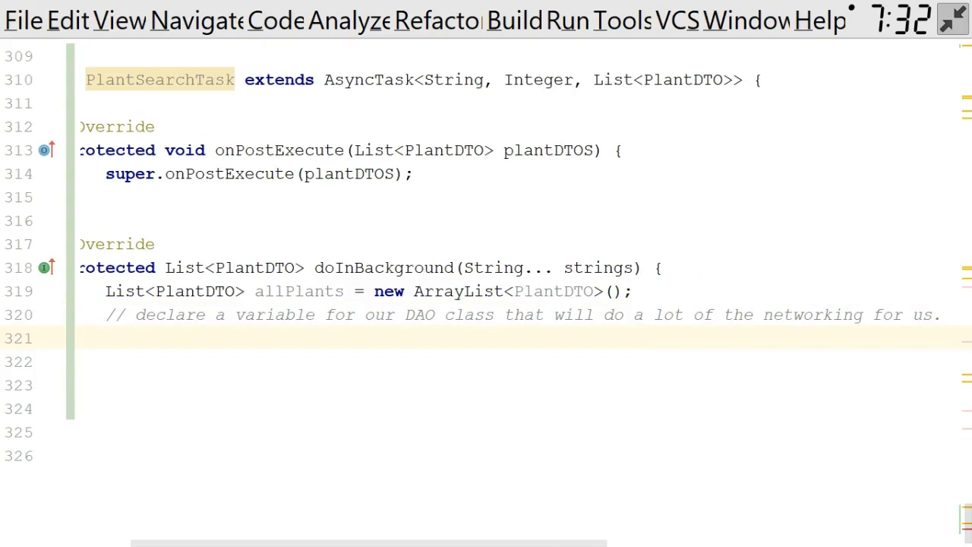
Open the IPlantDAO interface via Search Everywhere and list its usages
key(shift shift)
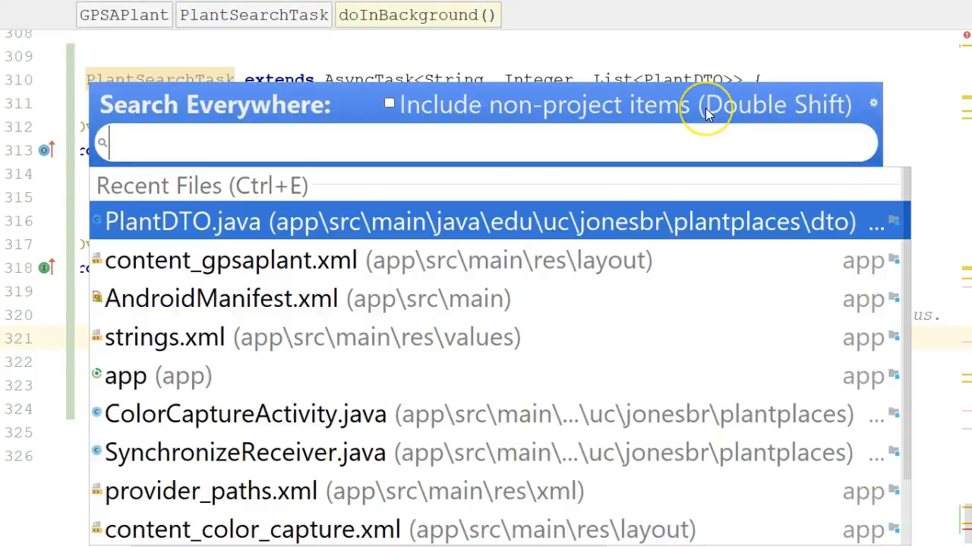
text(IPlant)
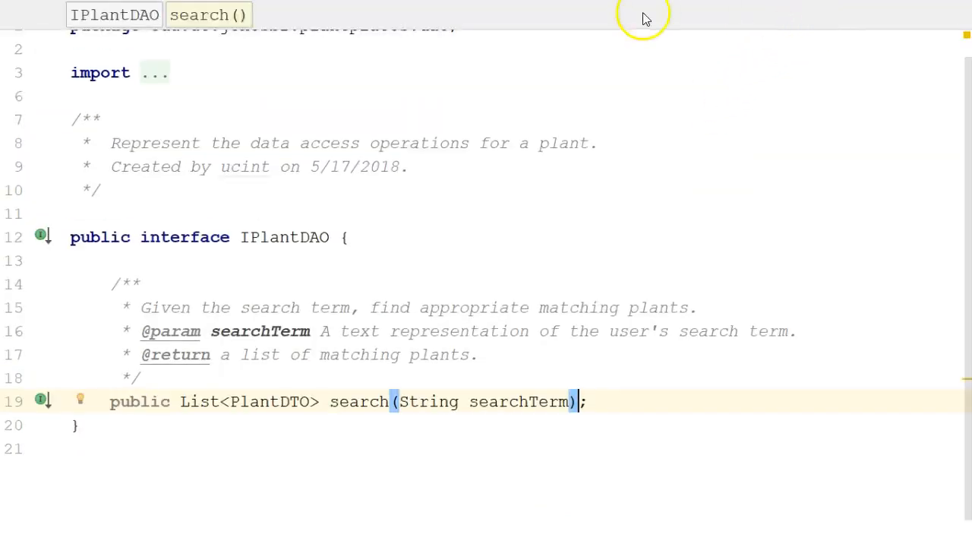
click(301, 237)
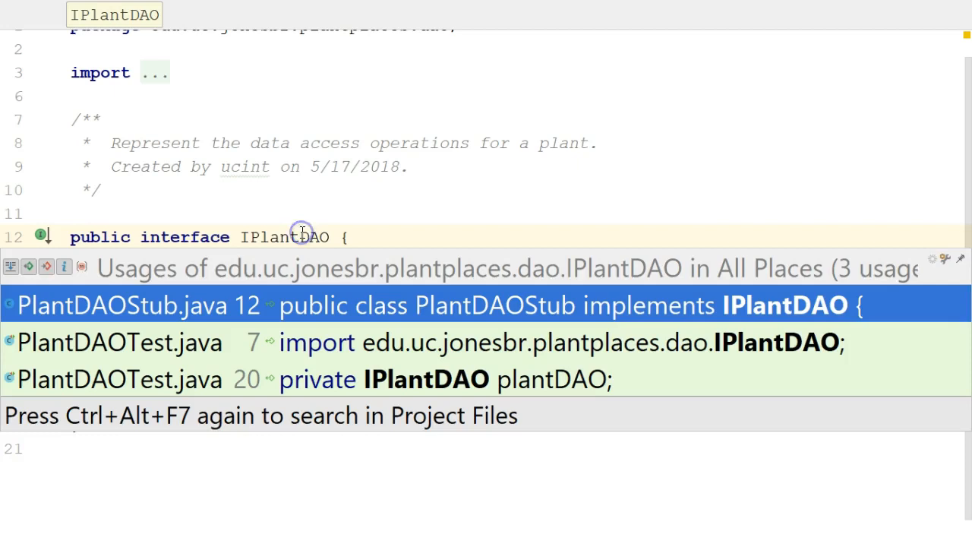
mouse_move(337, 304)
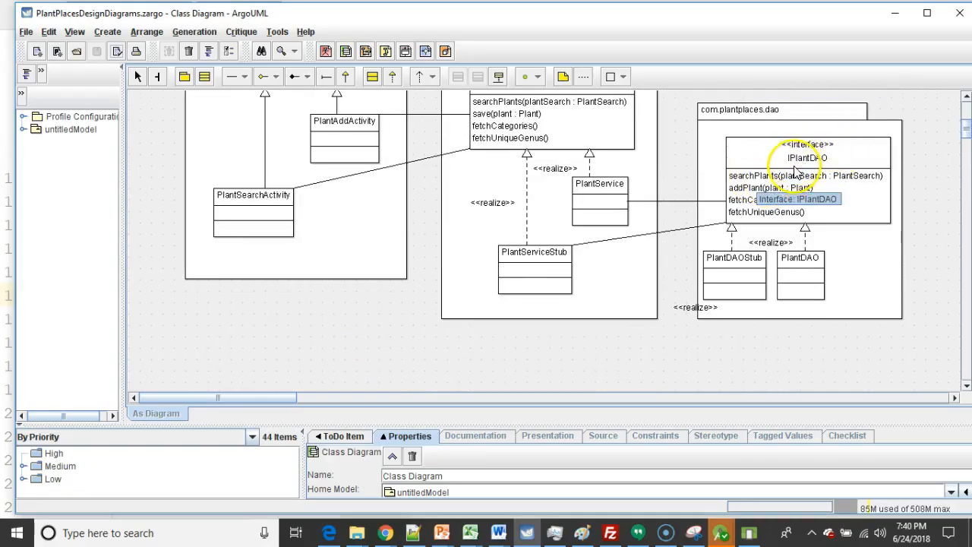
mouse_move(753, 273)
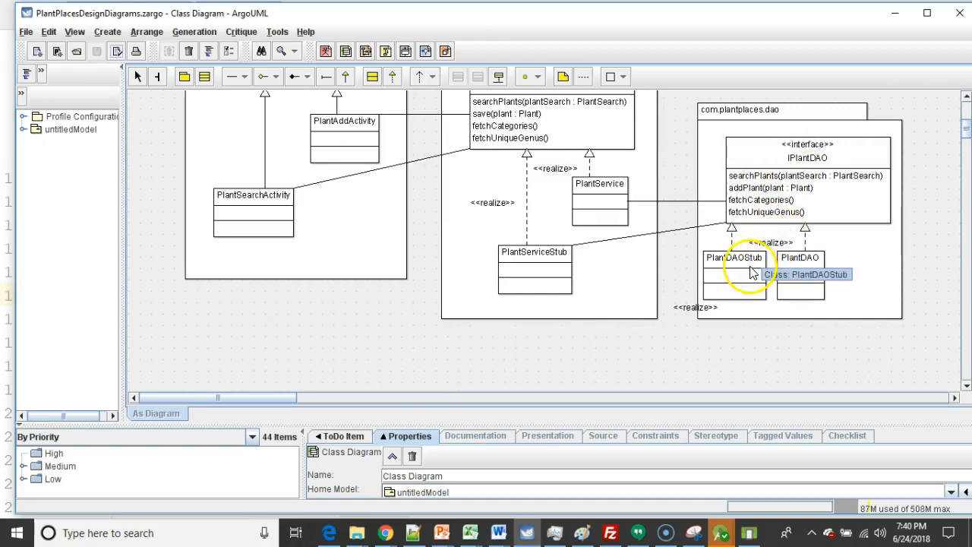
click(799, 259)
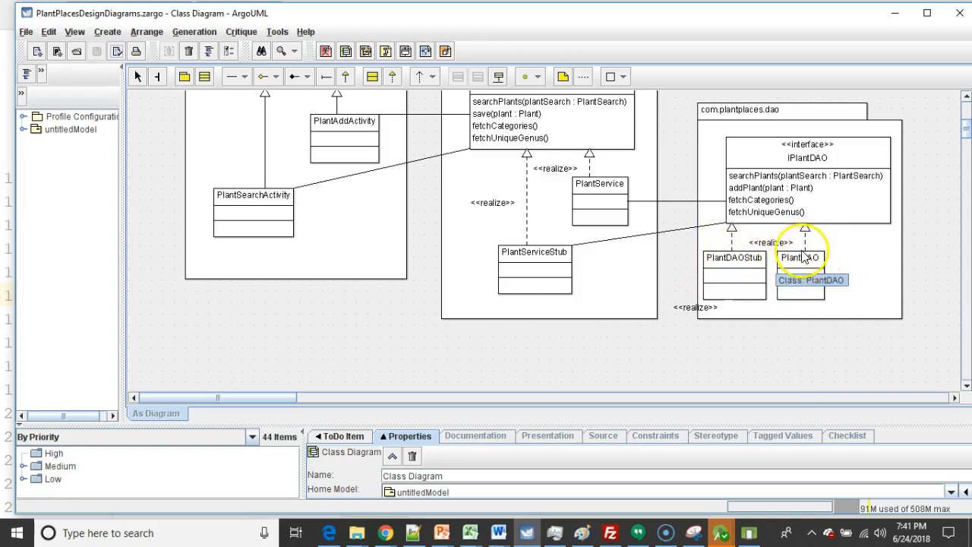
click(732, 258)
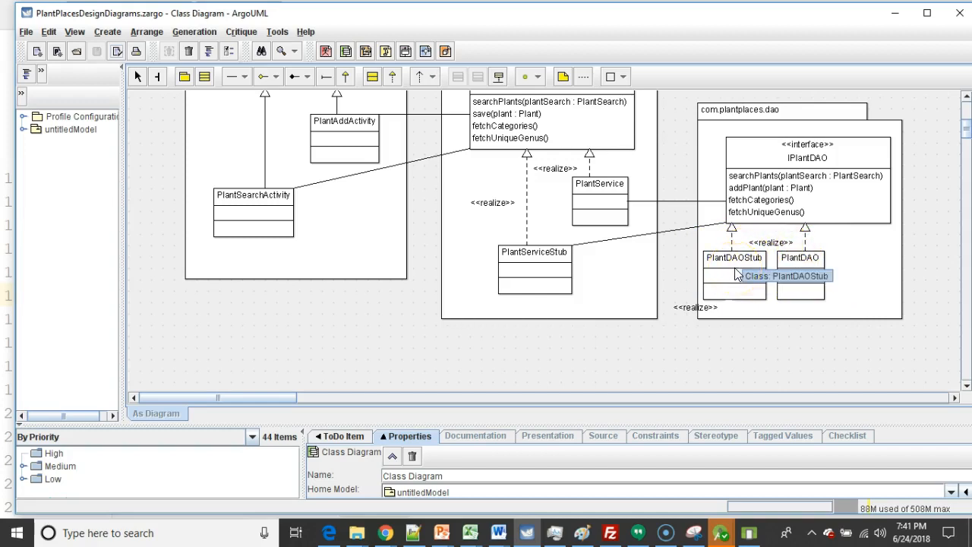
mouse_move(948, 155)
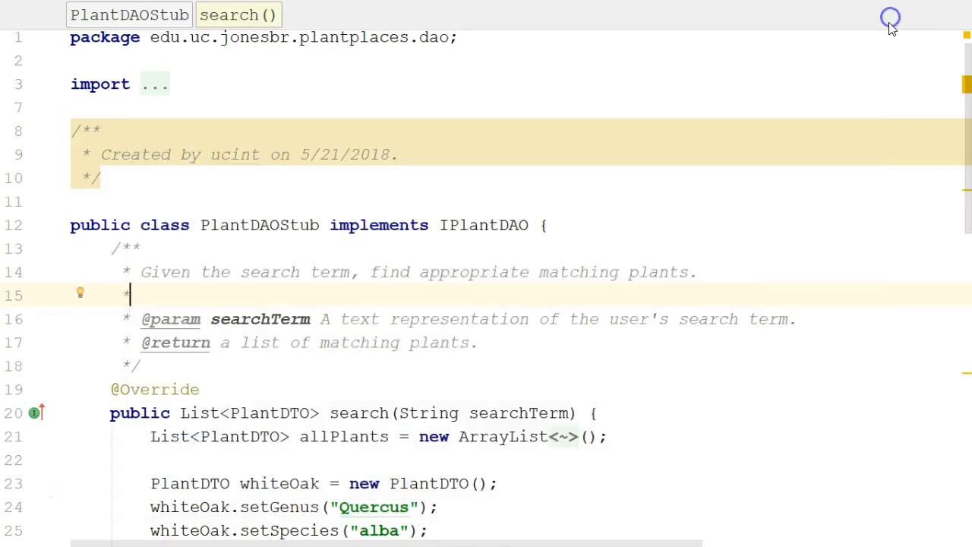
mouse_move(523, 234)
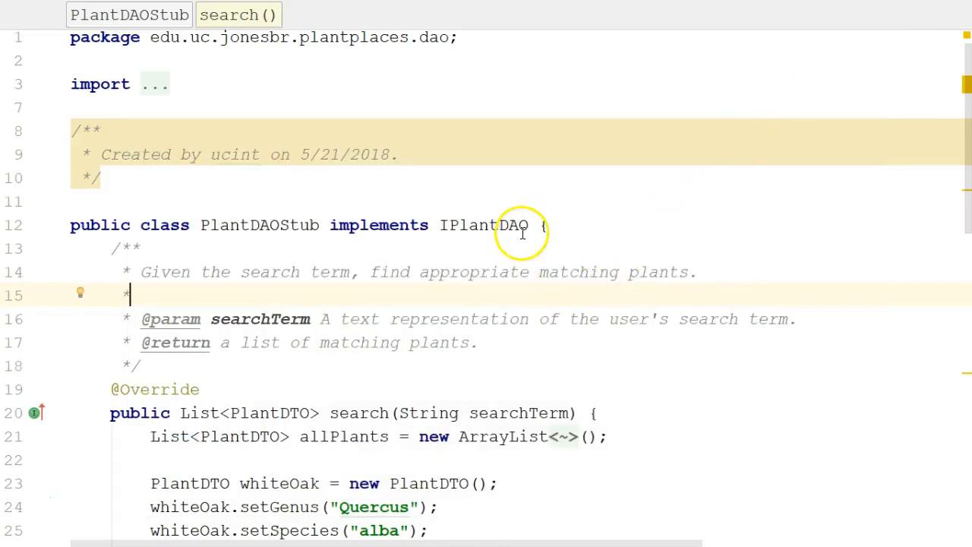
mouse_move(499, 231)
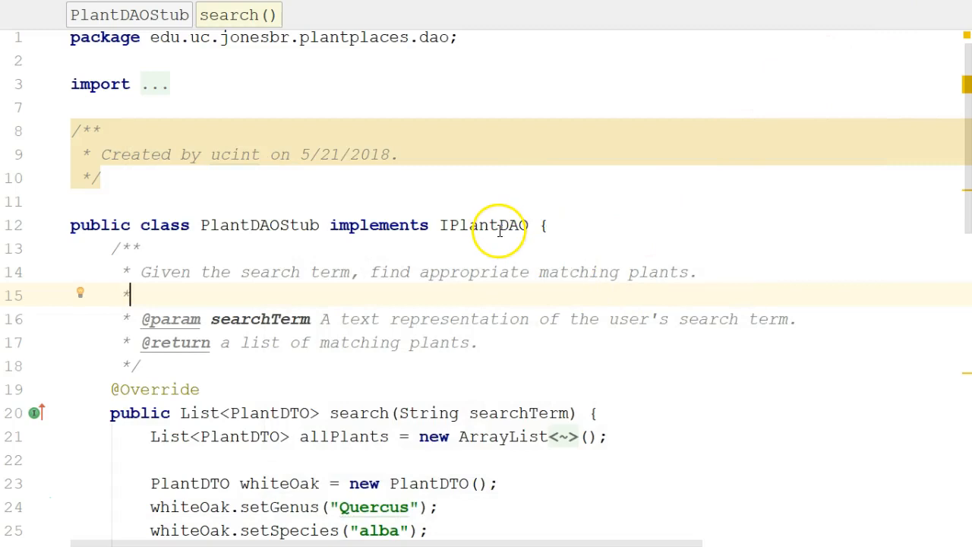
In doInBackground, declare IPlantDAO plantDAO = new PlantDAOStub();
key(shift shift)
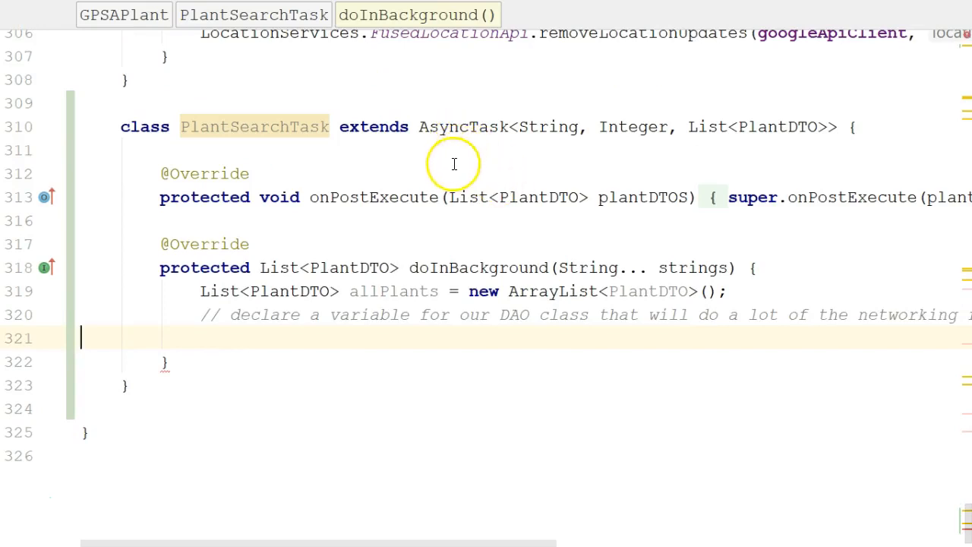
mouse_move(330, 307)
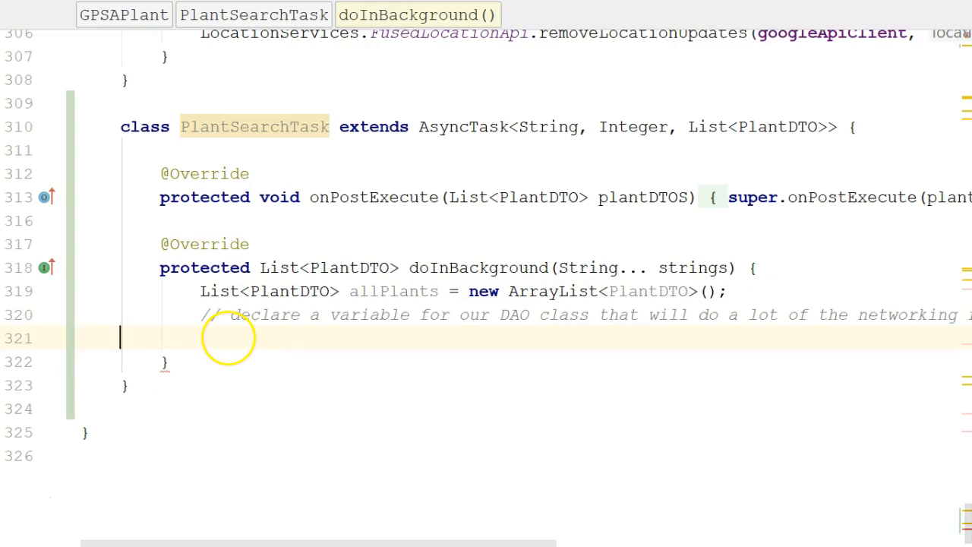
text(IPlantDAO plantDAO)
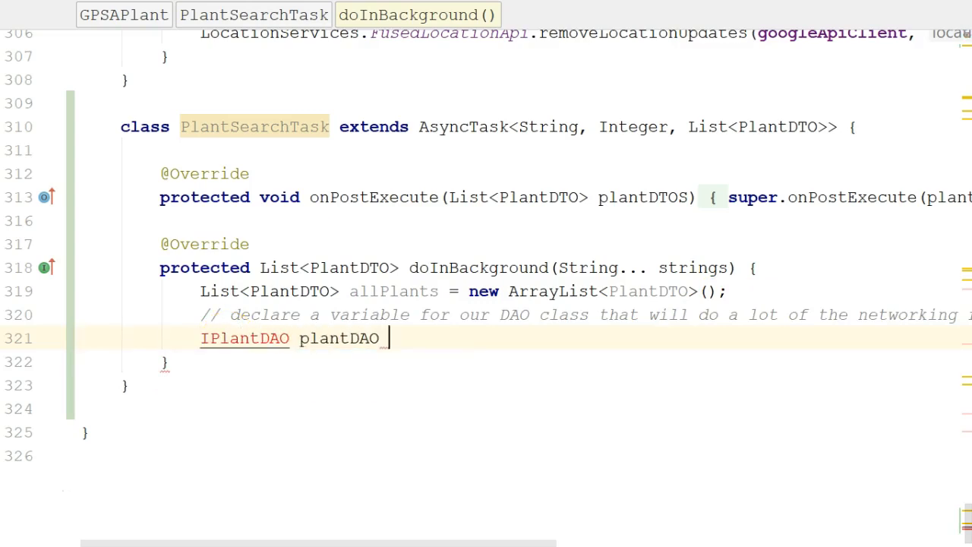
text(= new PlantDAOStub()
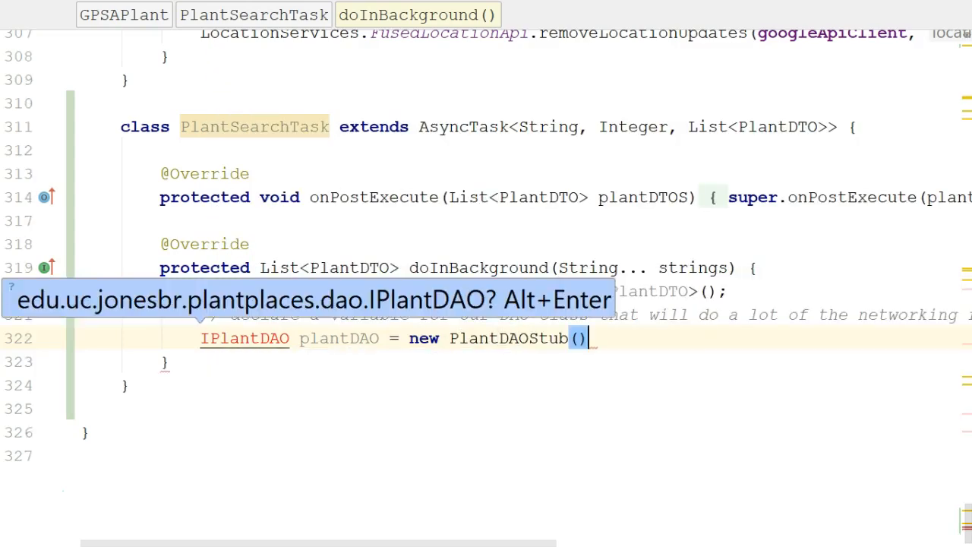
text(;)
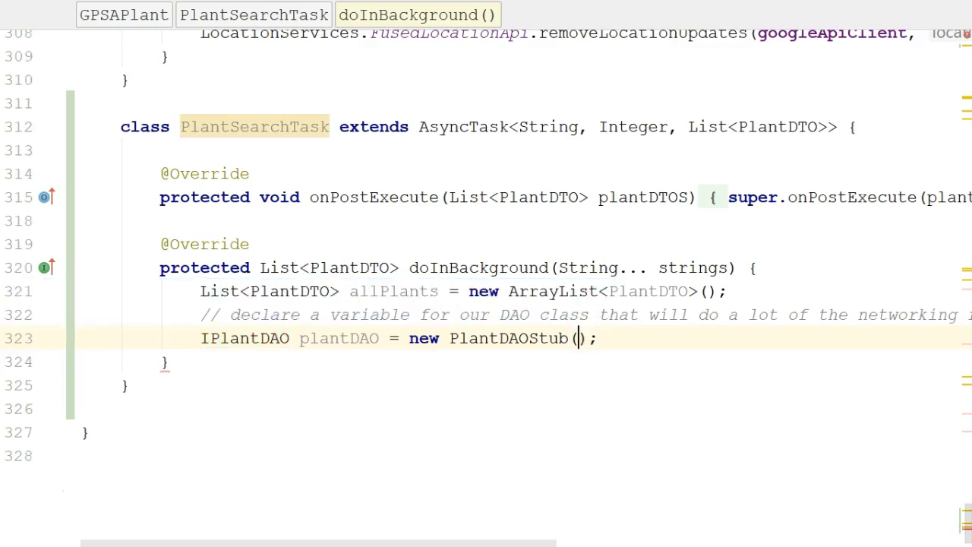
Remove and retype the Stub suffix on the PlantDAOStub class name
double_click(548, 337)
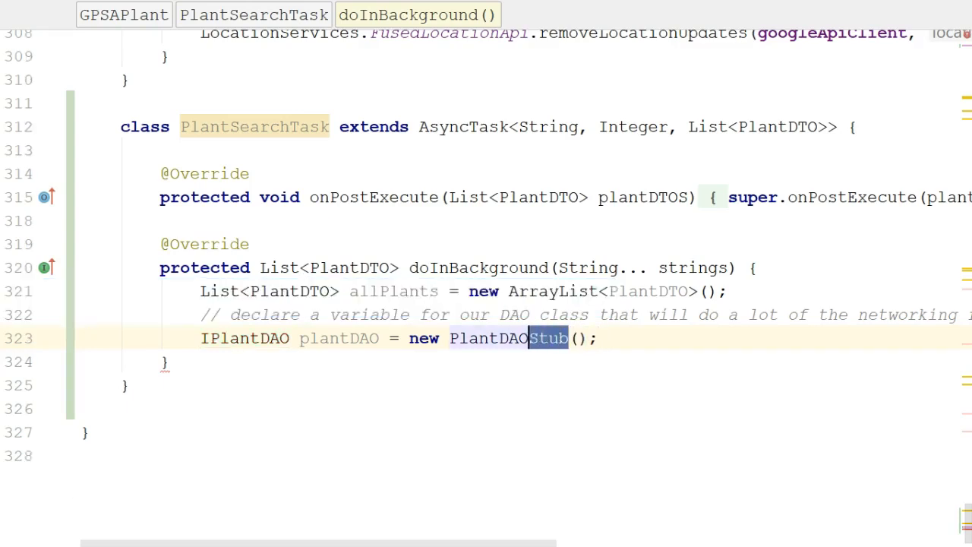
key(Delete)
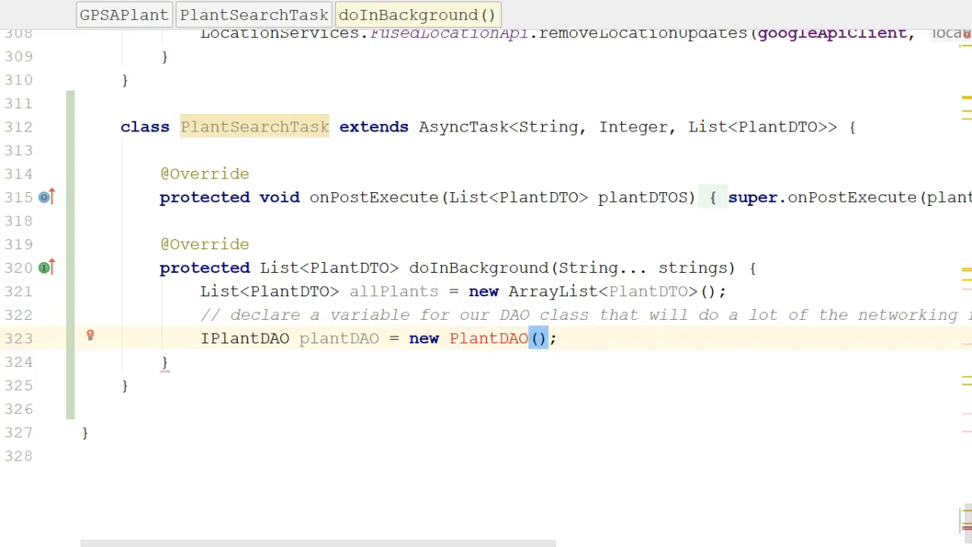
text(Stub)
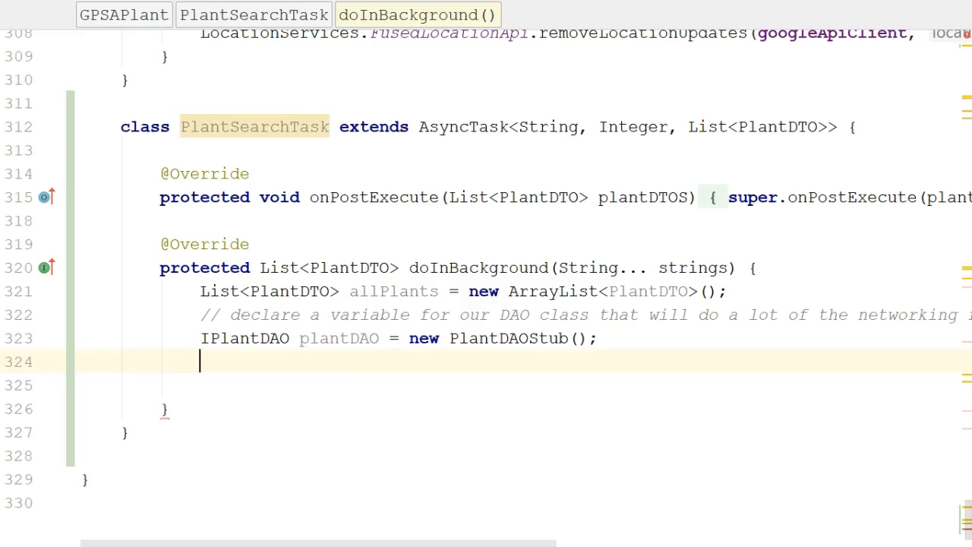
Call plantDAO.search() on a new line in doInBackground
text(plantDAO,.)
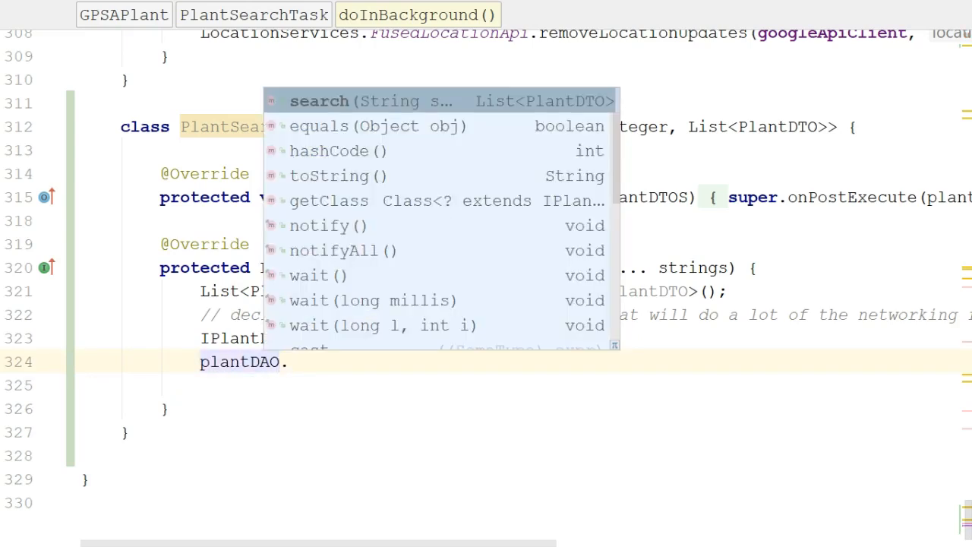
click(319, 100)
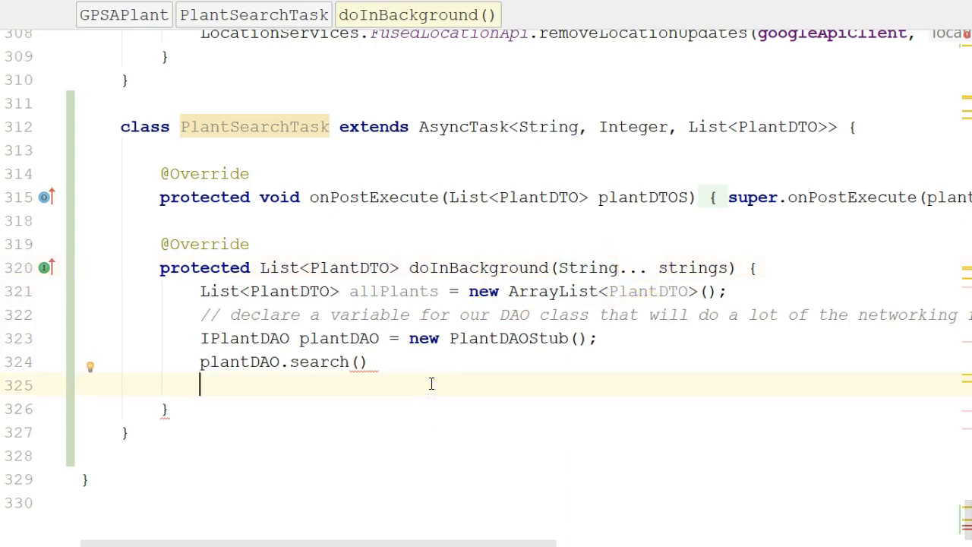
Type a temporary doInBackground(foo, "bar", "baz") example call to illustrate varargs
text(do)
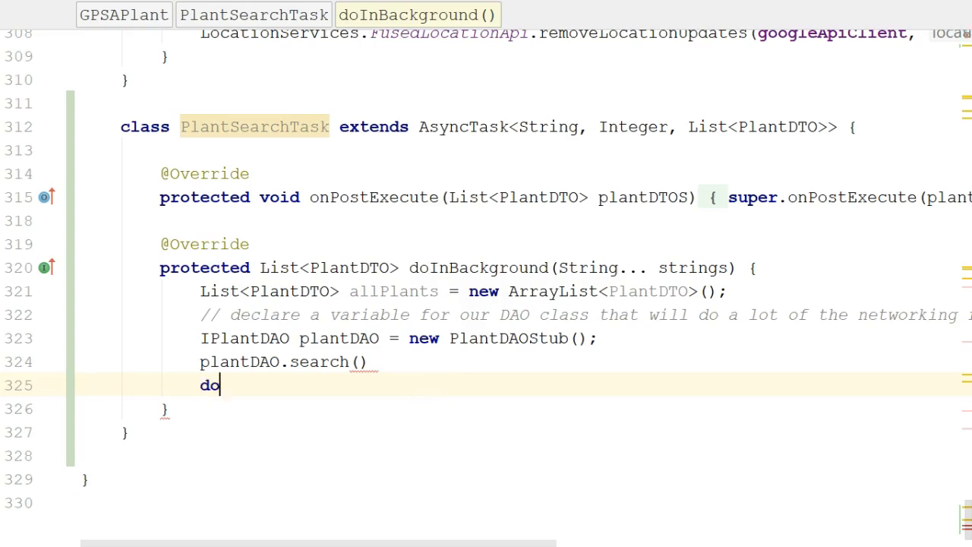
text(InBack)
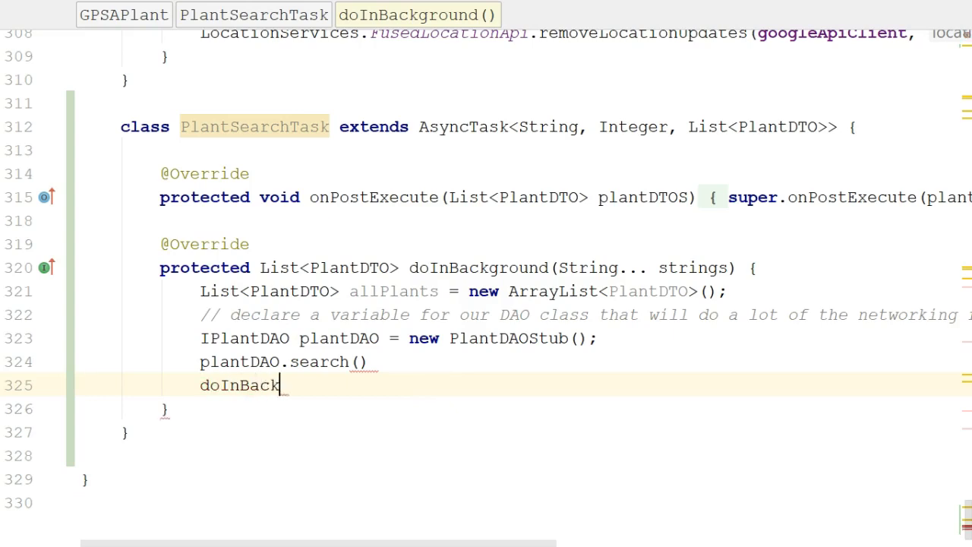
text(ound(")
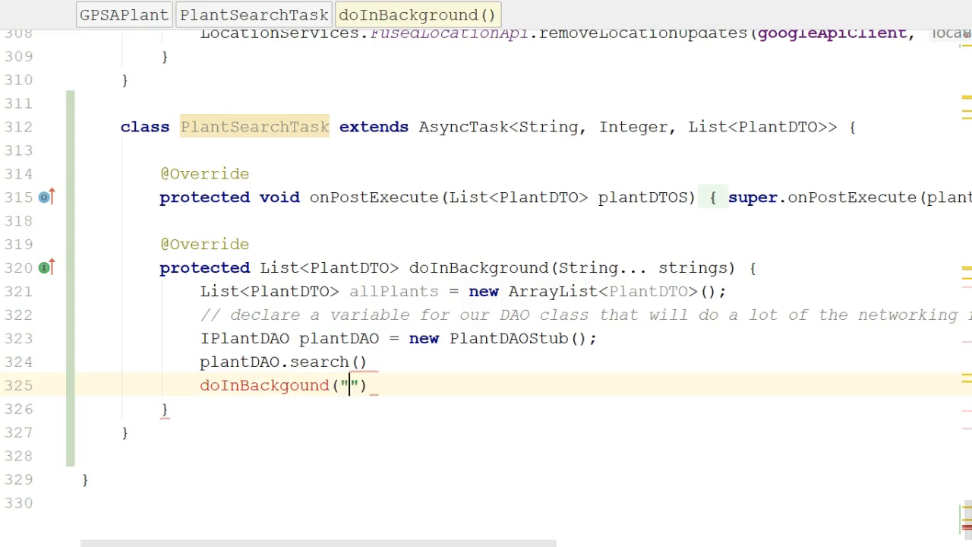
text(foo)
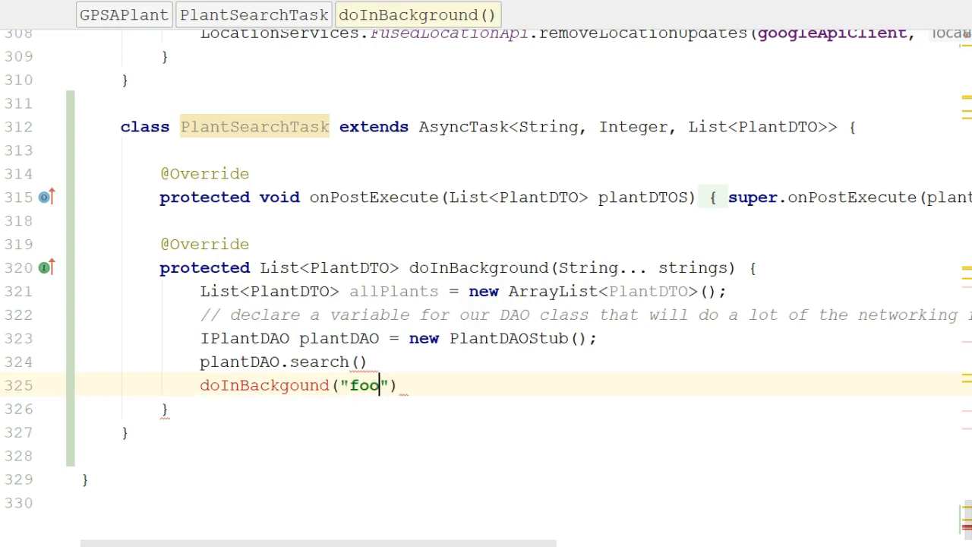
text(;)
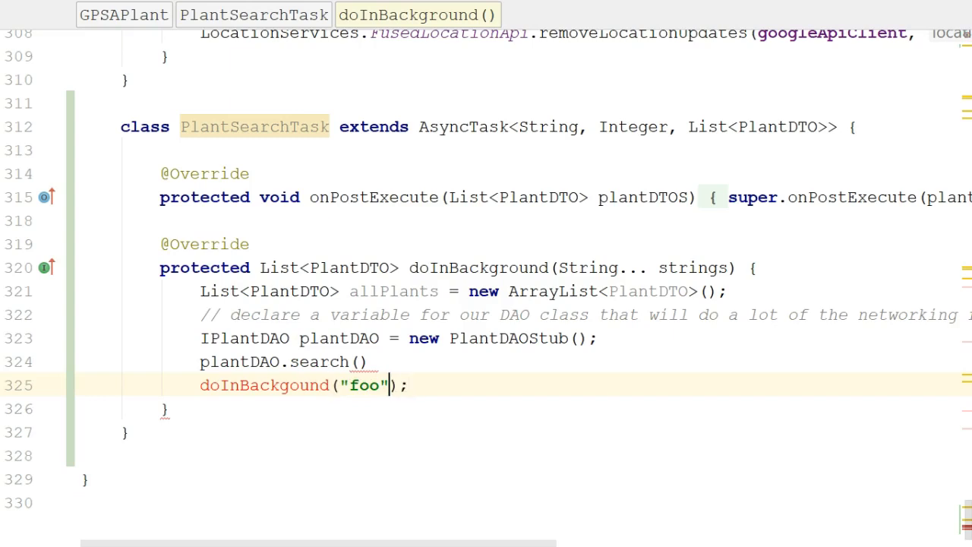
text(, "bar",)
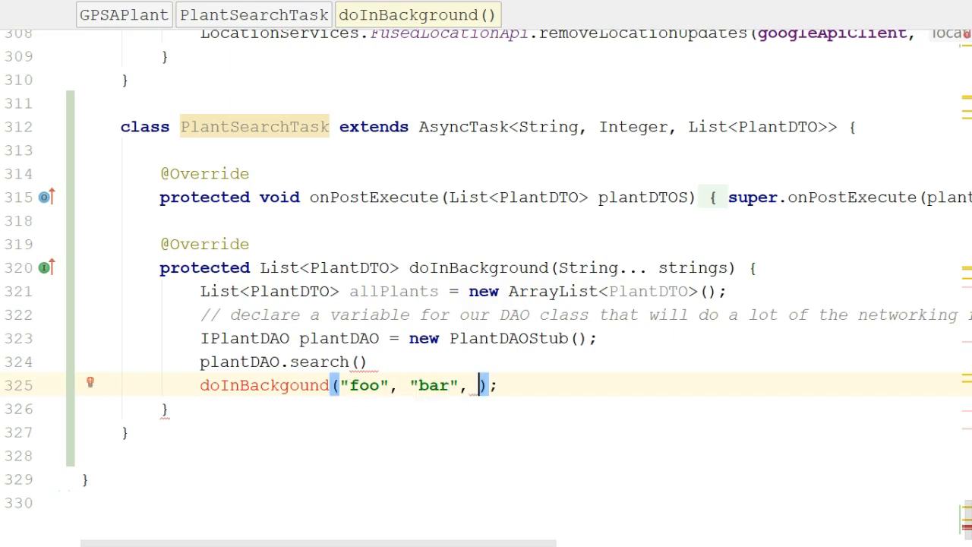
text("baz")
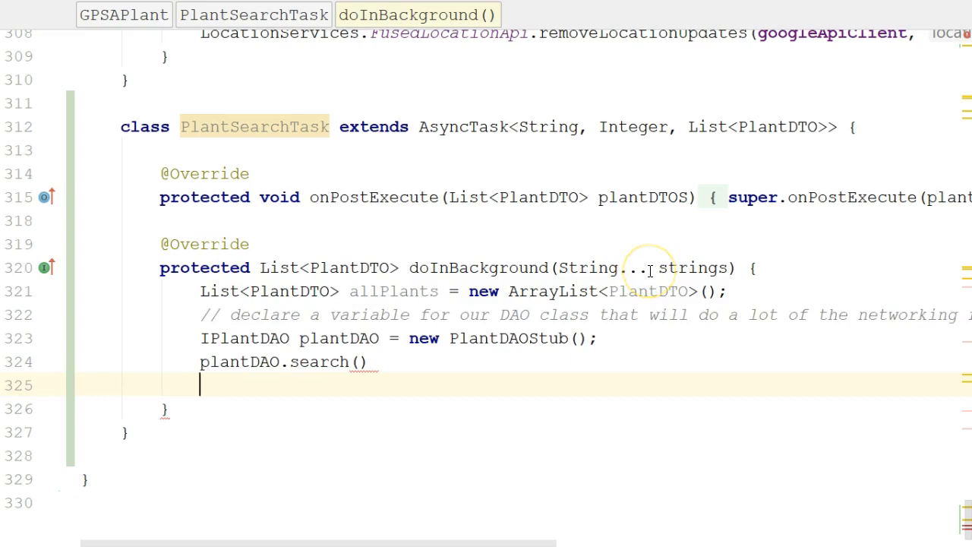
mouse_move(639, 284)
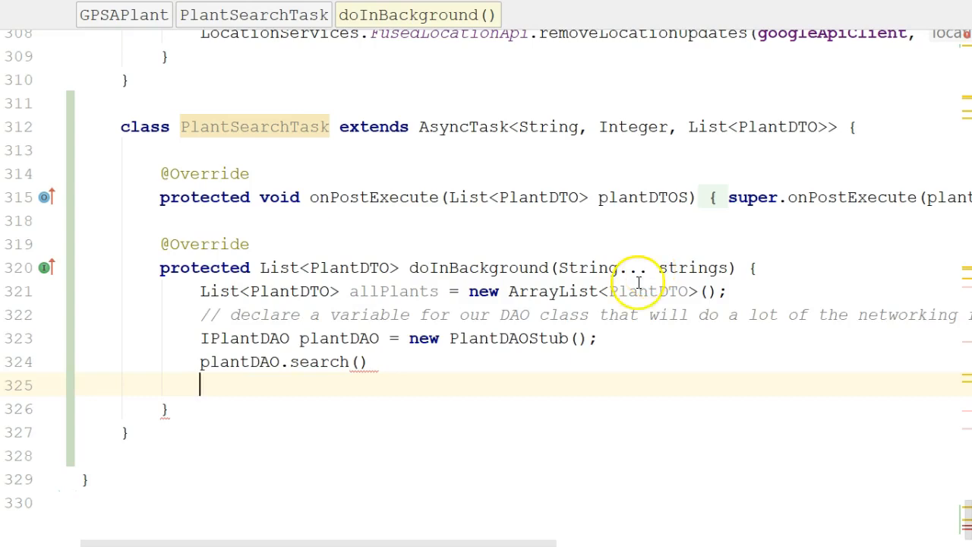
mouse_move(635, 292)
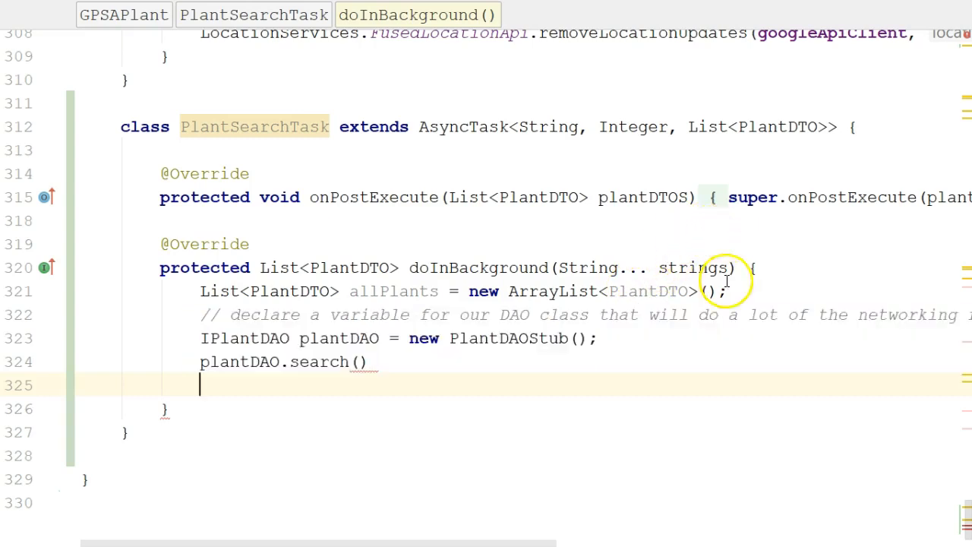
Rename doInBackground's parameter to searchTerms and declare String searchTerm = searchTerms[0]
double_click(693, 268)
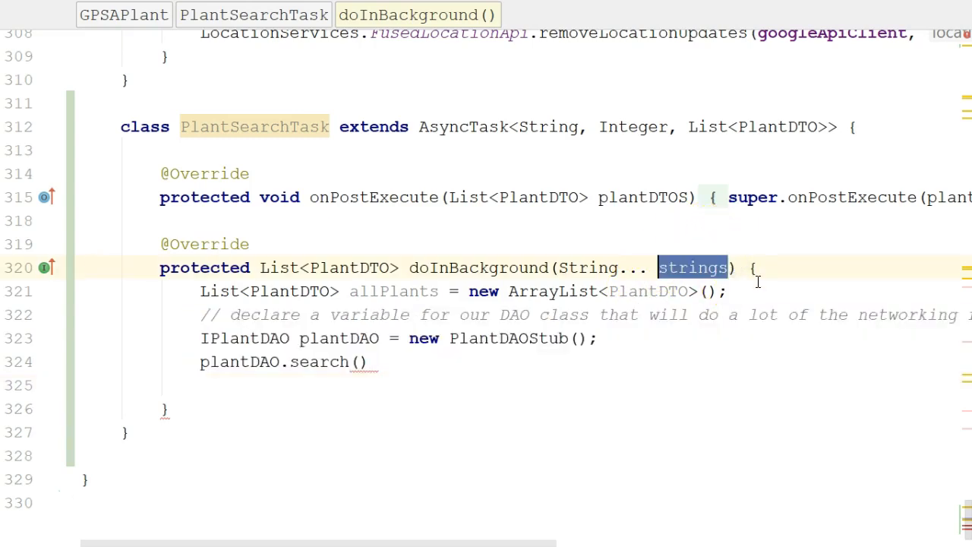
text(searchTerms)
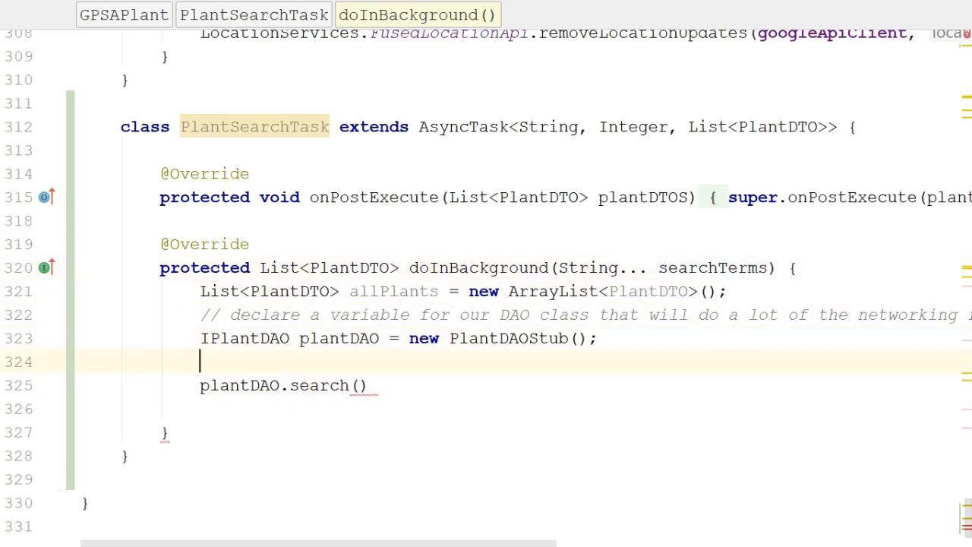
text(String searchTerm)
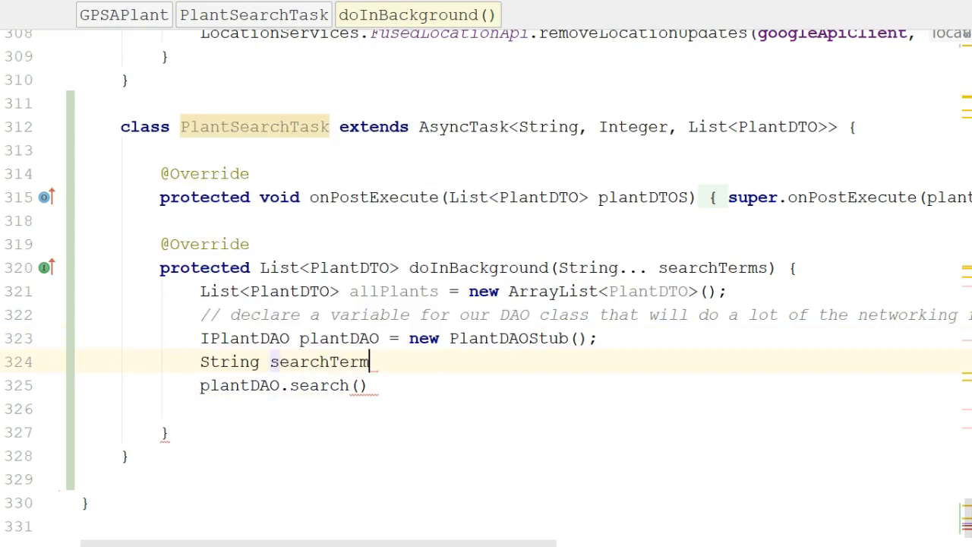
text(= searchTerms[0)
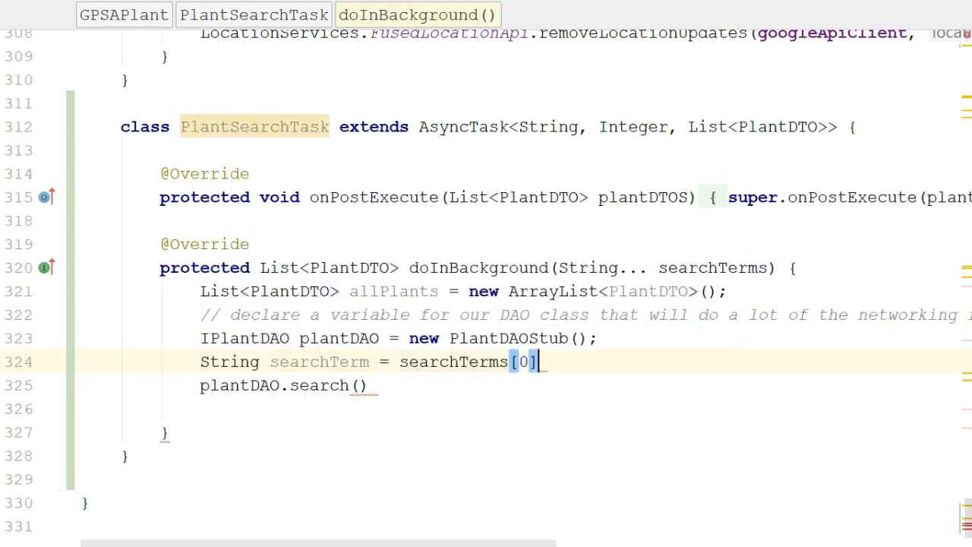
text(;)
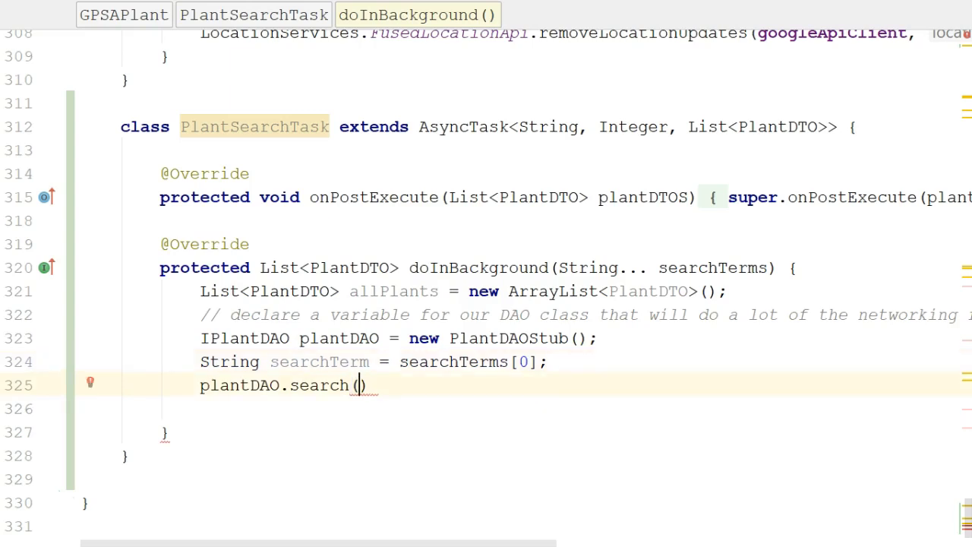
Assign plantDAO.search(searchTerm) to allPlants and return allPlants
text(searchTerm)
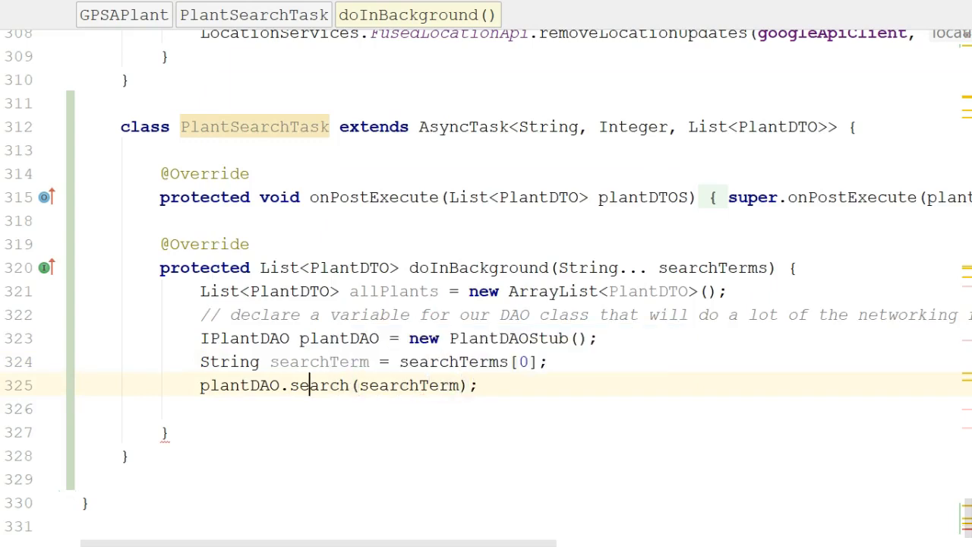
double_click(319, 386)
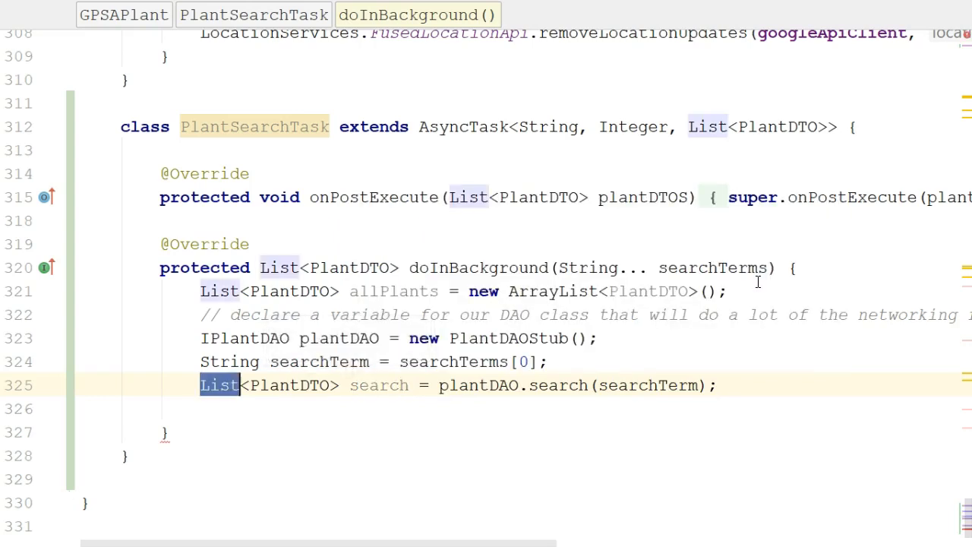
text(all)
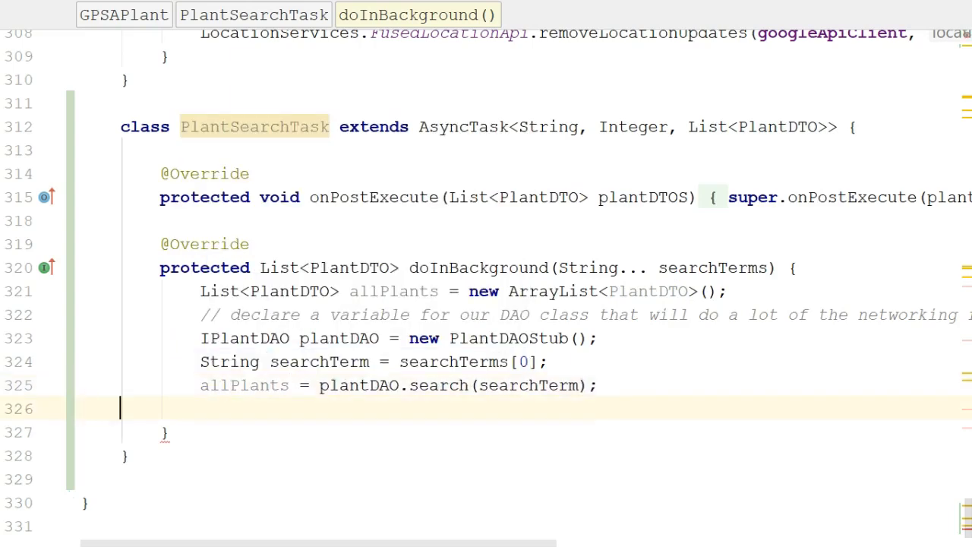
text(return all)
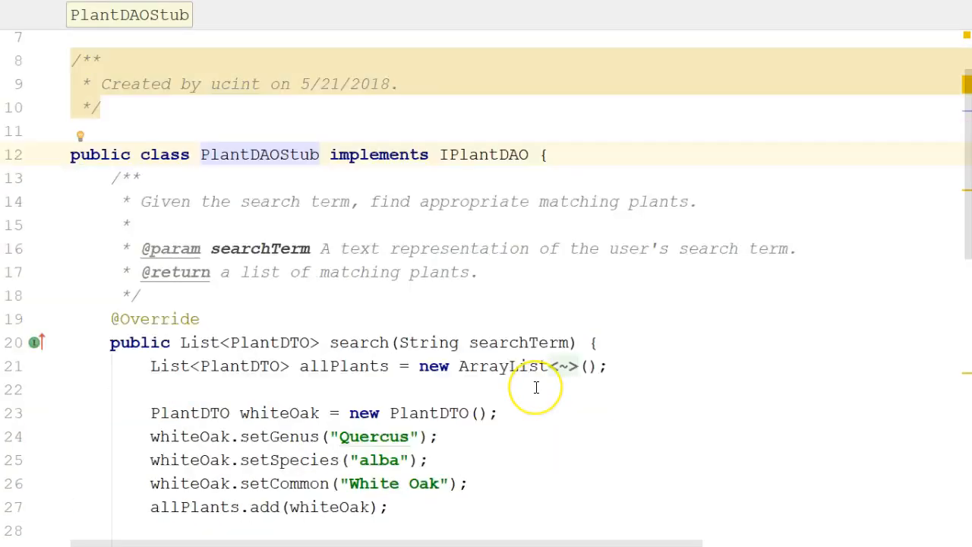
scroll(down, 3)
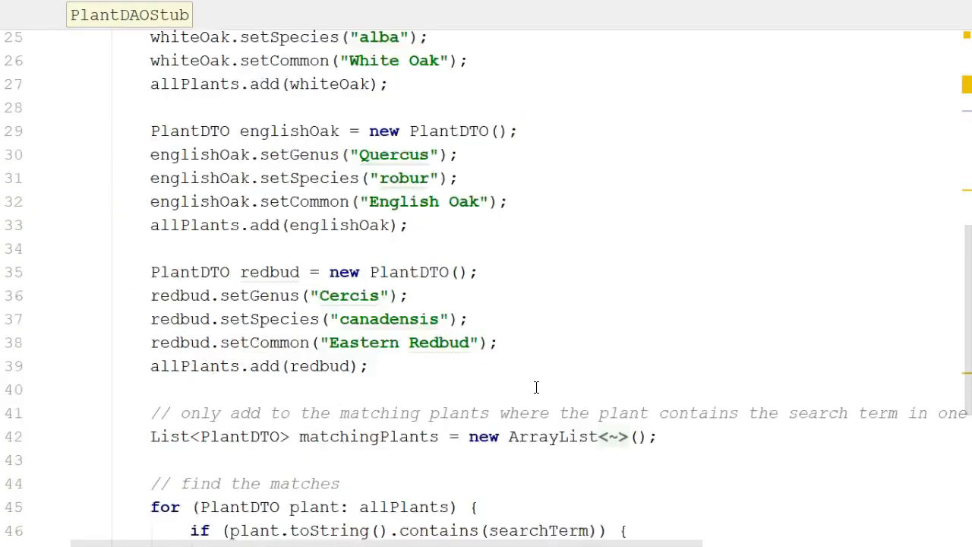
scroll(down, 3)
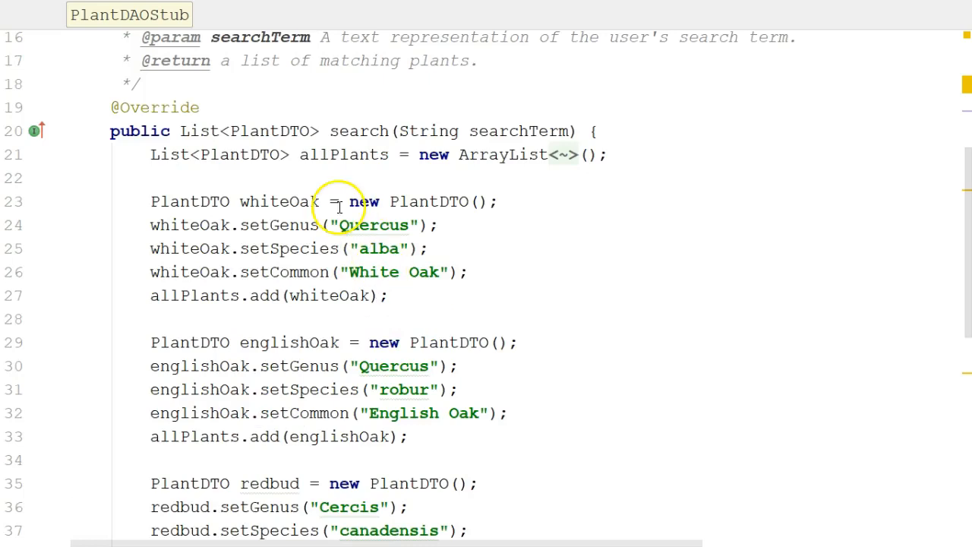
mouse_move(427, 305)
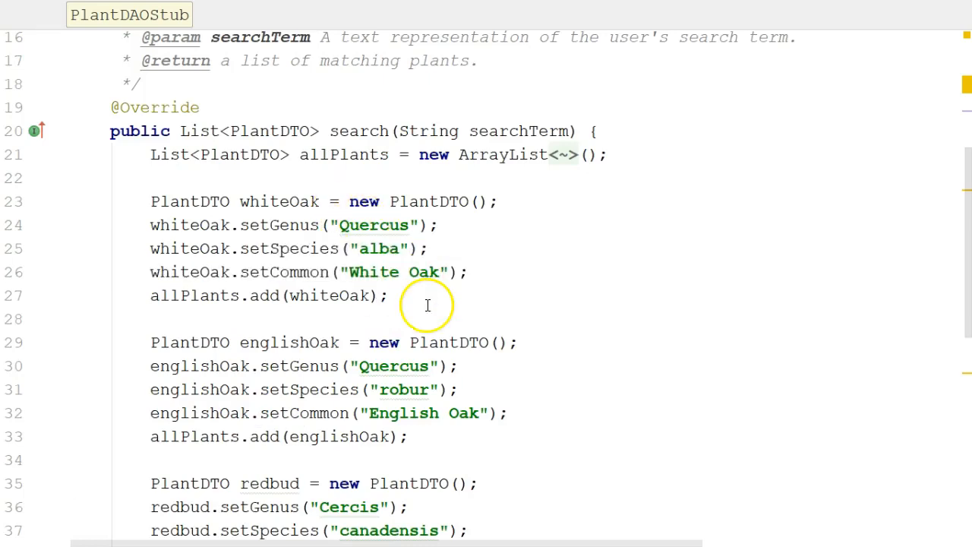
scroll(down, 3)
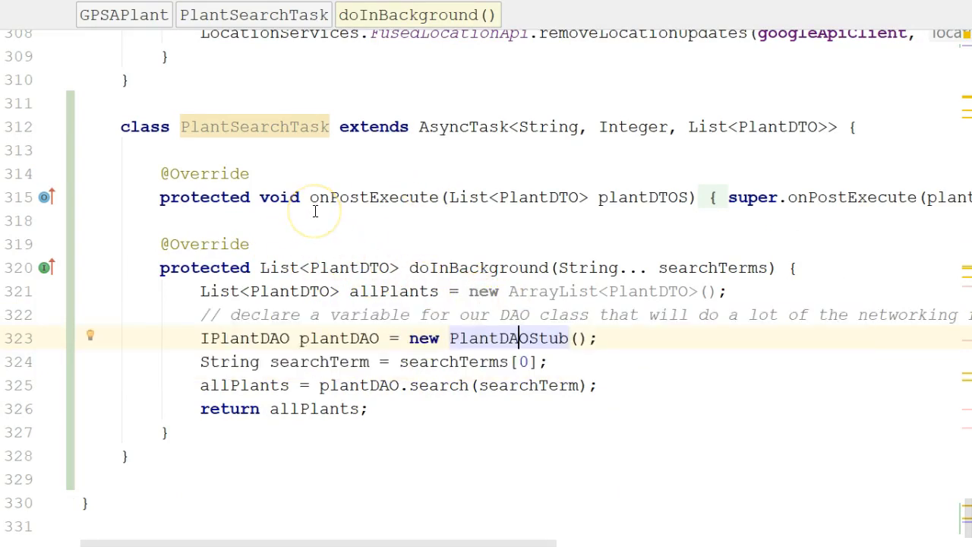
mouse_move(131, 400)
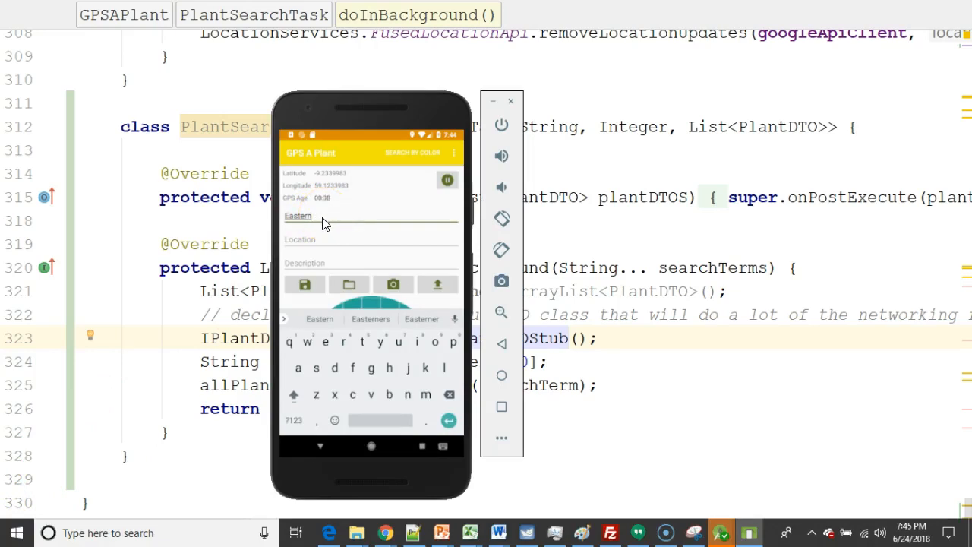
mouse_move(486, 212)
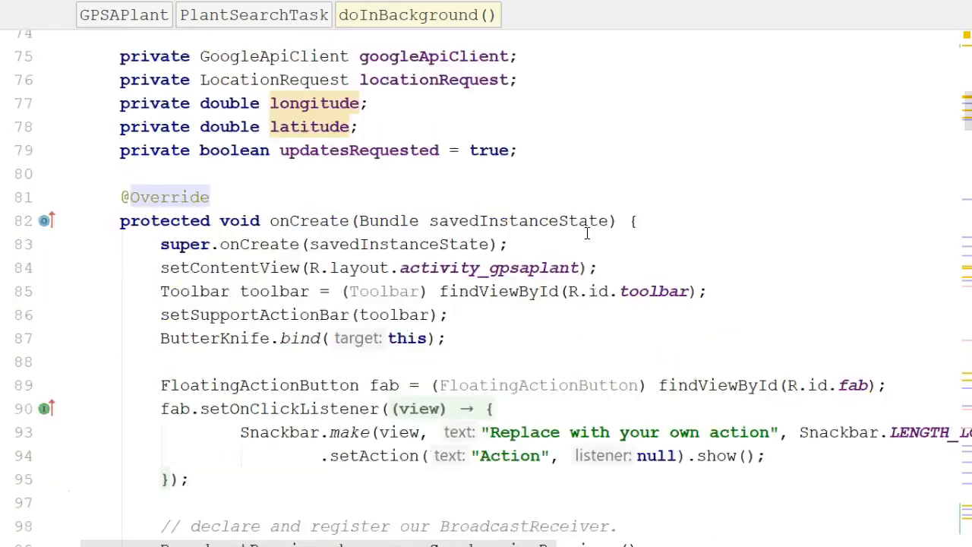
End onCreate with the comment '// start looking for plants to populate autocomplete'
scroll(down, 3)
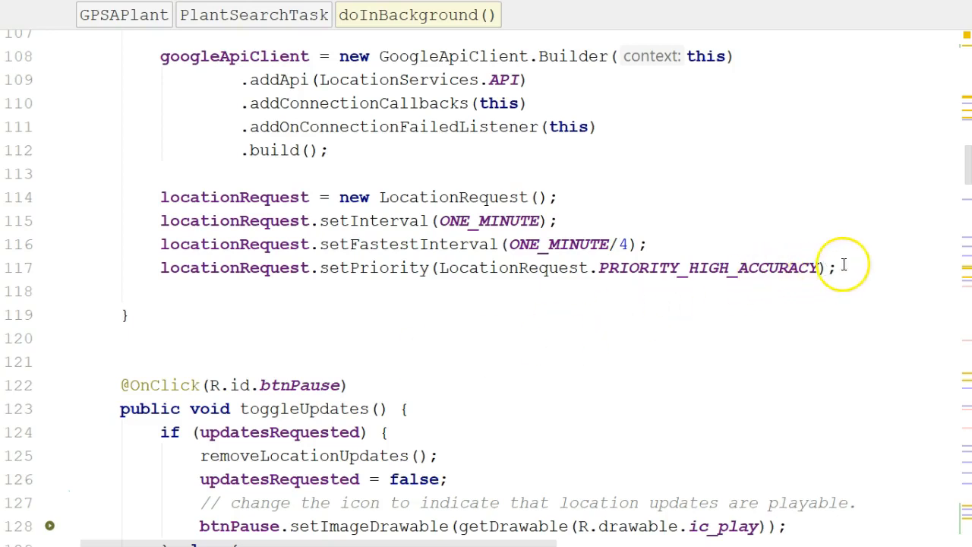
text(// start looking for plant)
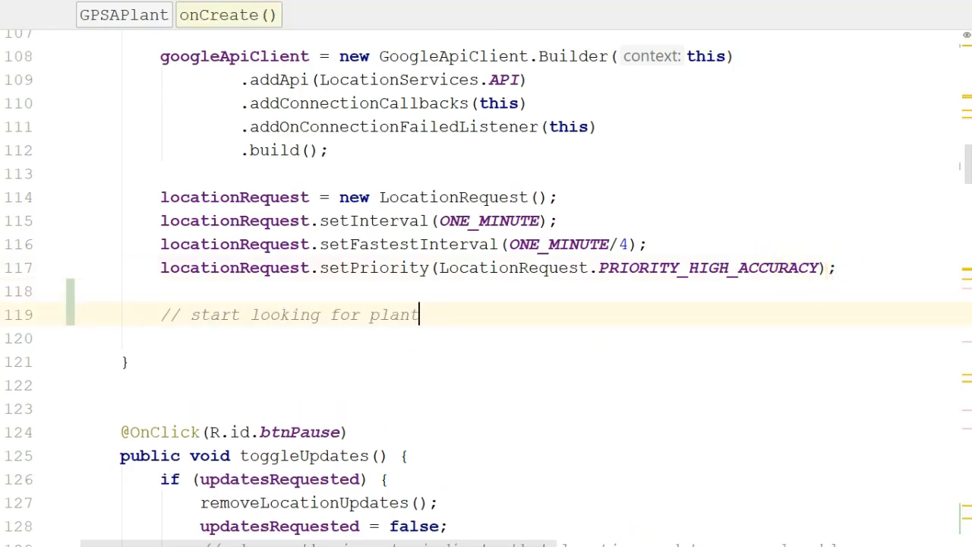
text(s to po)
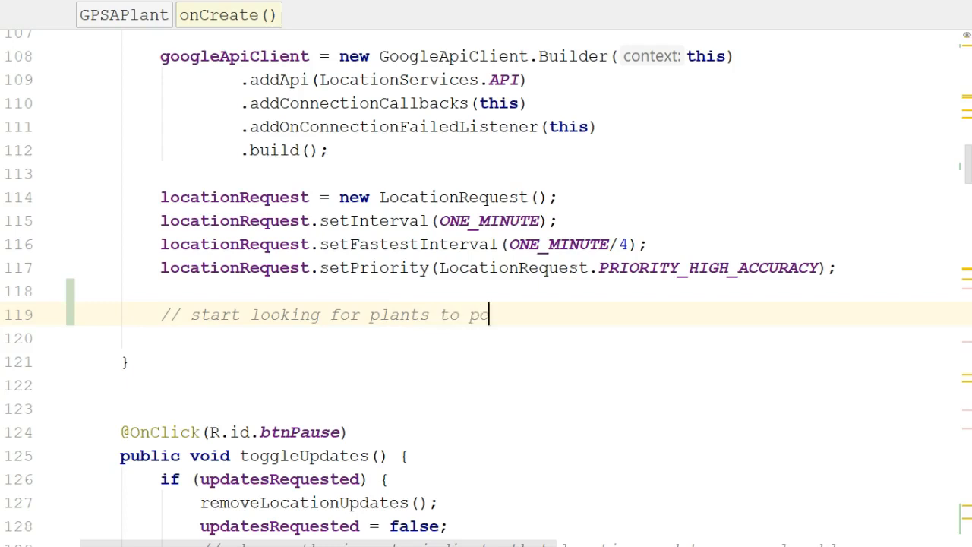
text(pulate autocom)
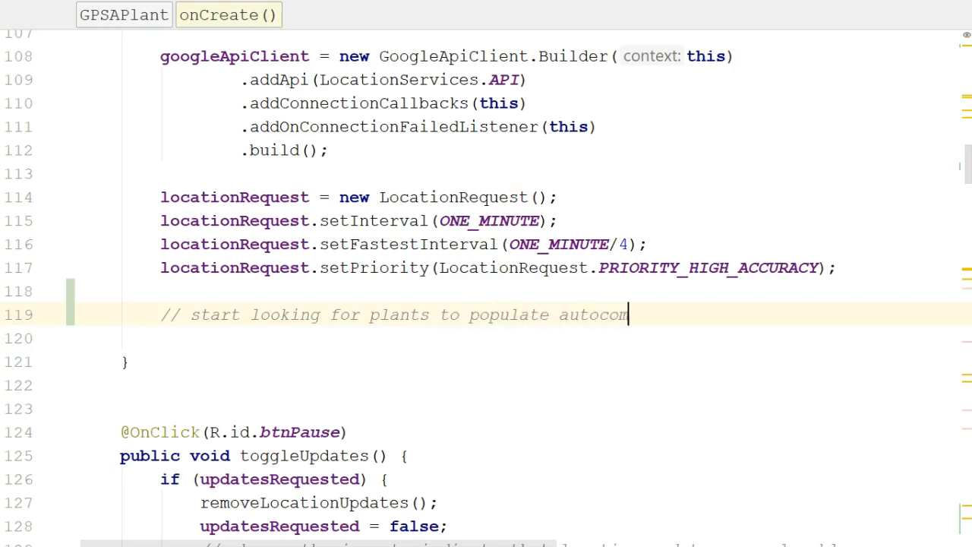
text(plete)
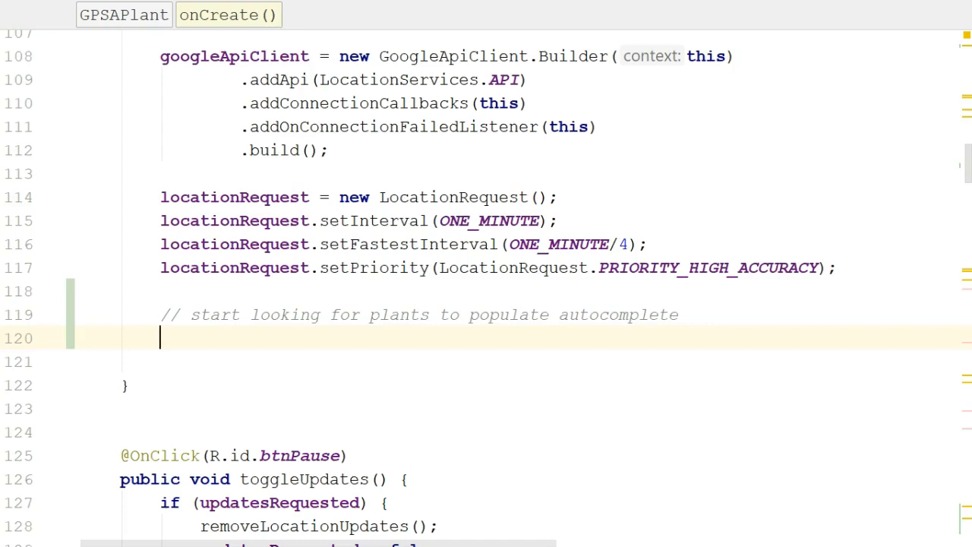
Declare PlantSearchTask plantSearchTask = new PlantSearchTask(); in onCreate
text(Plant)
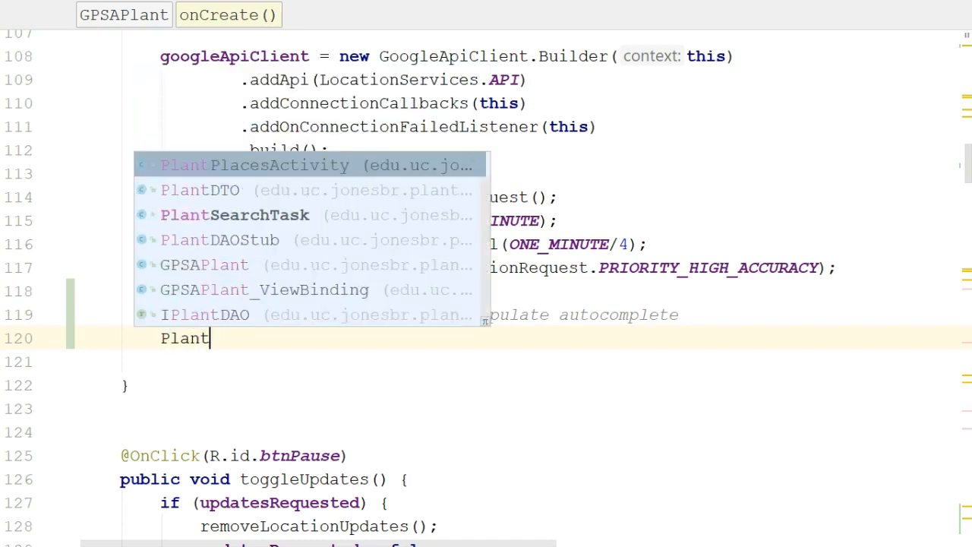
click(234, 216)
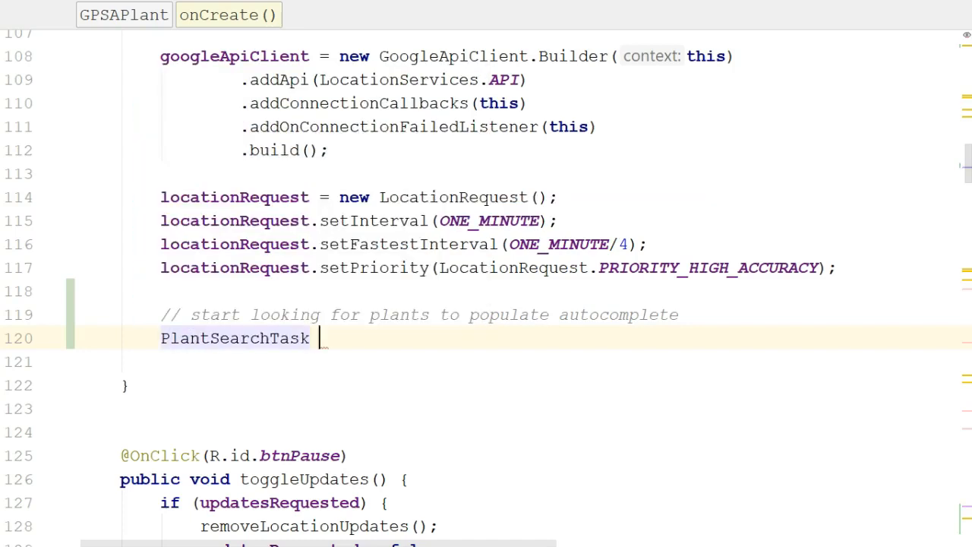
text(plantSearchTask)
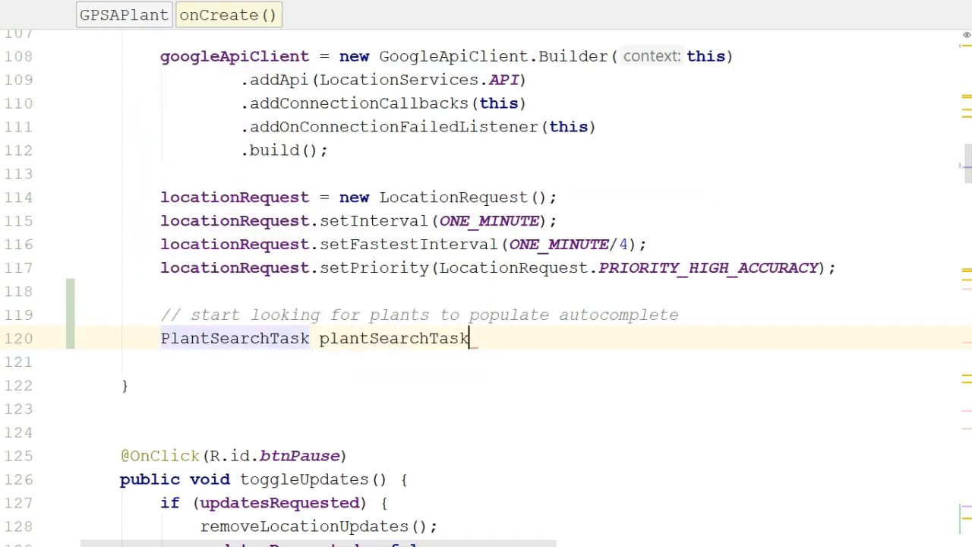
text(= new PlantSearchTask();)
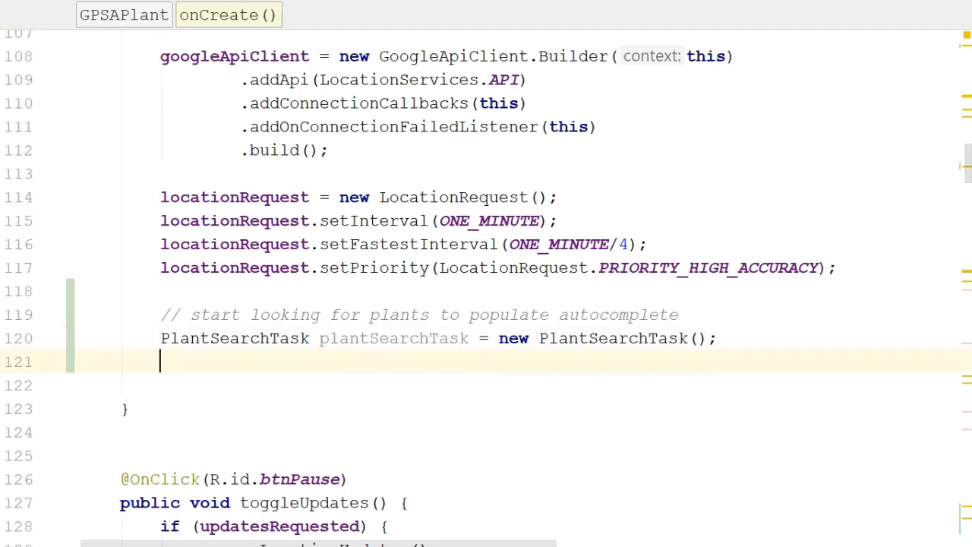
text(plantSearchTask.d)
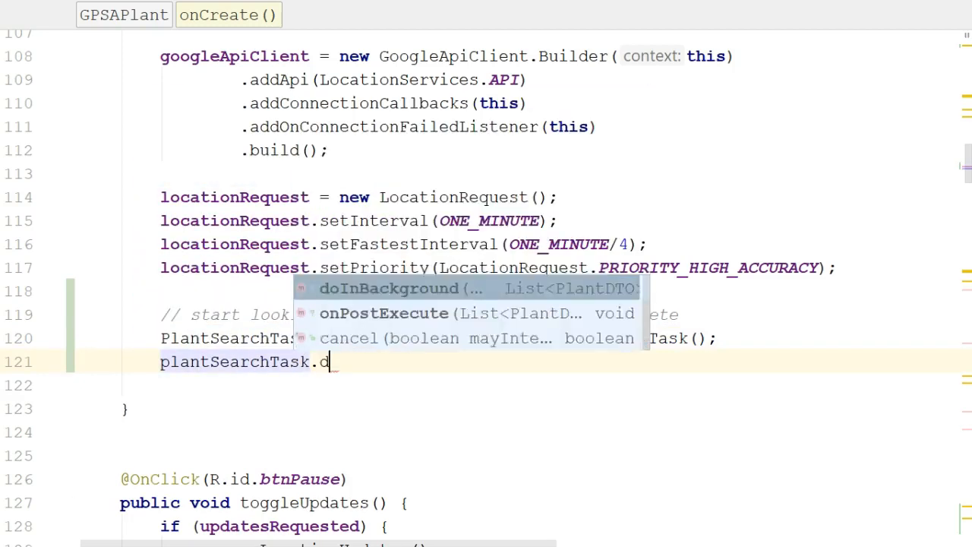
Write plantSearchTask.execute("e"); to run the task with the term "e"
click(389, 289)
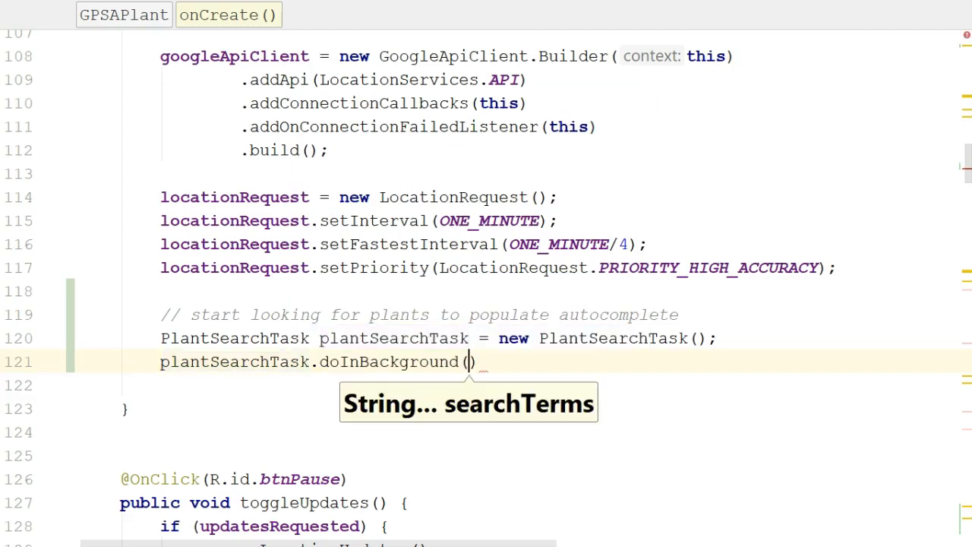
text("")
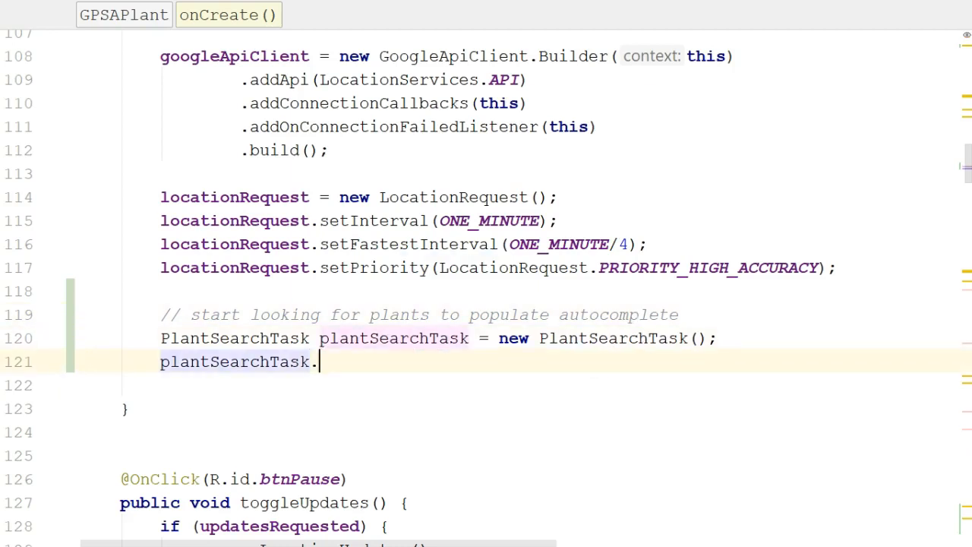
text(execute())
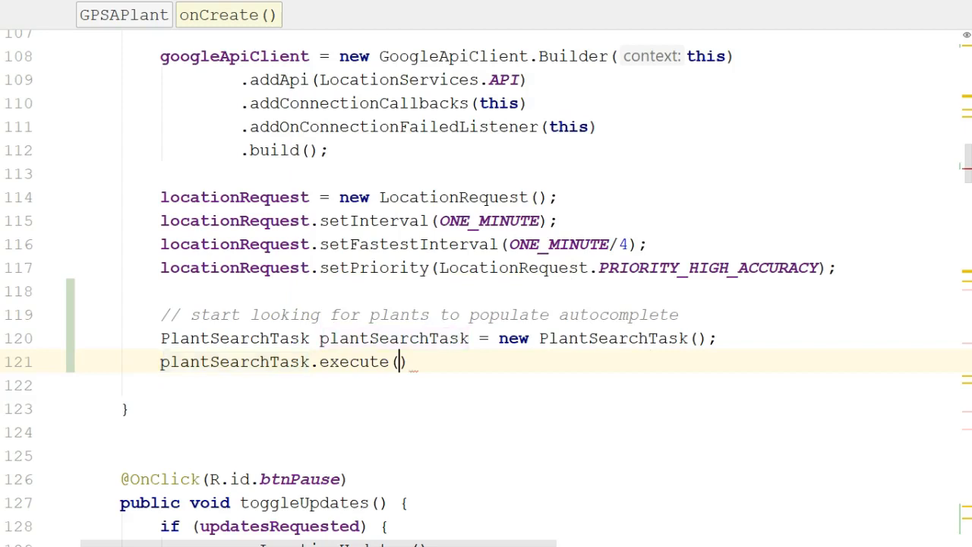
text(")
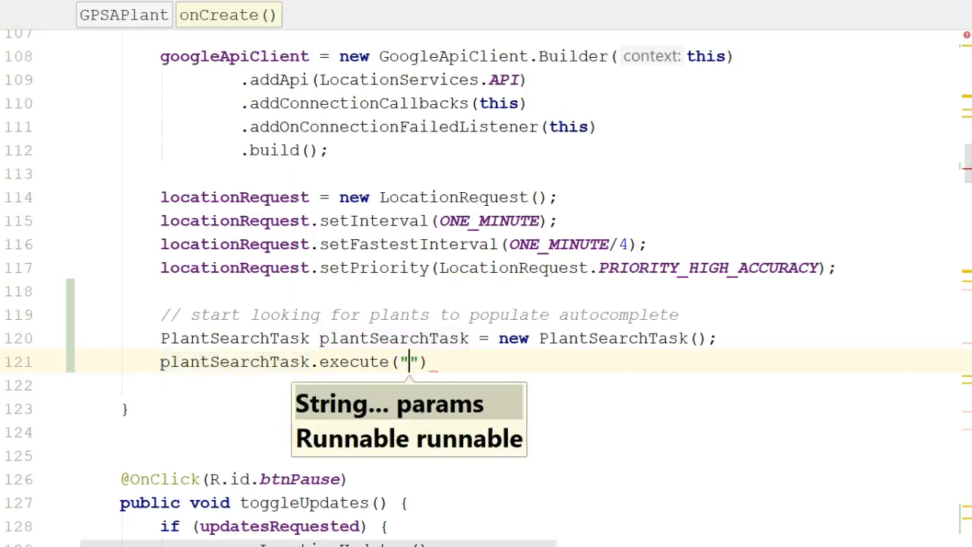
text(e)
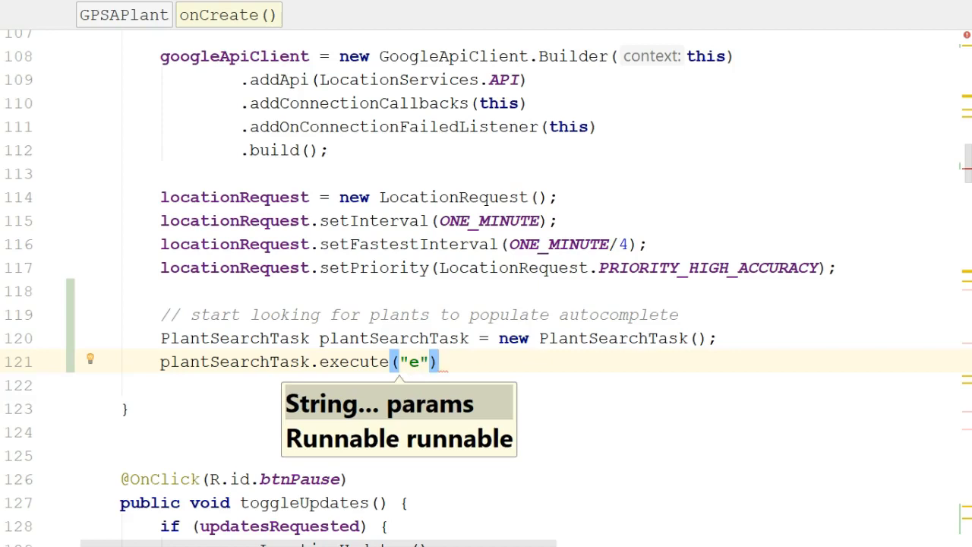
key(Escape)
text(;)
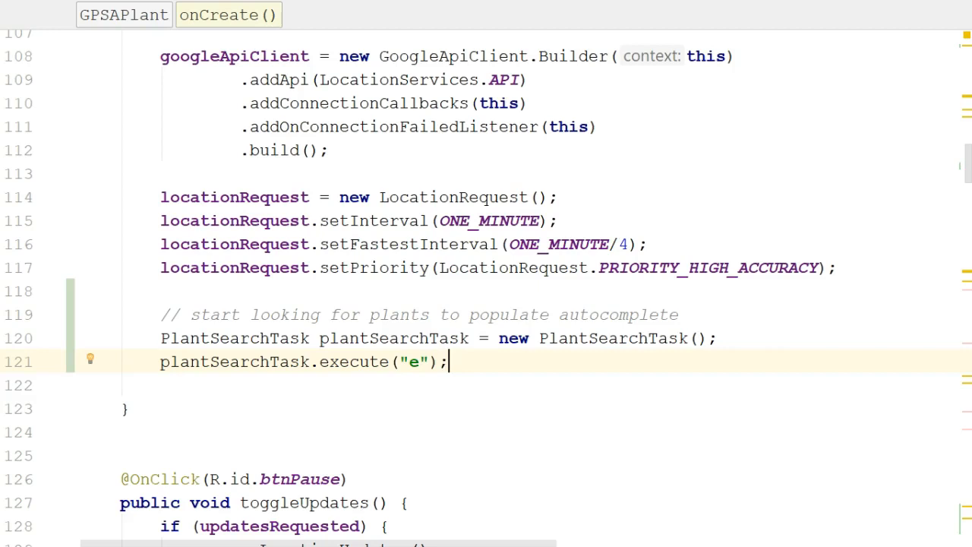
mouse_move(729, 206)
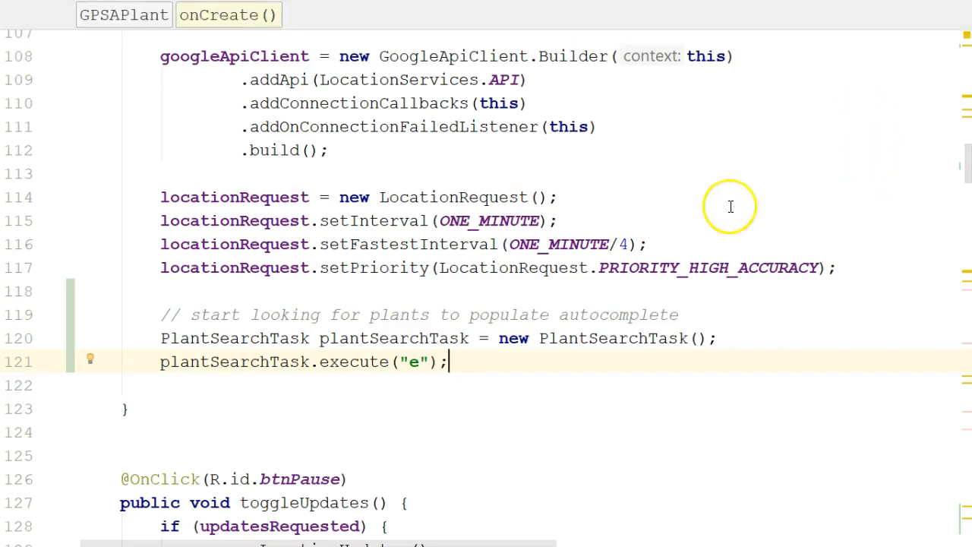
mouse_move(235, 326)
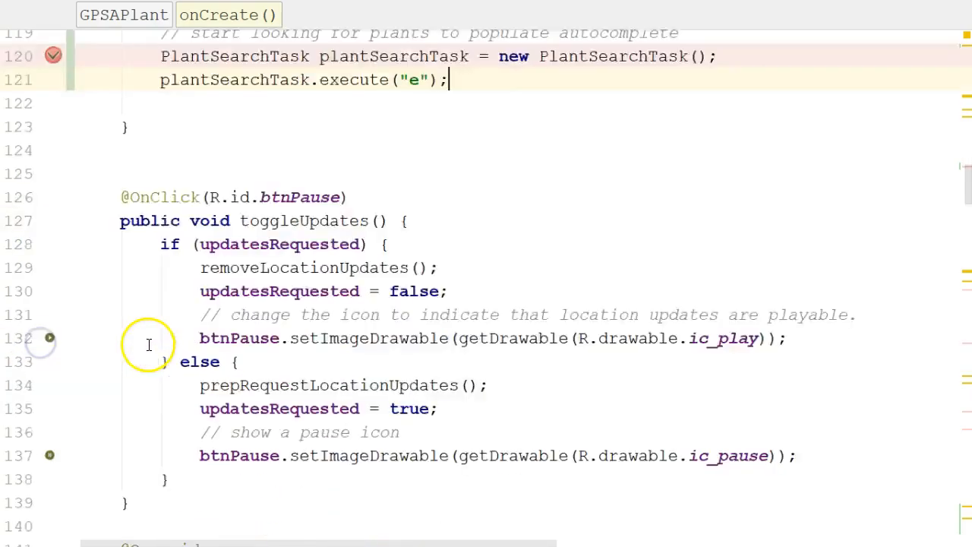
Set breakpoints at the start of doInBackground and inside onPostExecute
scroll(down, 3)
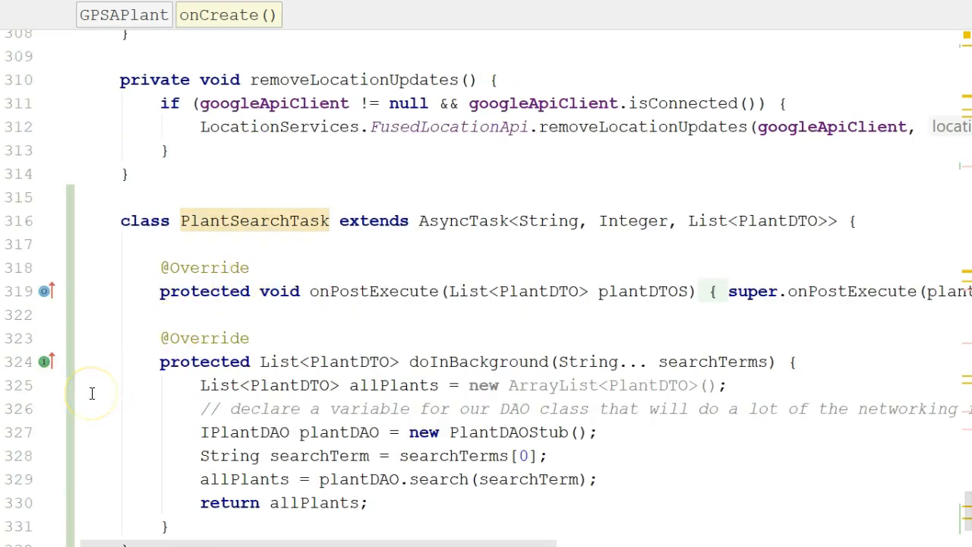
click(50, 389)
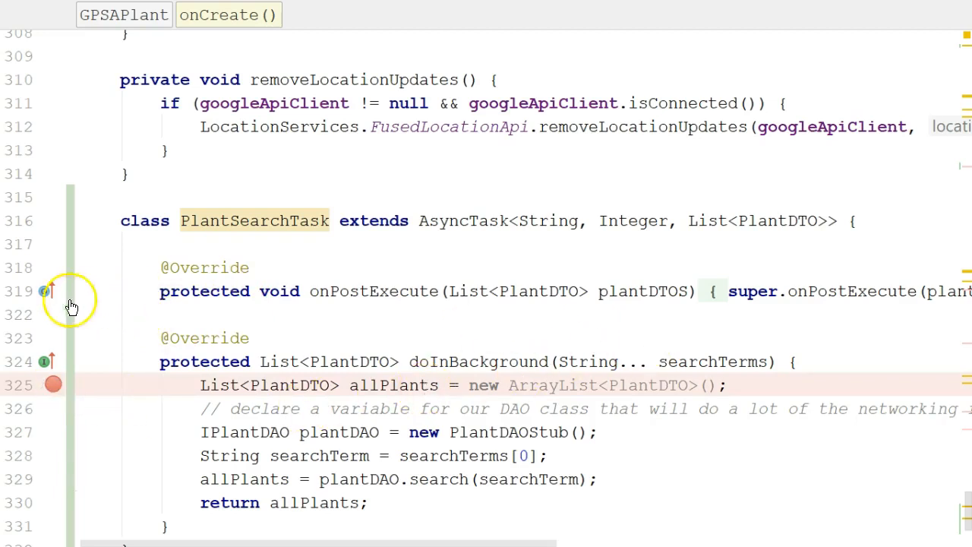
click(726, 291)
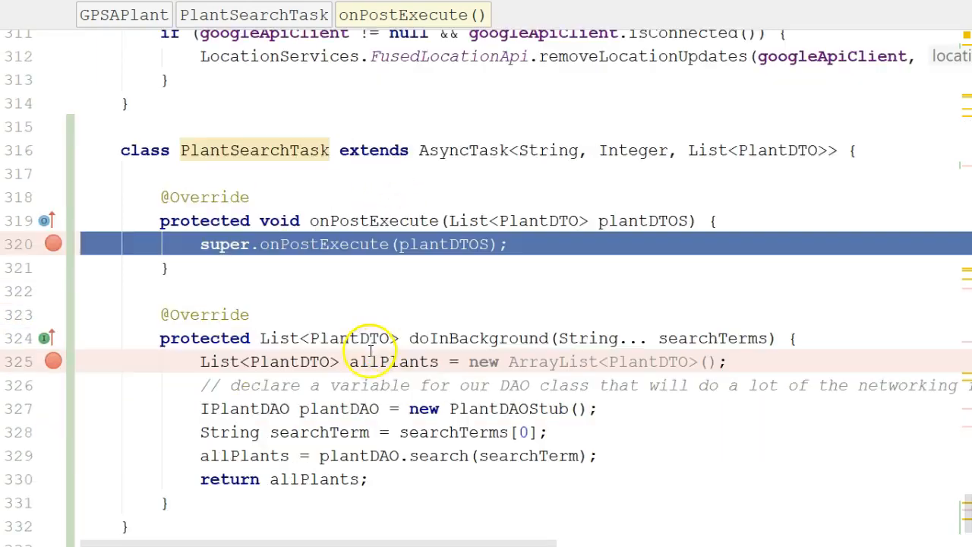
mouse_move(371, 243)
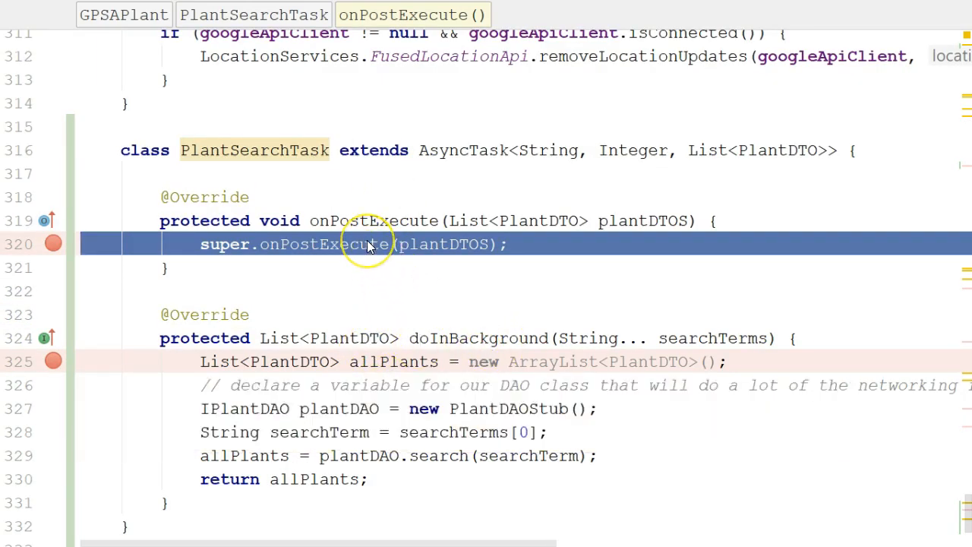
mouse_move(351, 245)
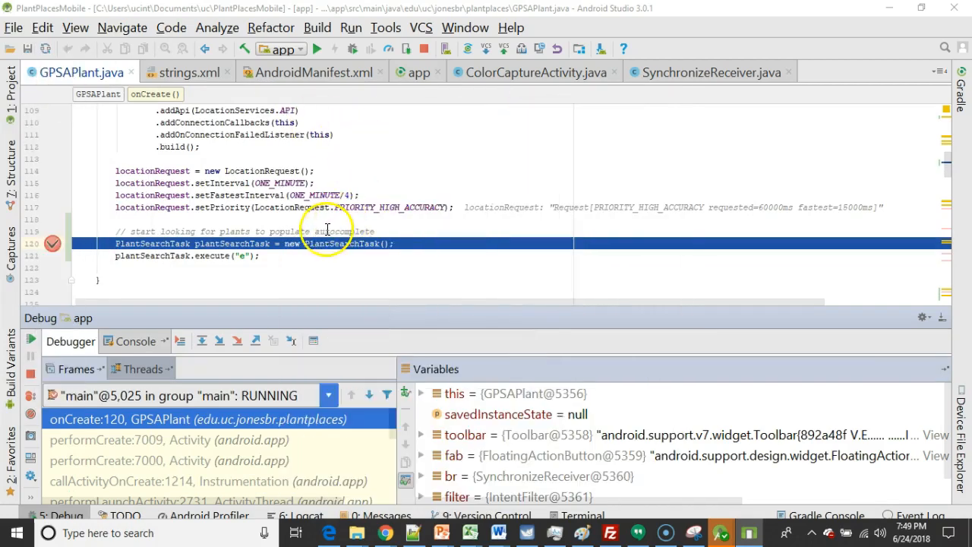
mouse_move(234, 225)
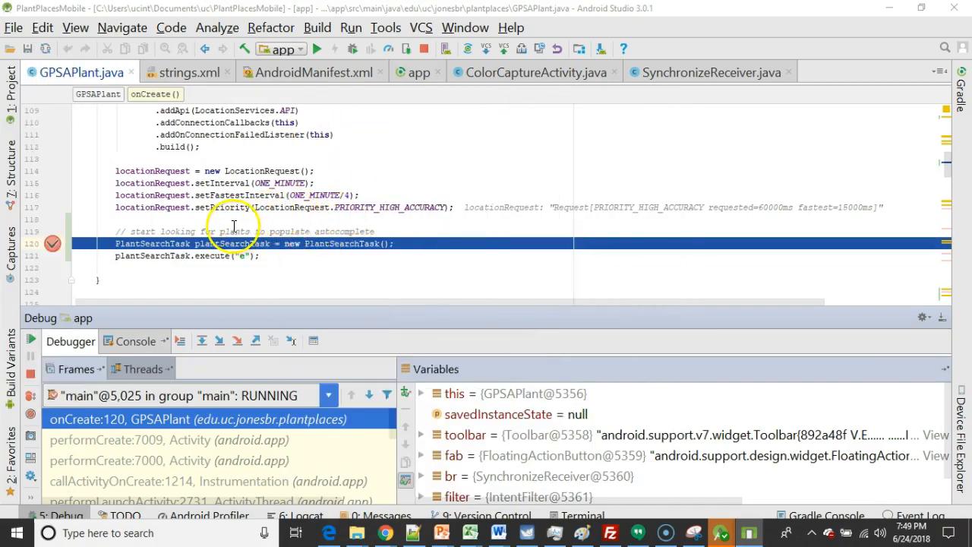
click(349, 27)
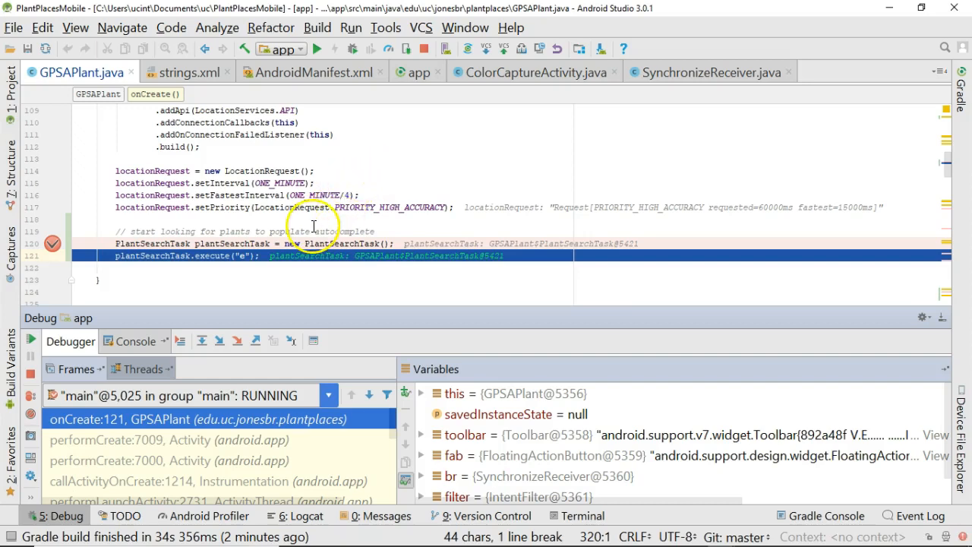
click(141, 369)
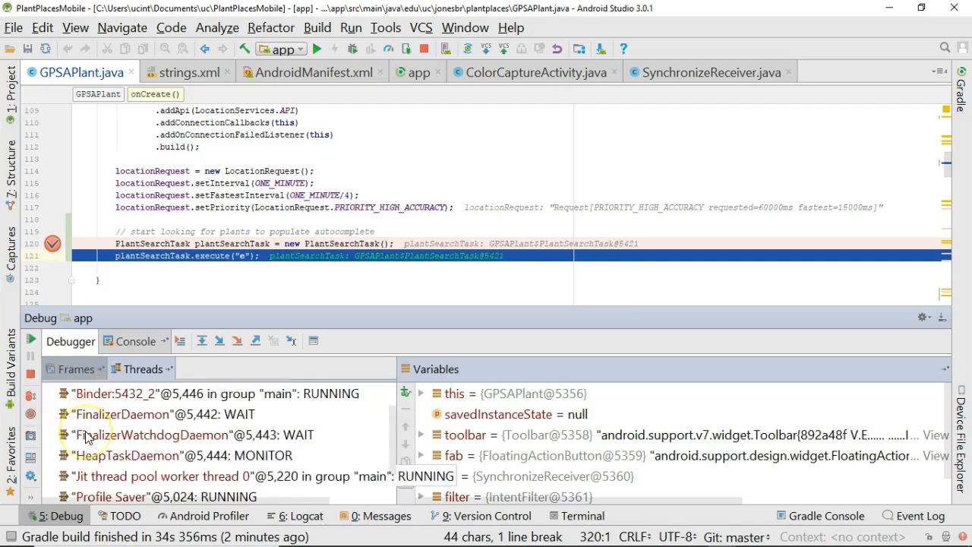
scroll(down, 3)
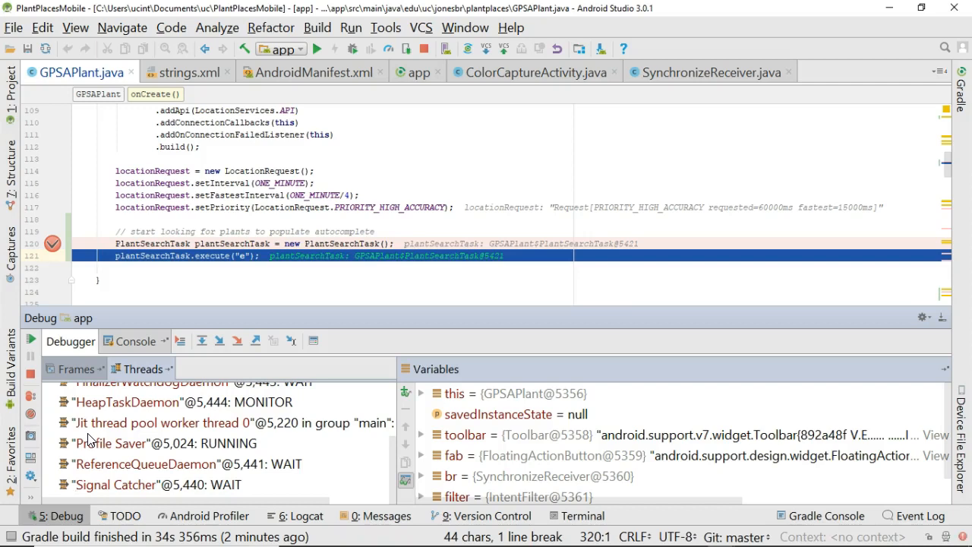
click(74, 369)
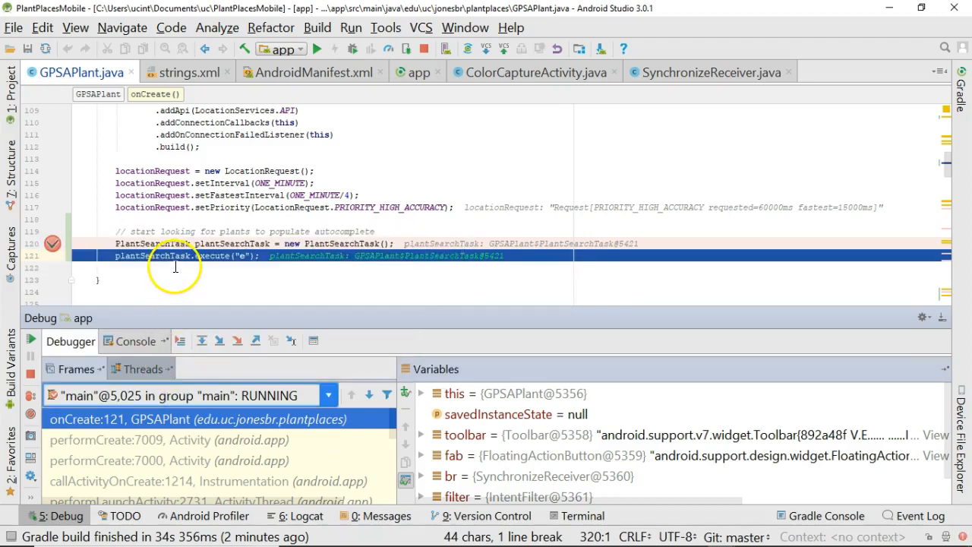
mouse_move(170, 255)
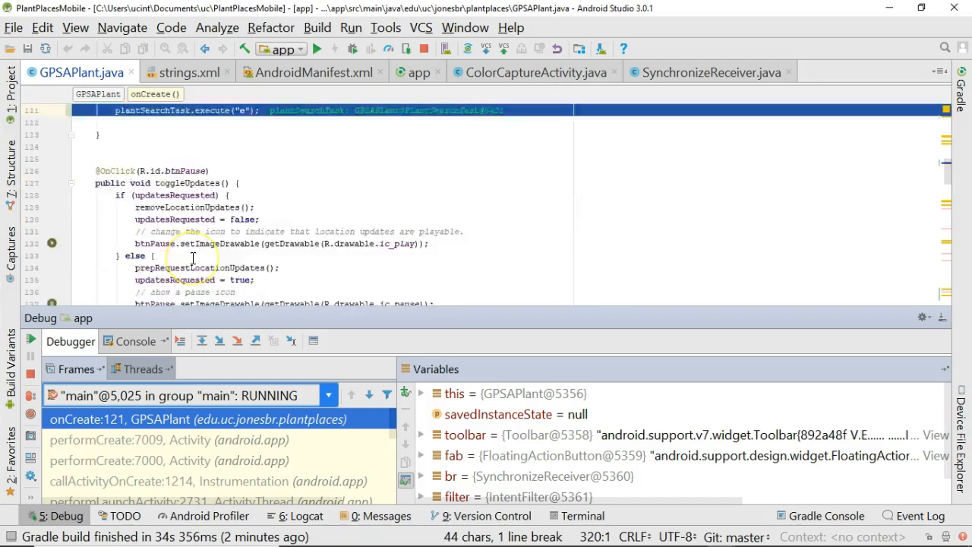
scroll(down, 3)
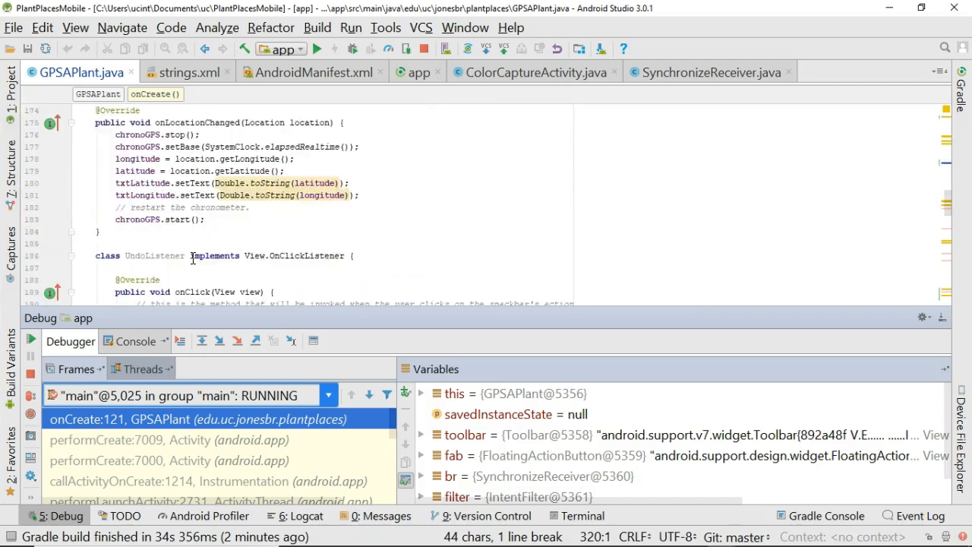
scroll(down, 3)
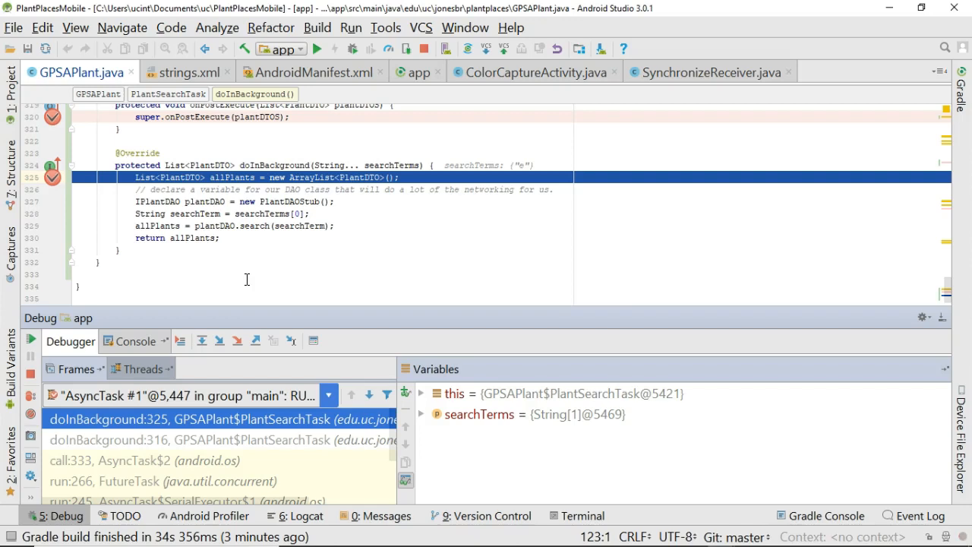
mouse_move(134, 395)
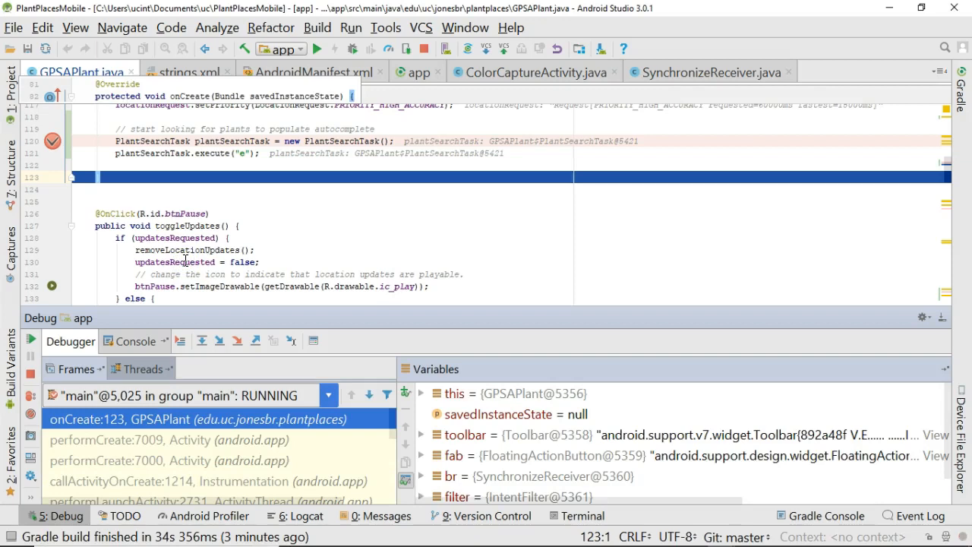
mouse_move(205, 340)
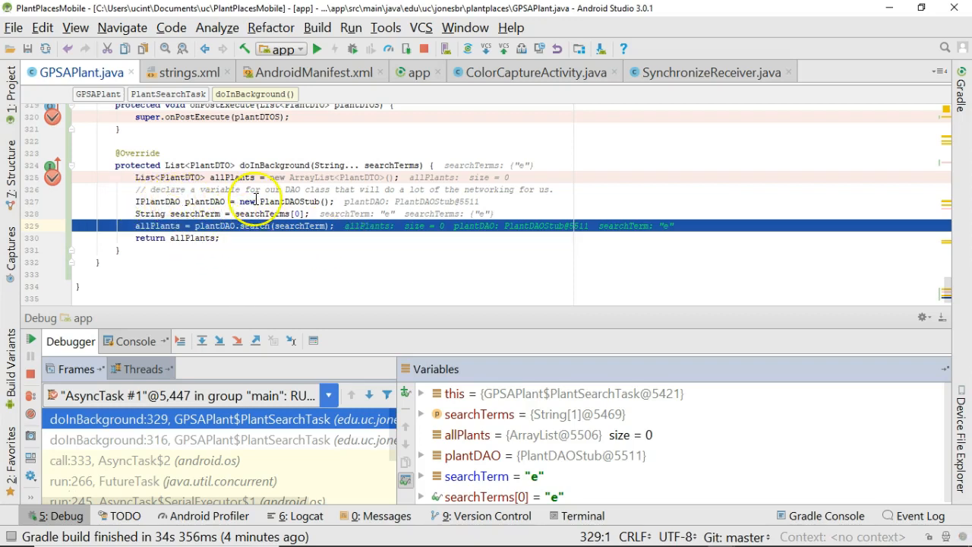
mouse_move(249, 264)
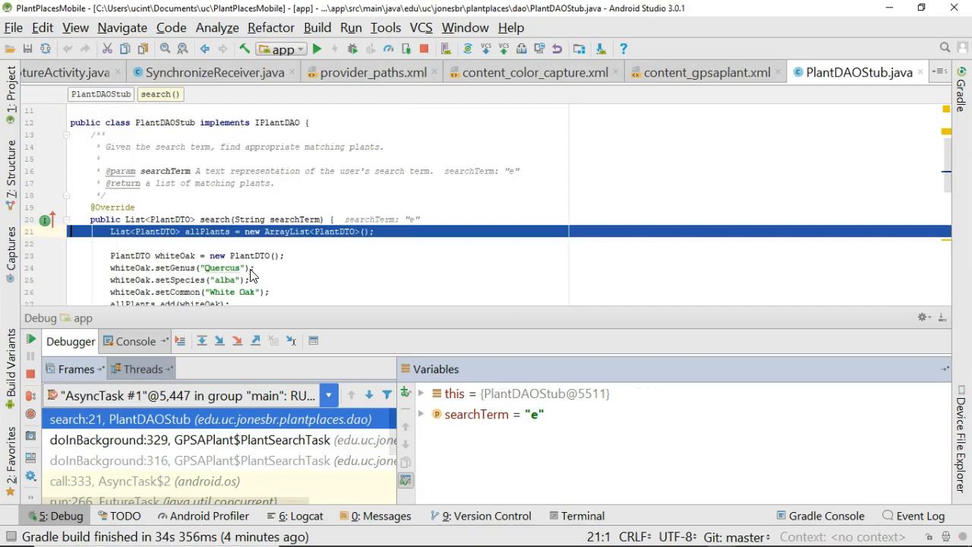
mouse_move(389, 276)
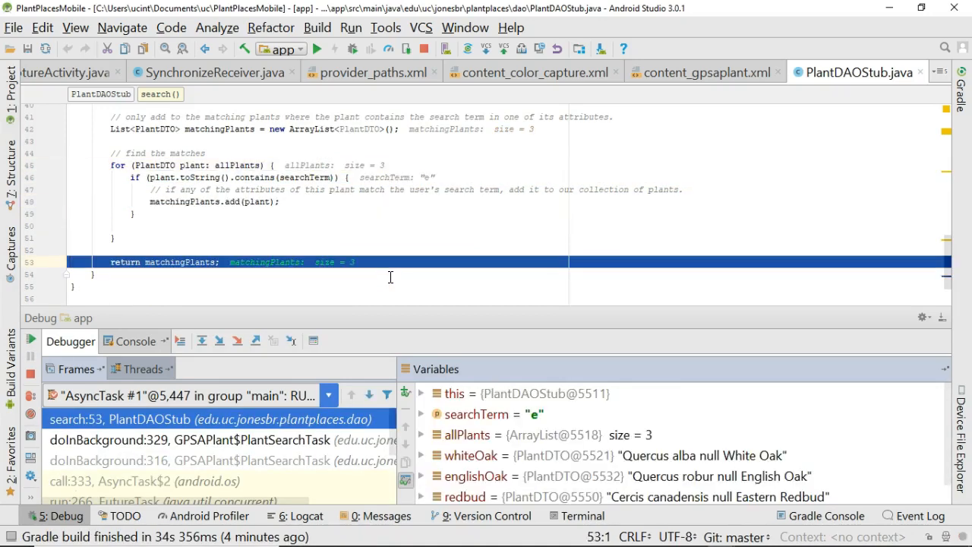
Scroll the Variables pane to inspect matchingPlants: White Oak, English Oak, Eastern Redbud
scroll(down, 3)
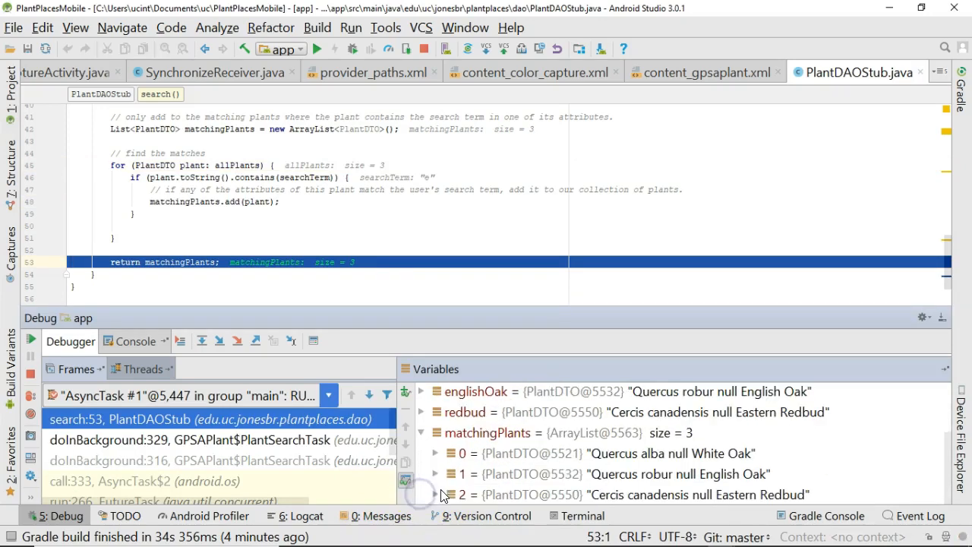
mouse_move(630, 464)
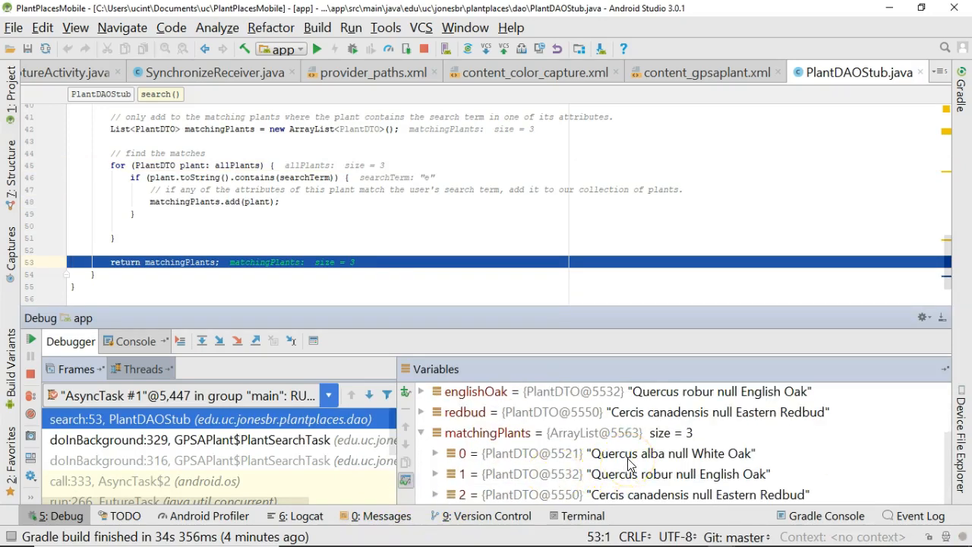
mouse_move(682, 487)
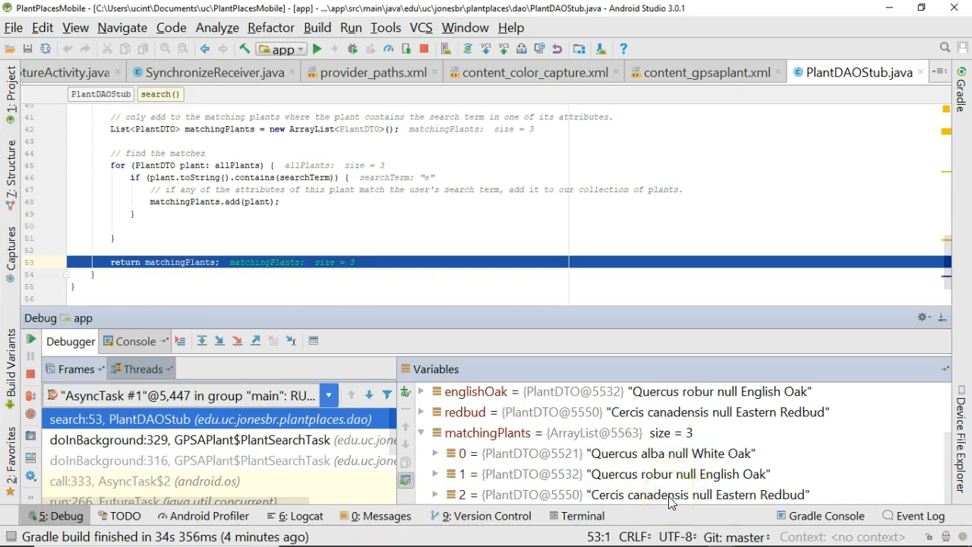
mouse_move(574, 454)
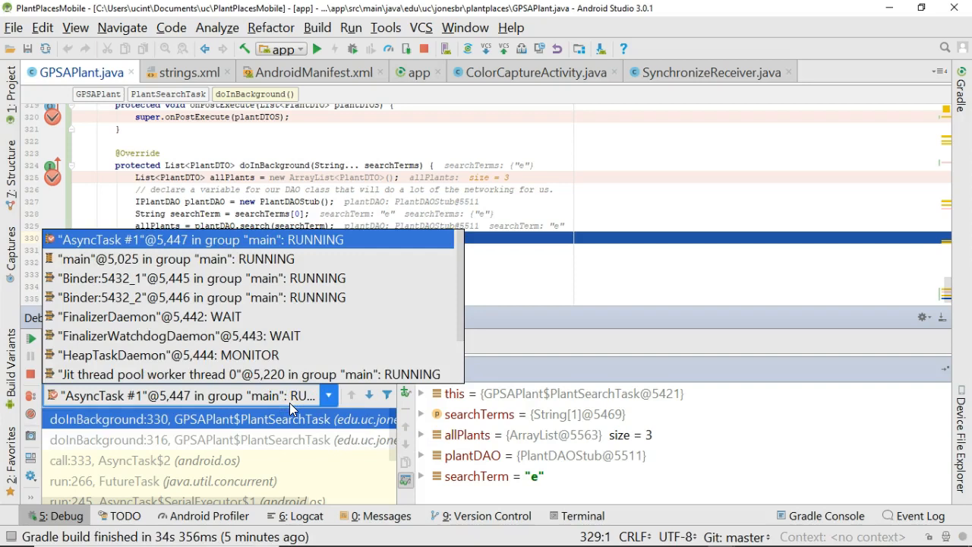
View the running threads in the debugger's Threads dropdown
click(174, 259)
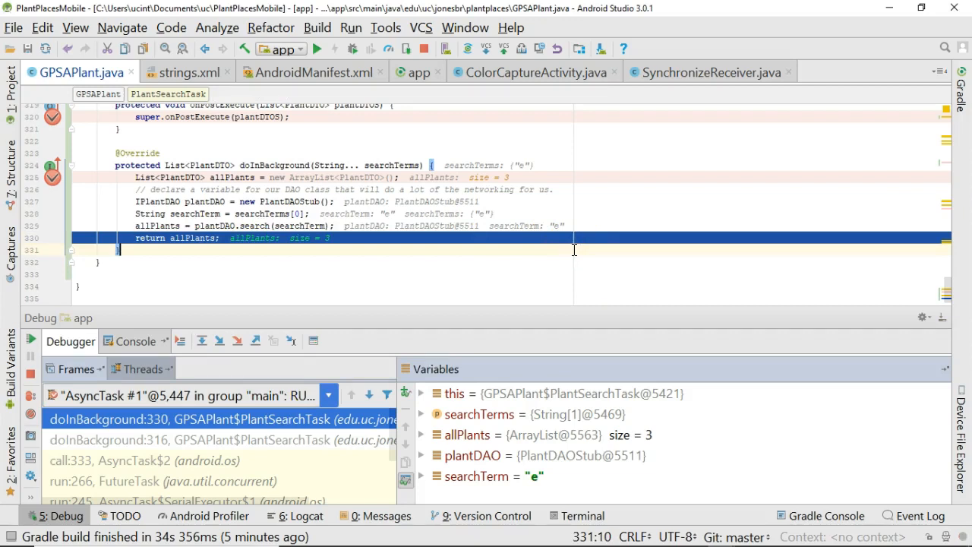
mouse_move(331, 363)
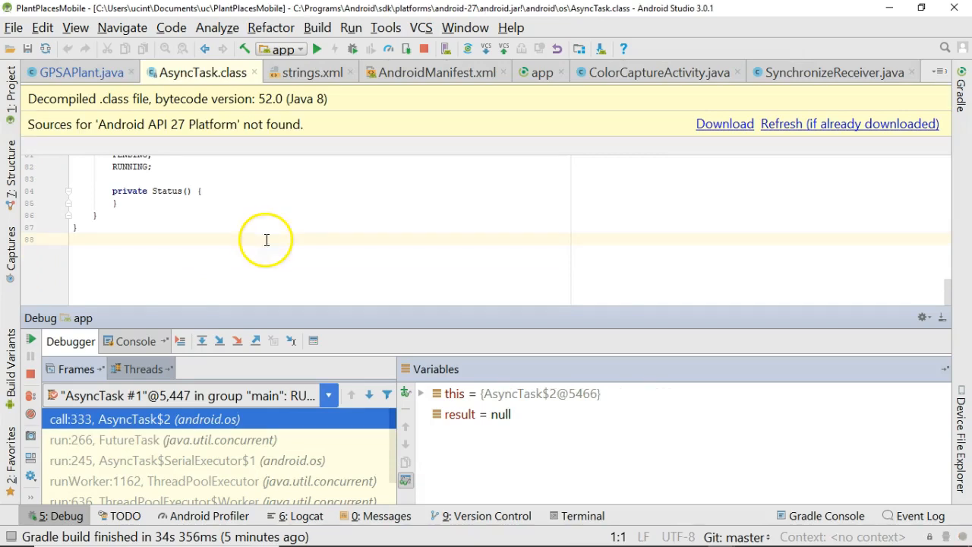
mouse_move(167, 398)
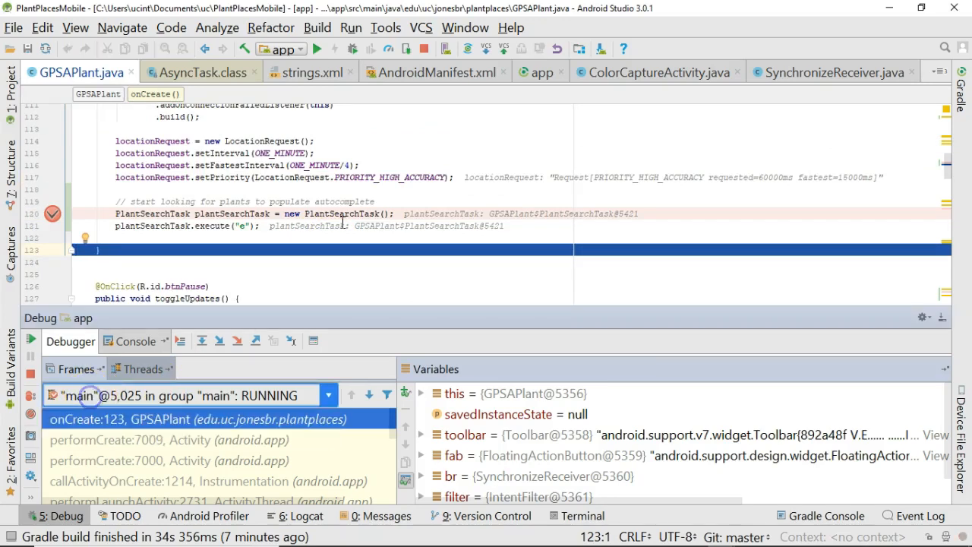
mouse_move(313, 340)
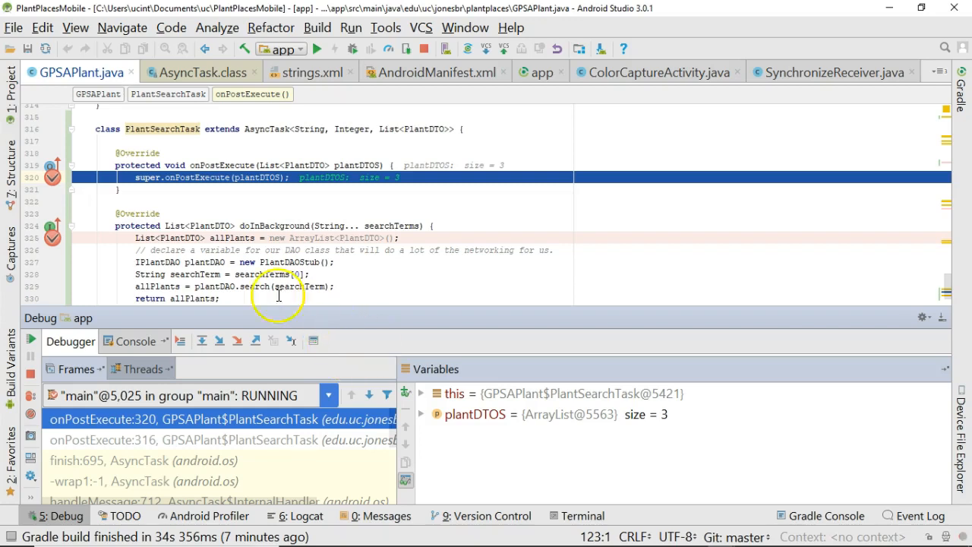
mouse_move(222, 161)
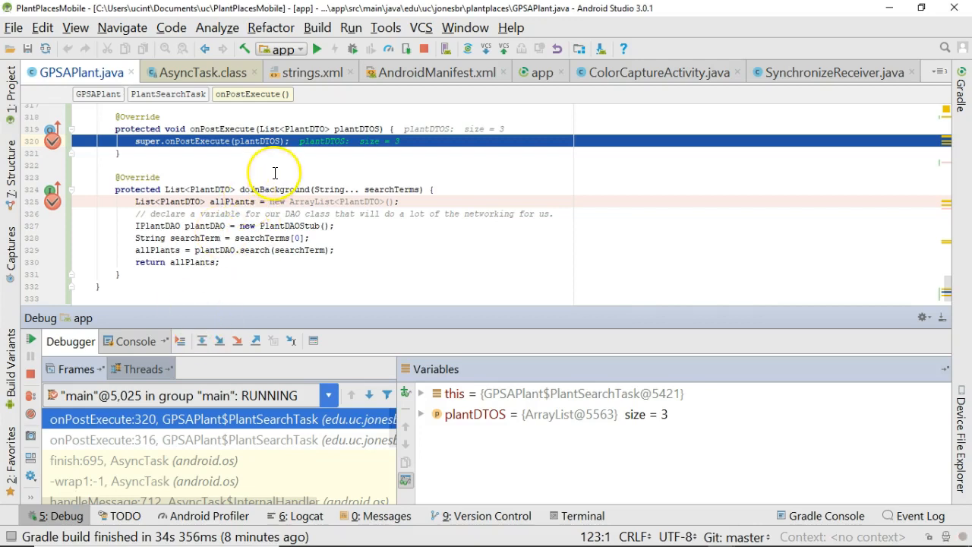
mouse_move(352, 124)
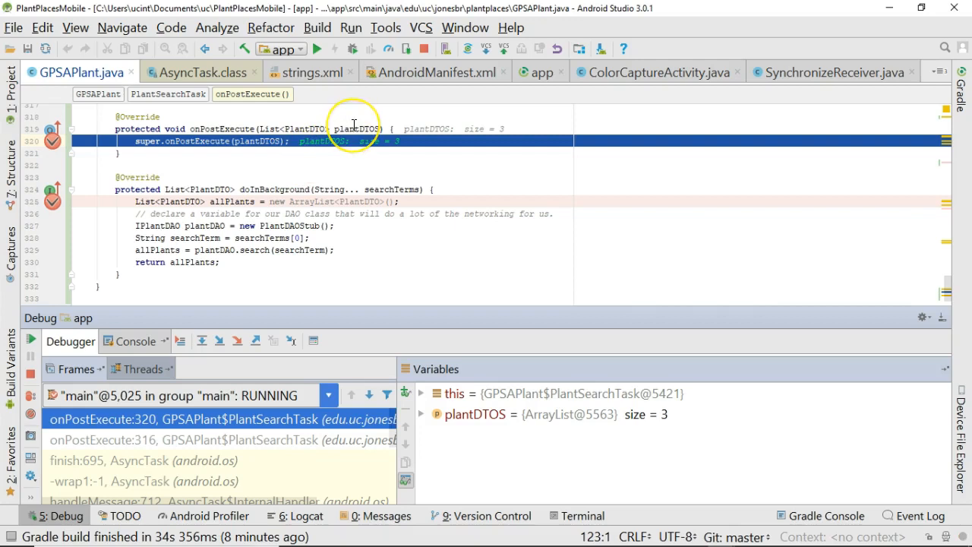
mouse_move(251, 169)
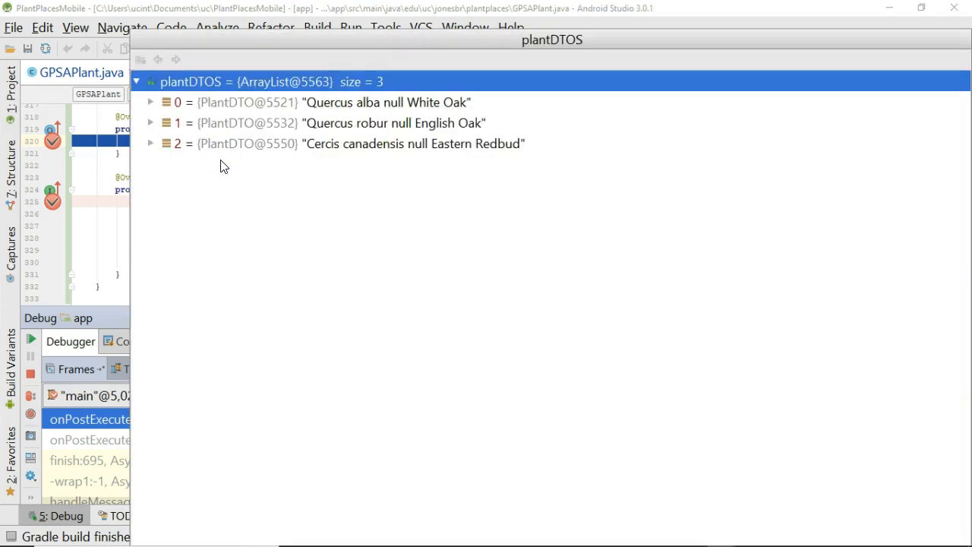
Expand the White Oak entry in plantDTOS to see its genus, species and common name
click(151, 102)
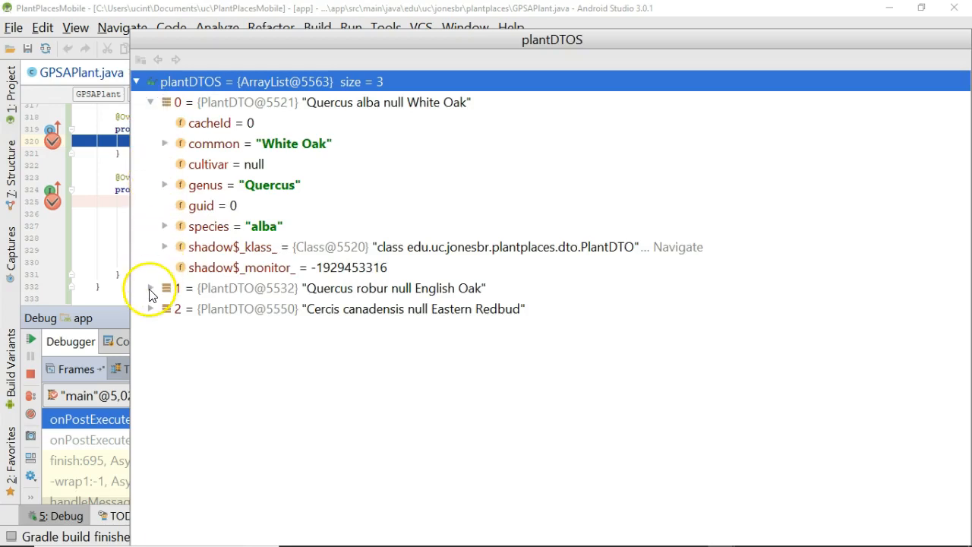
click(152, 289)
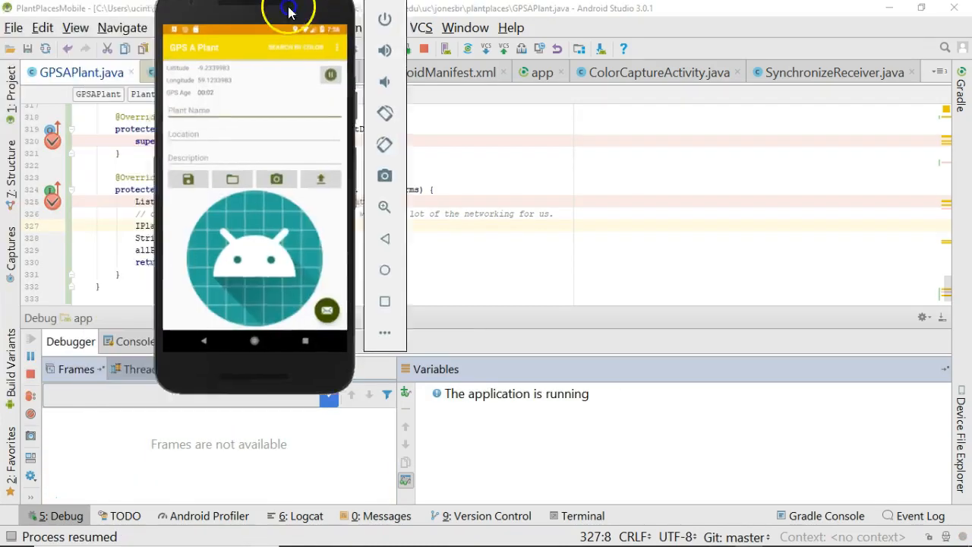
Enter Easter into the Plant Name field of the GPS A Plant app
click(429, 170)
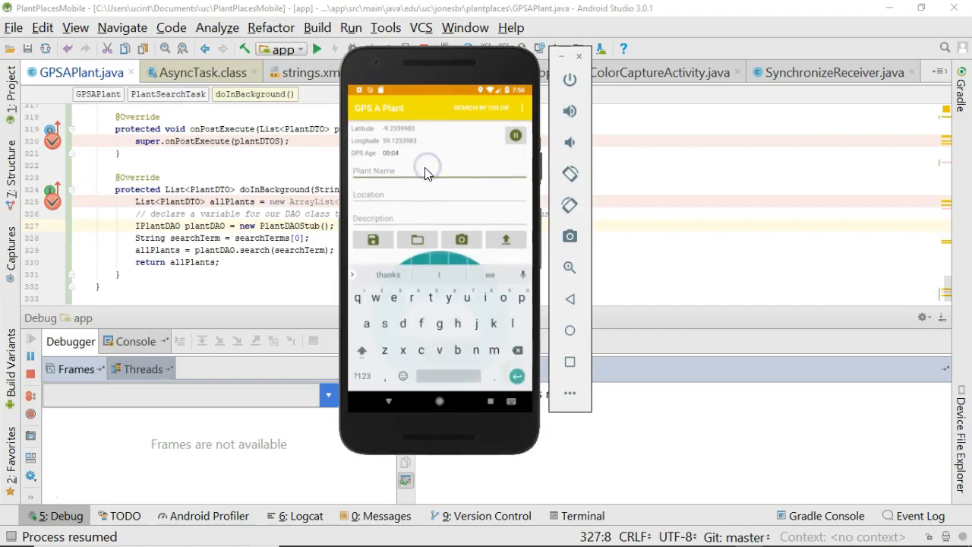
text(Easter)
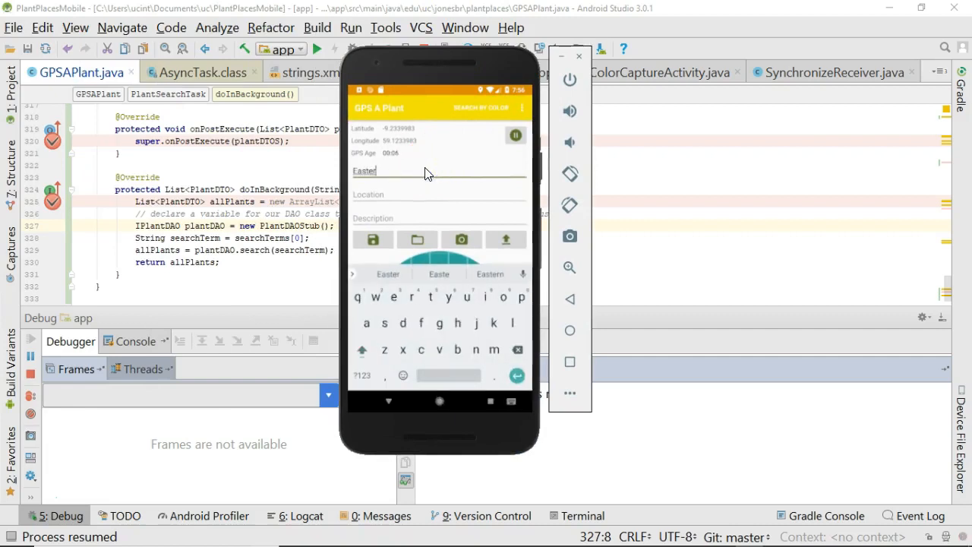